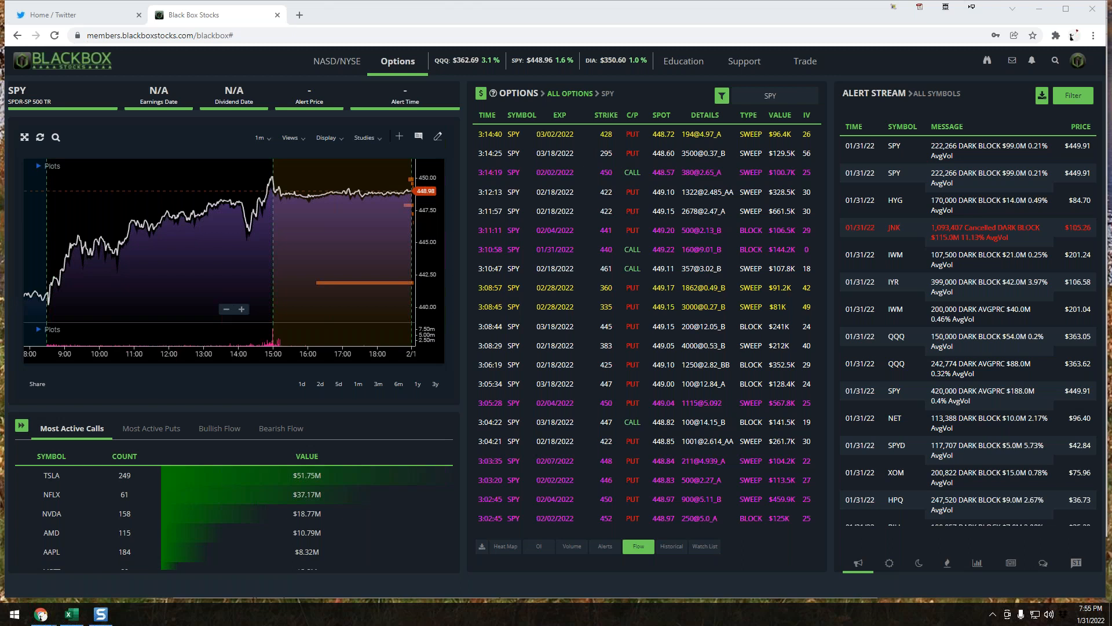
mouse_move(640, 388)
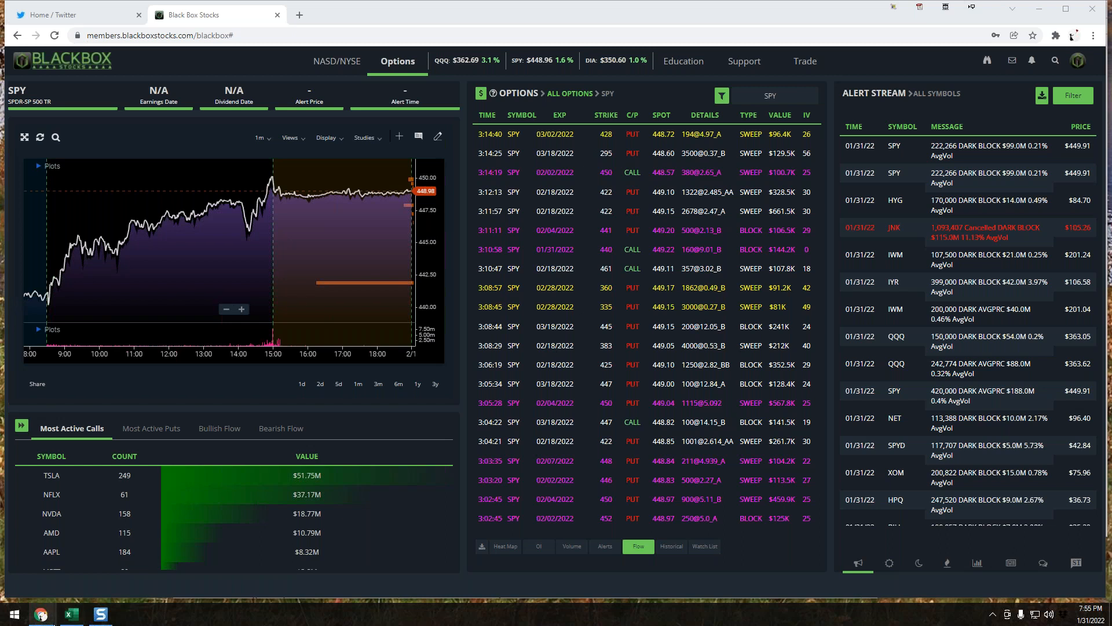
Bring up Snagit Editor and the Dark Pool ~ Signature Prints capture from the Recent tray
left_click(100, 613)
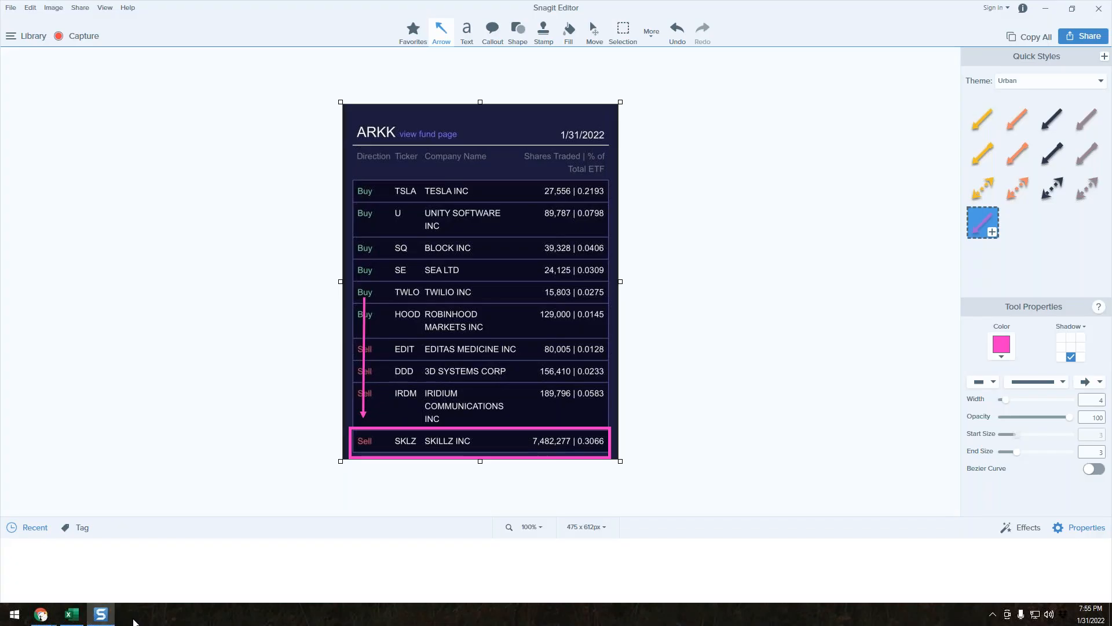
left_click(144, 566)
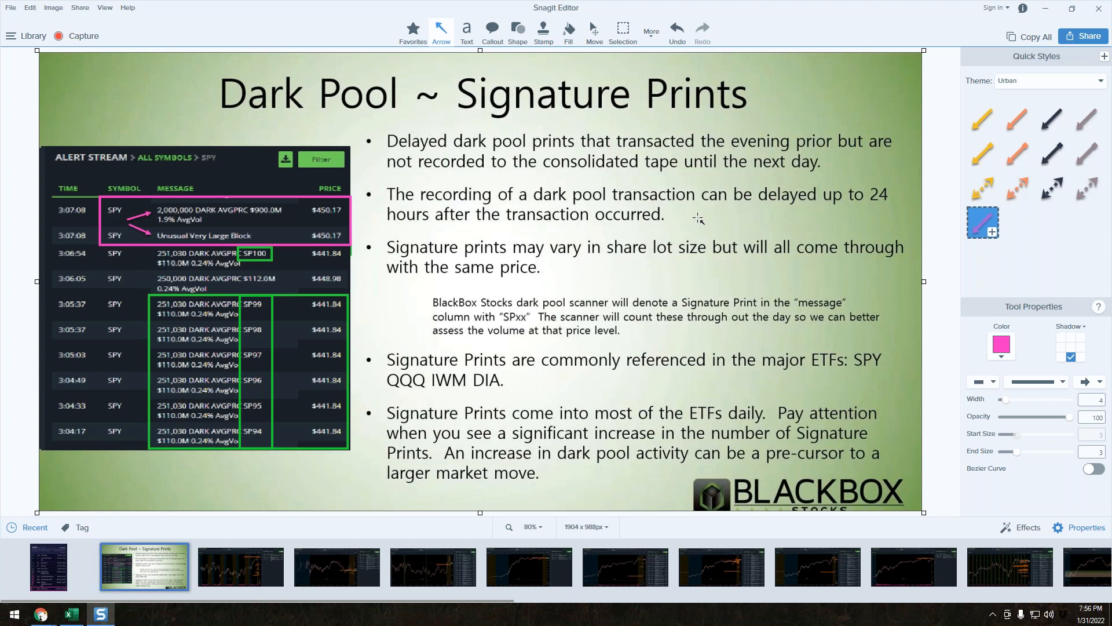
mouse_move(177, 381)
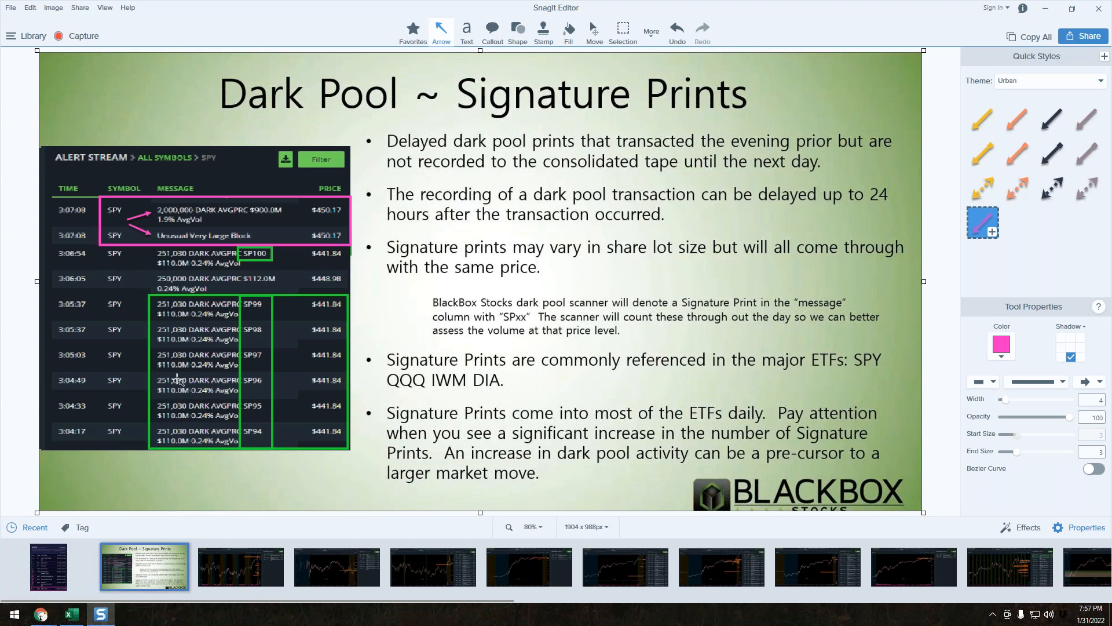
mouse_move(127, 325)
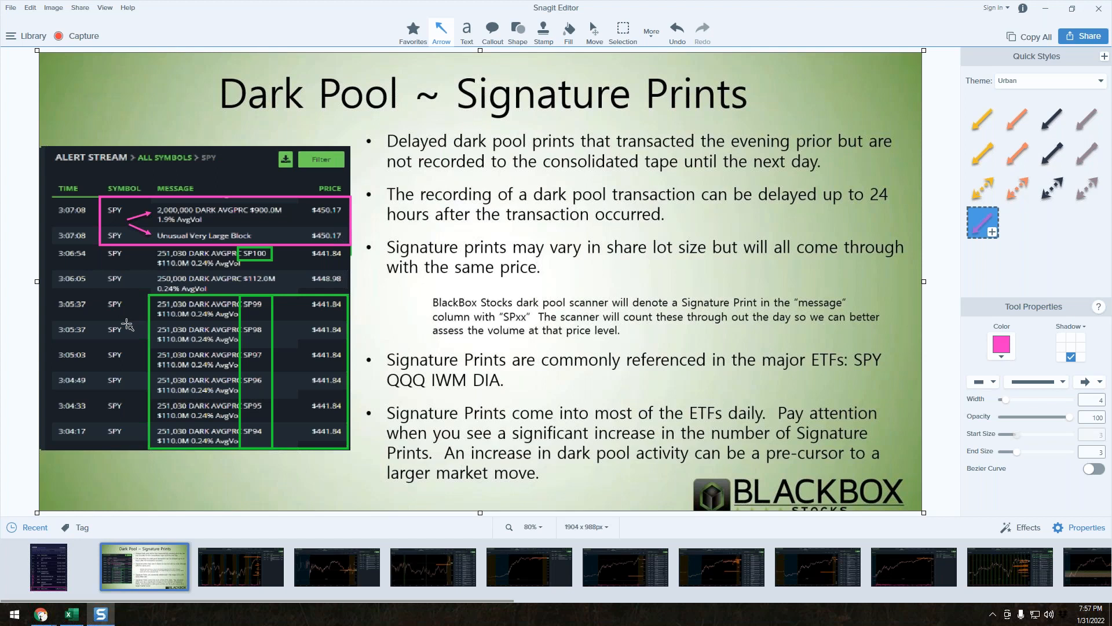
mouse_move(162, 318)
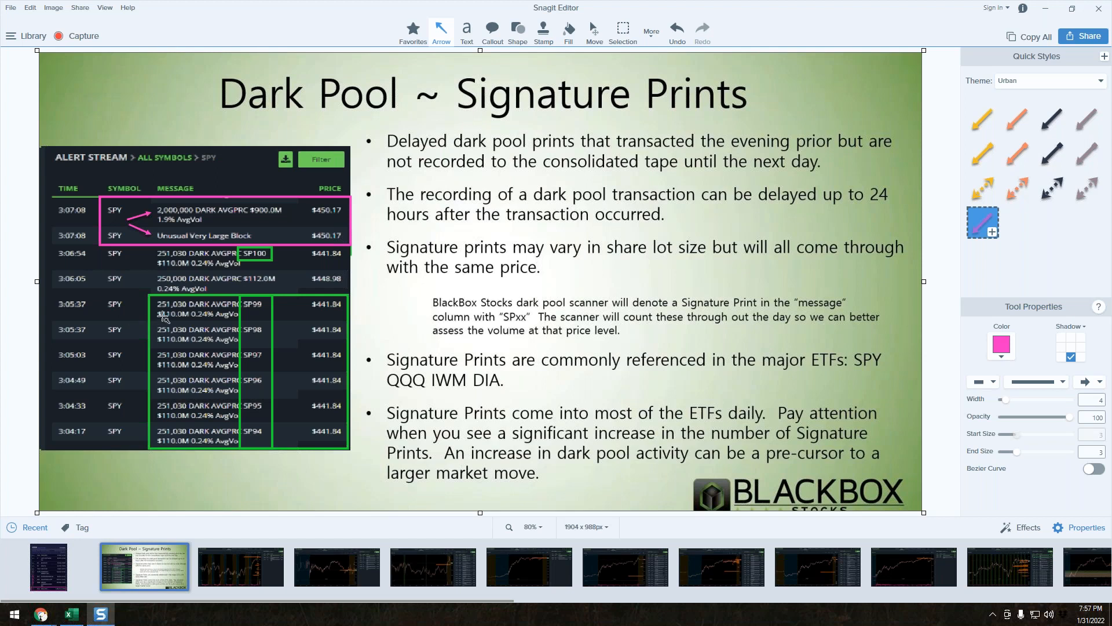
mouse_move(170, 390)
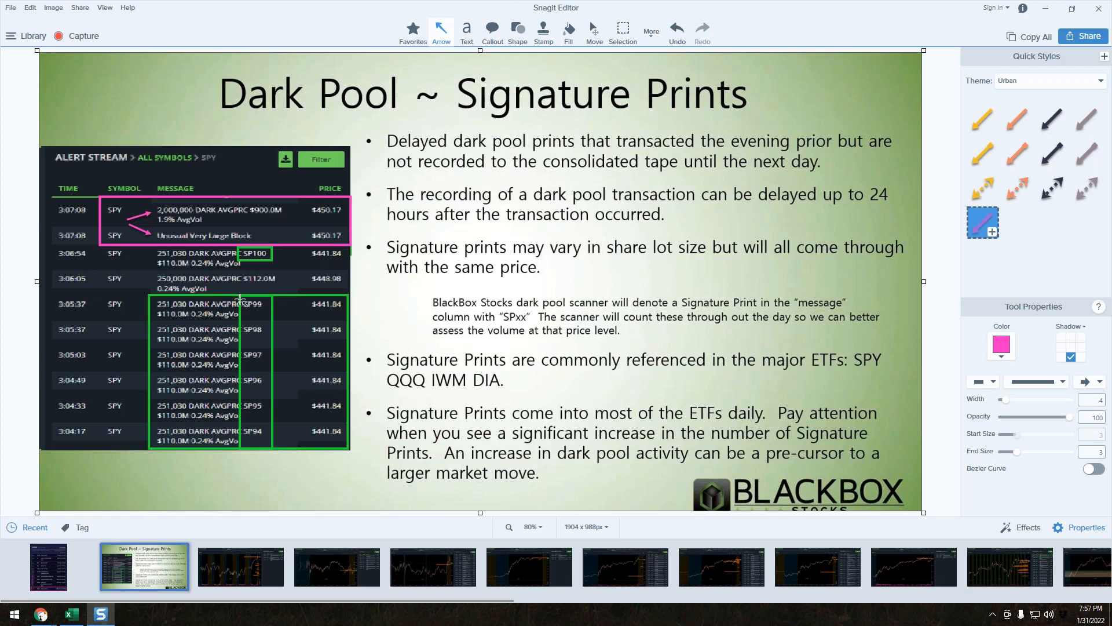
mouse_move(254, 438)
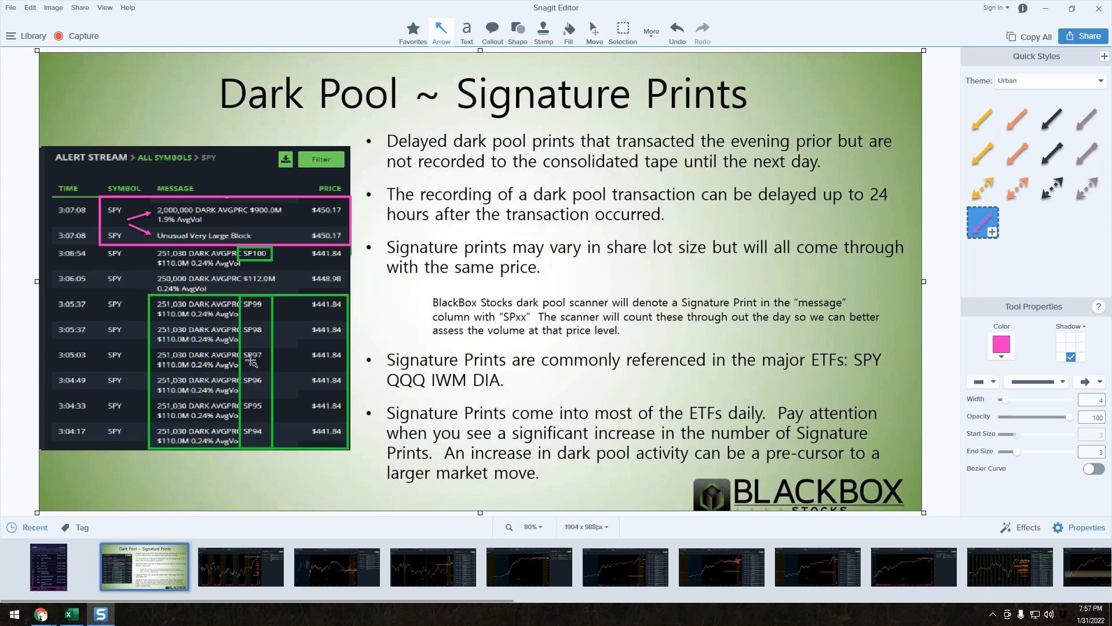
mouse_move(254, 344)
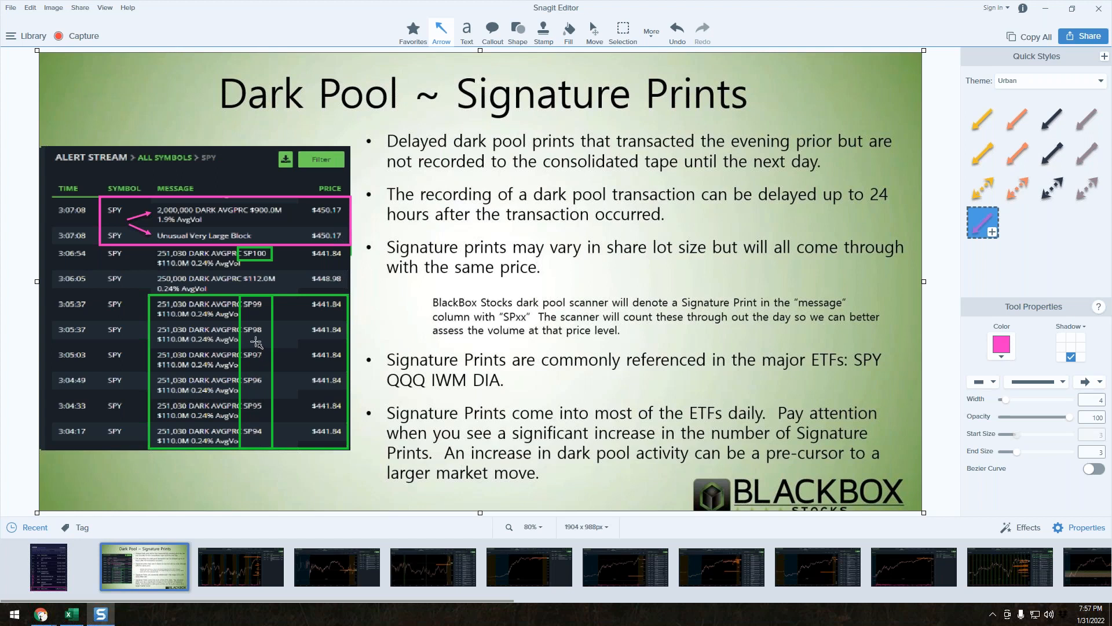
mouse_move(298, 315)
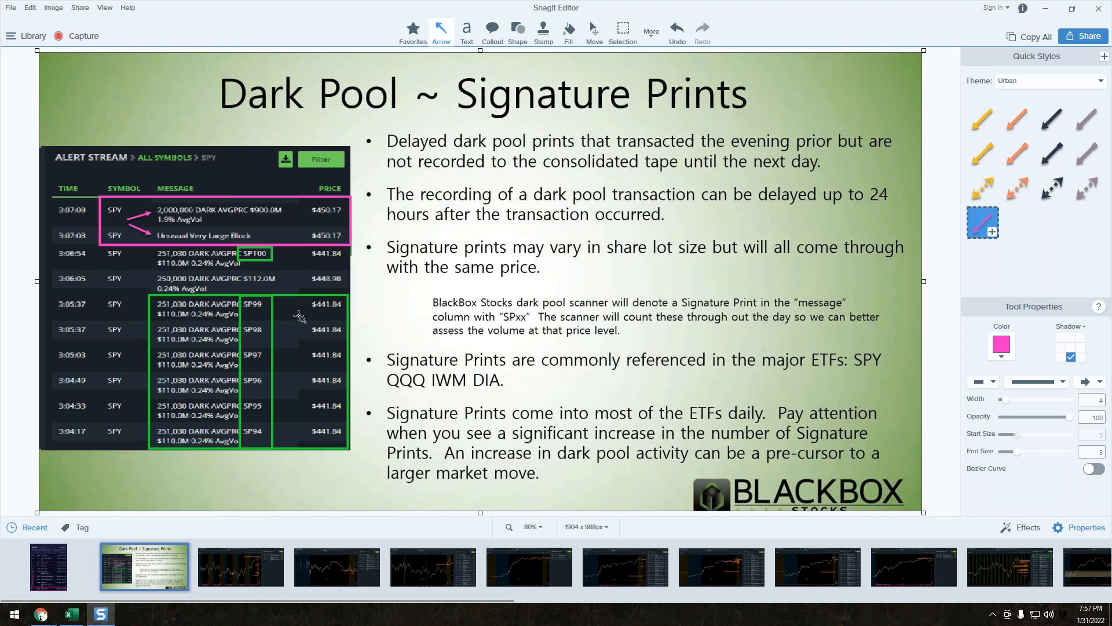
mouse_move(305, 309)
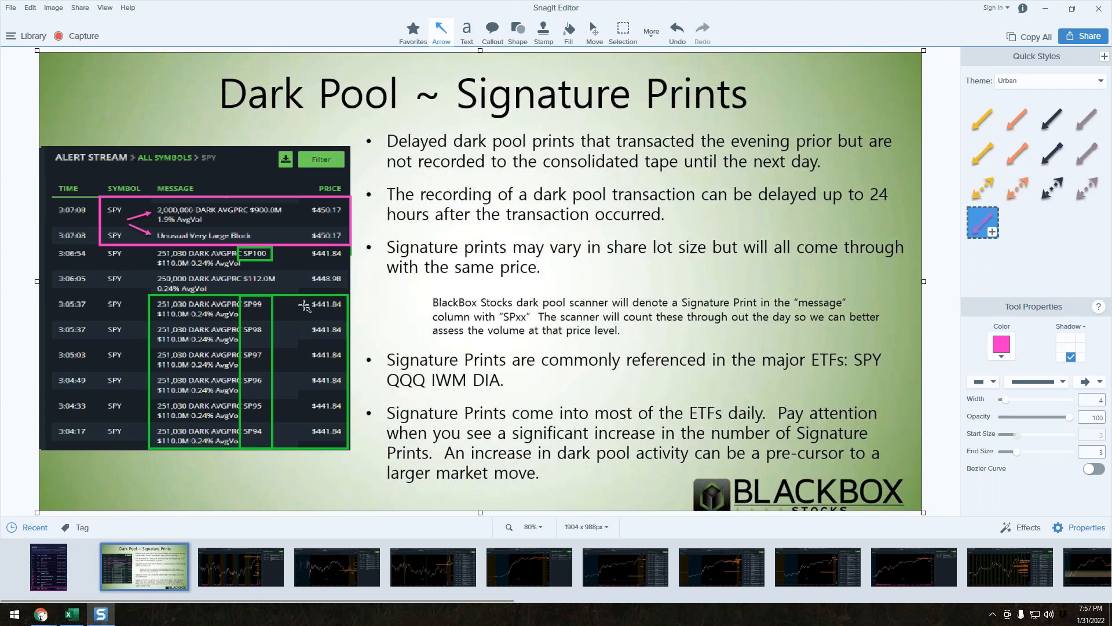
mouse_move(186, 310)
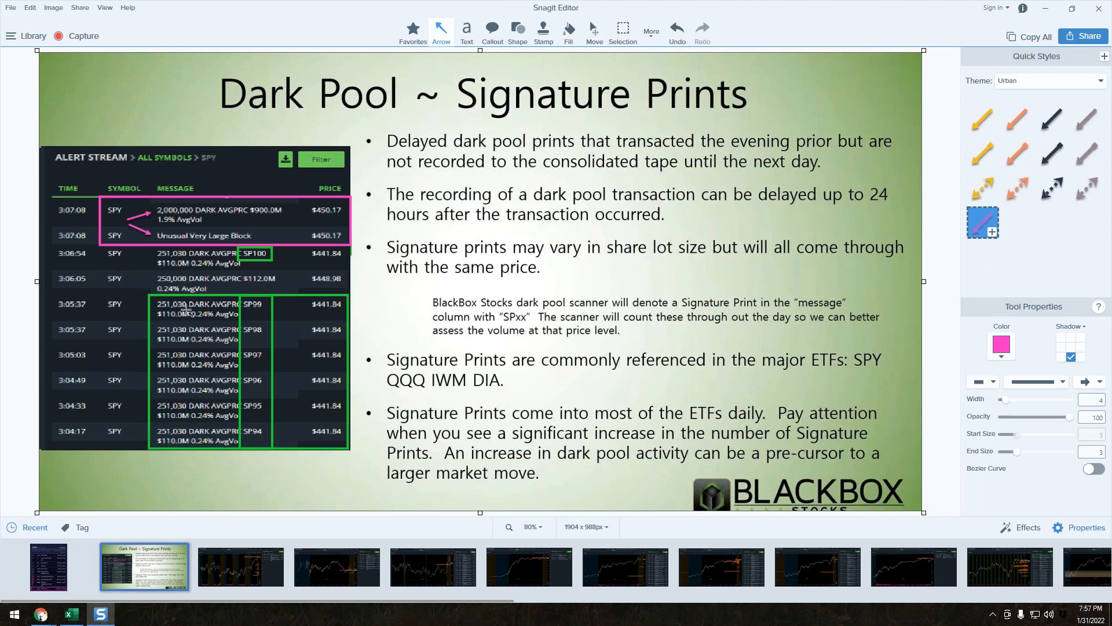
mouse_move(315, 314)
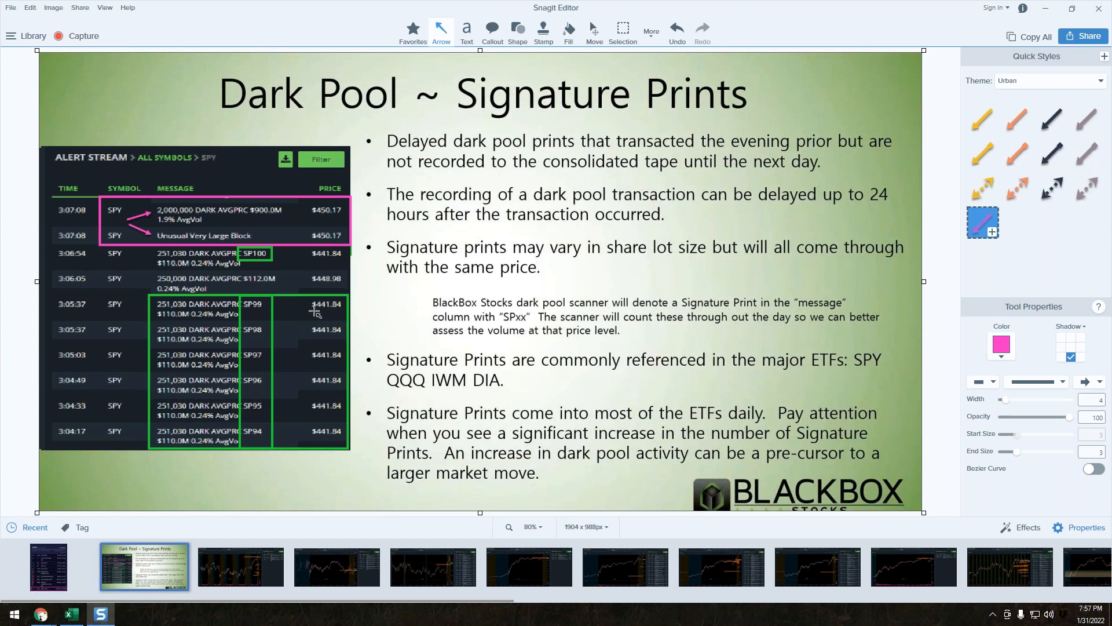
mouse_move(299, 308)
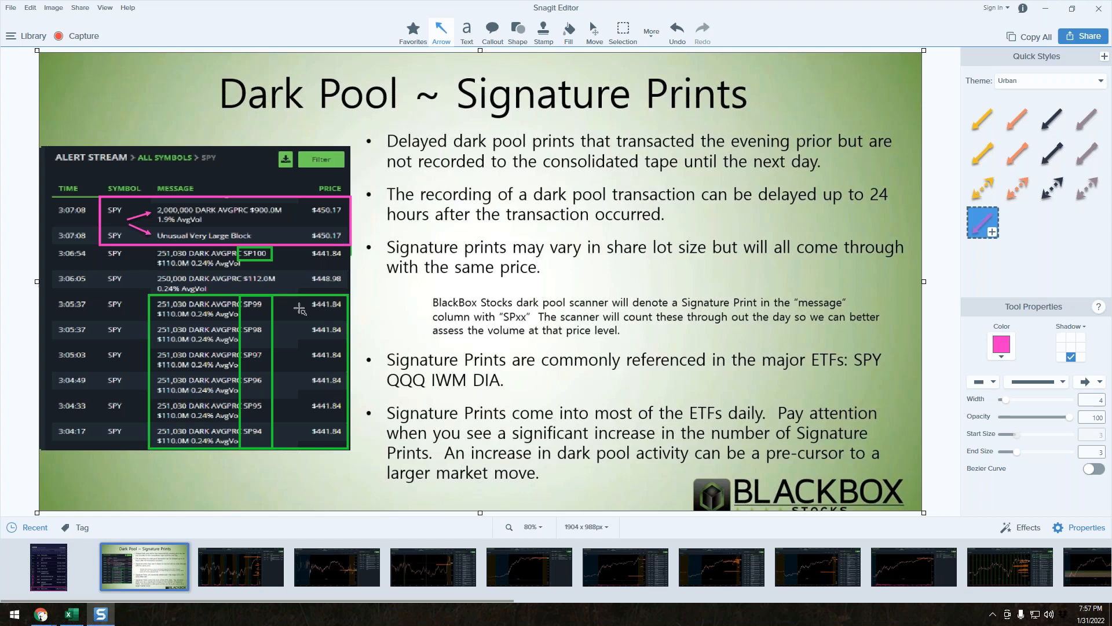
mouse_move(304, 308)
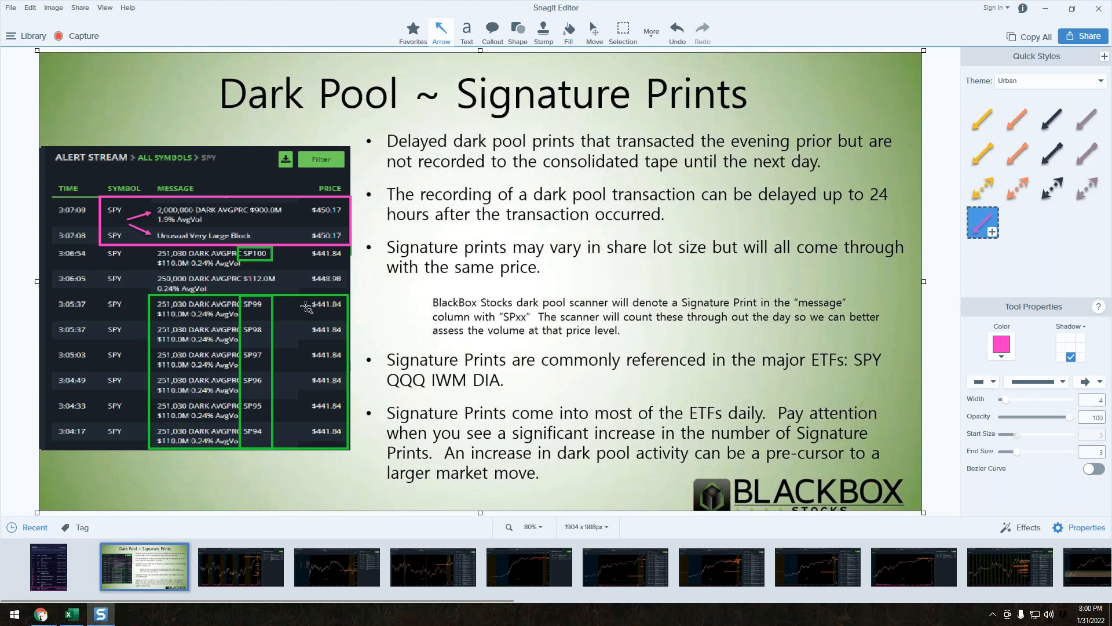
mouse_move(324, 259)
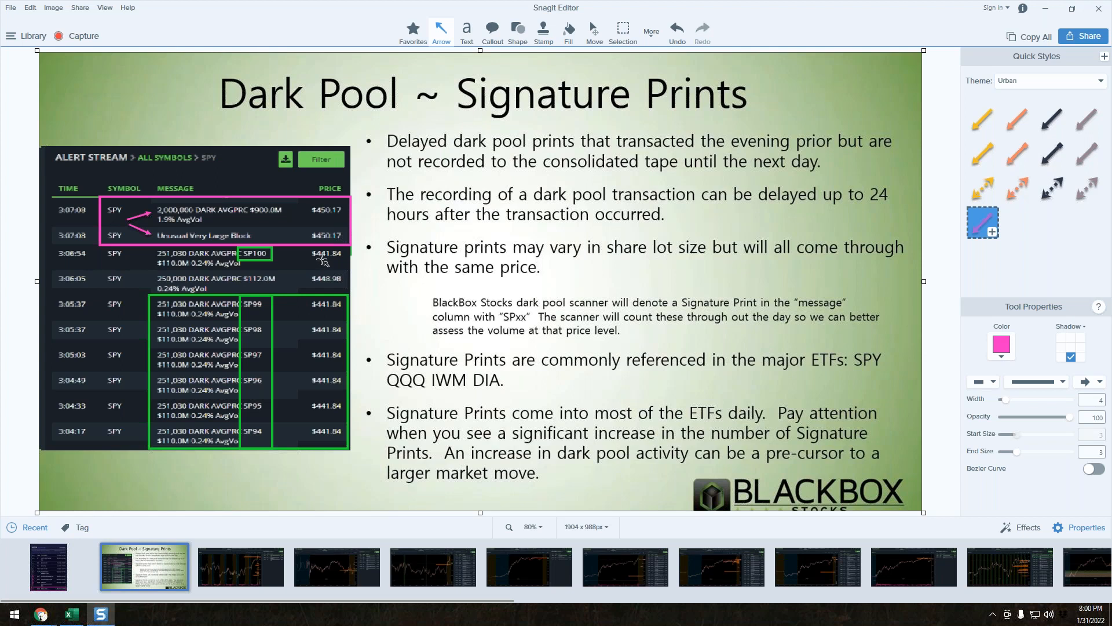
mouse_move(1010, 30)
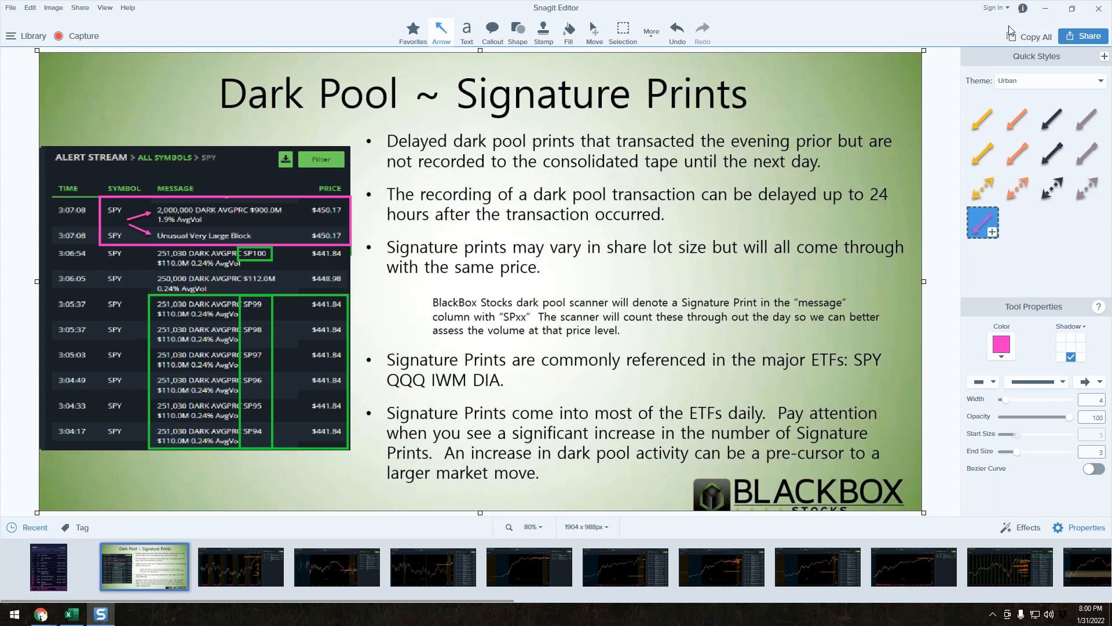
mouse_move(755, 10)
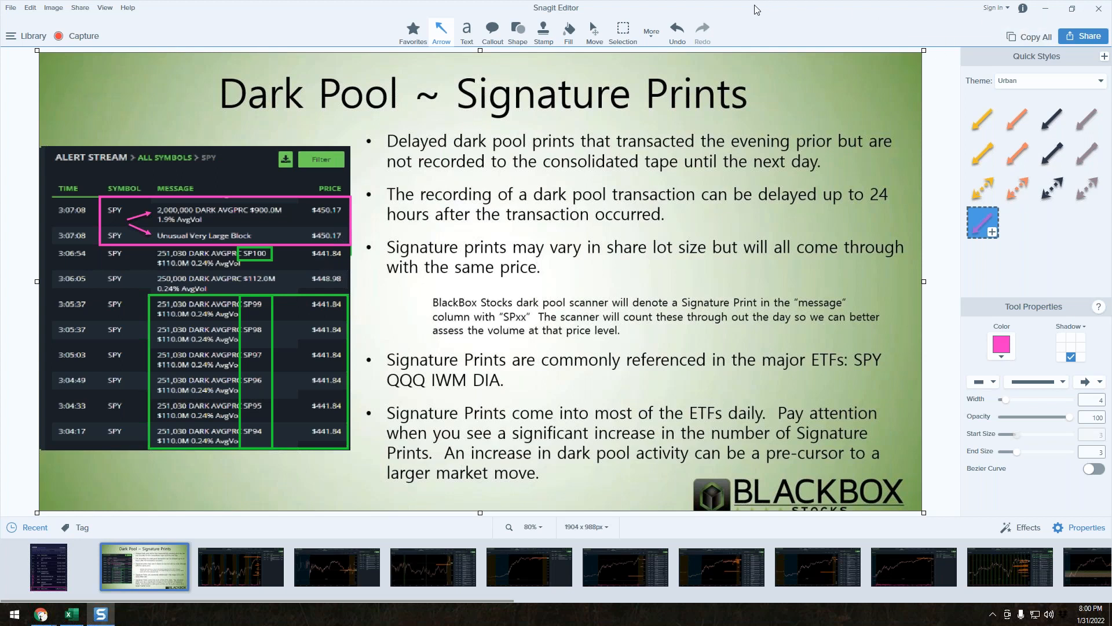
mouse_move(963, 16)
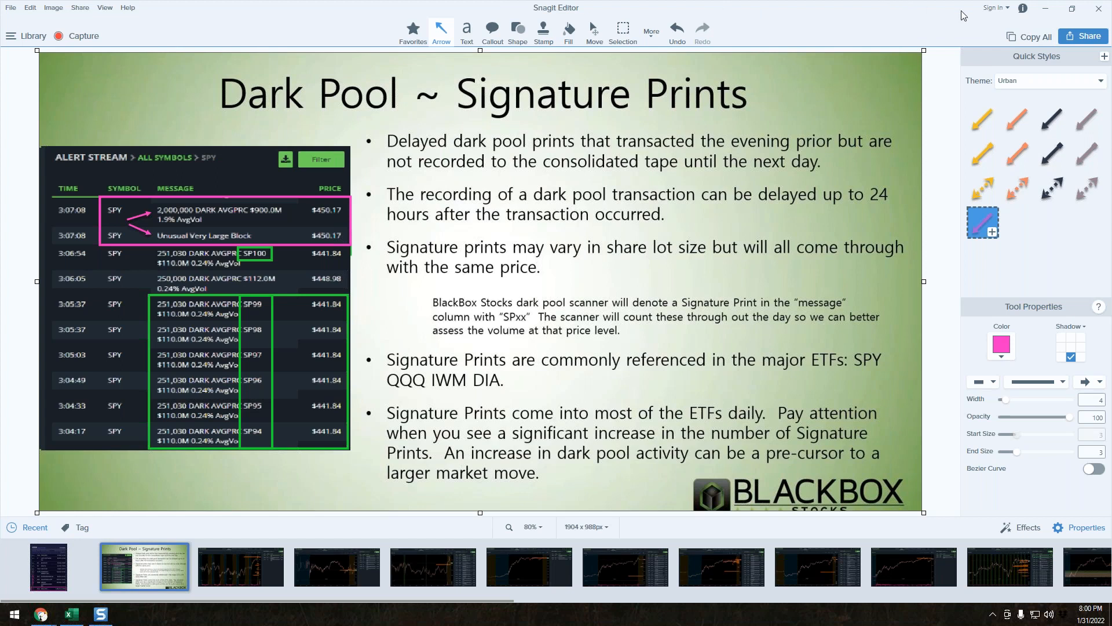
mouse_move(996, 78)
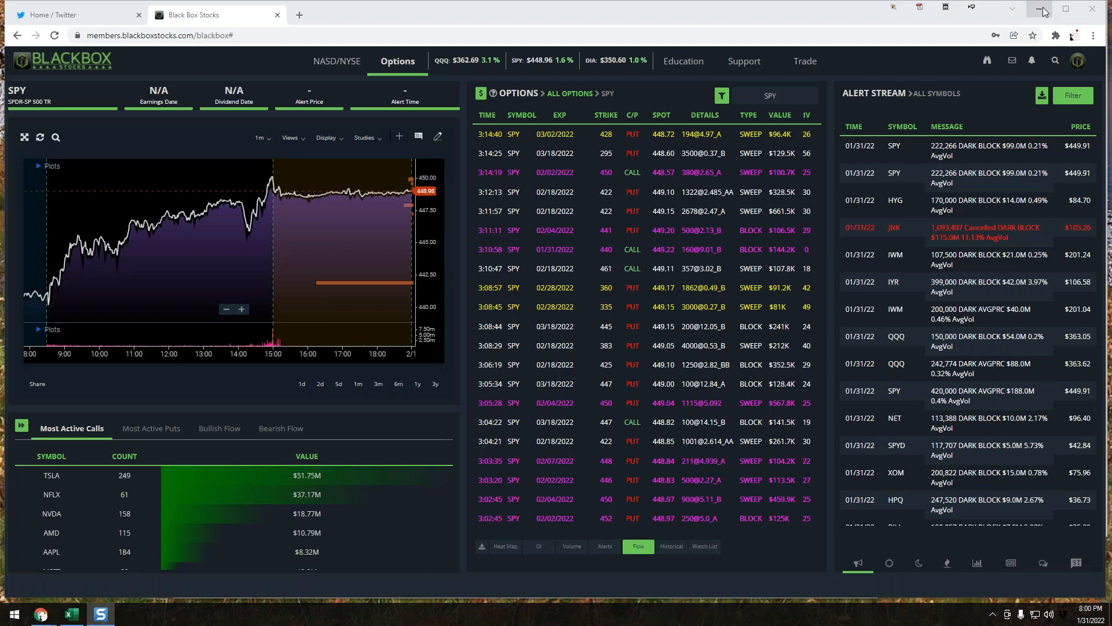
mouse_move(1044, 11)
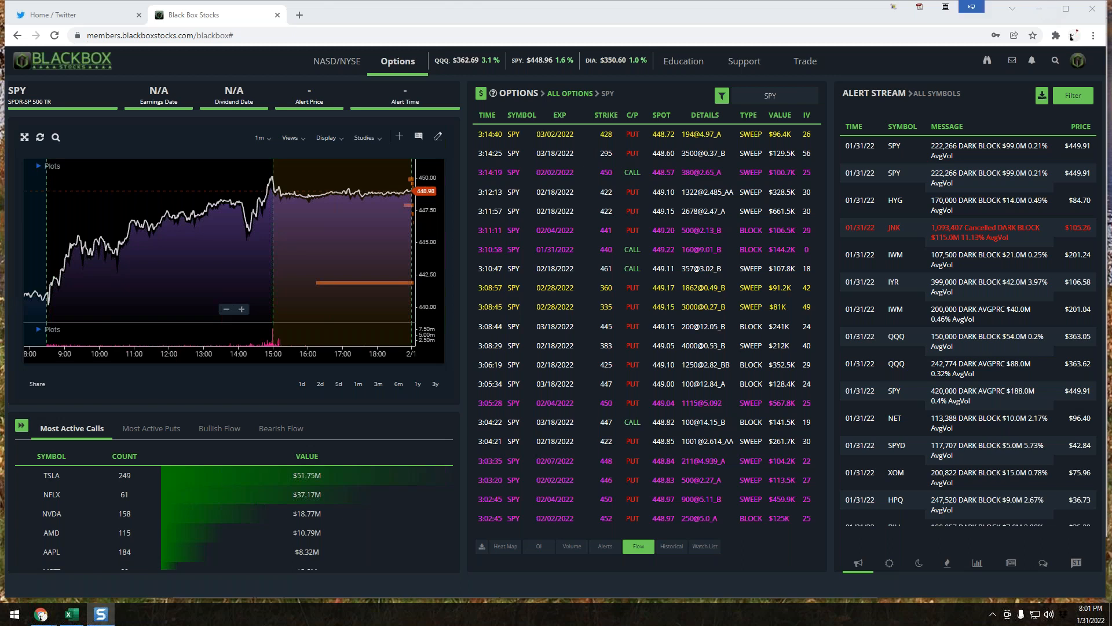
mouse_move(925, 108)
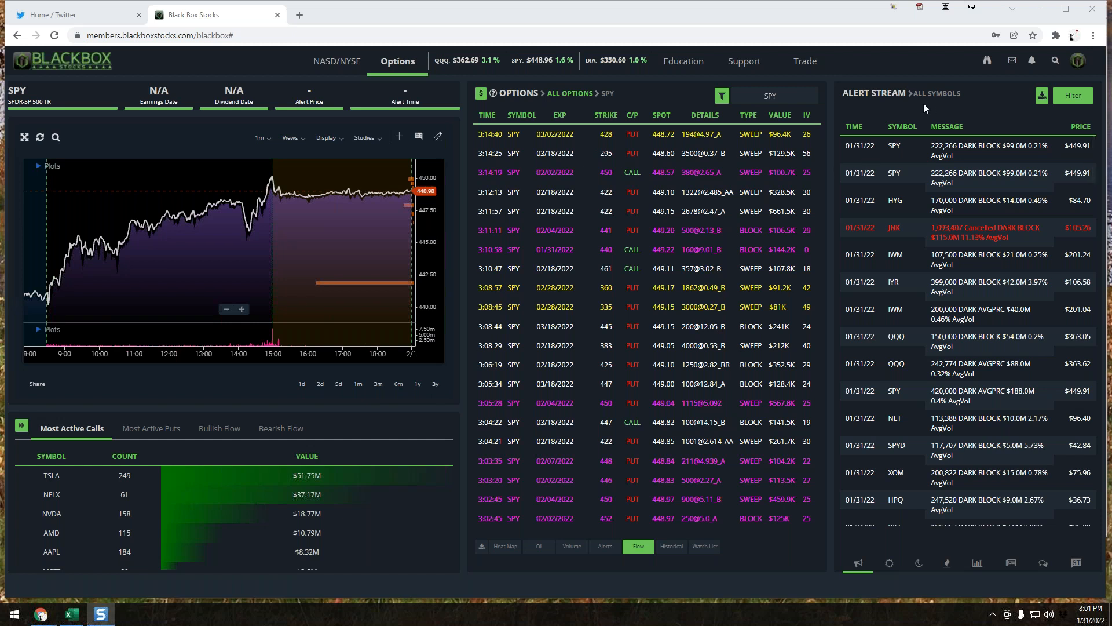
mouse_move(862, 117)
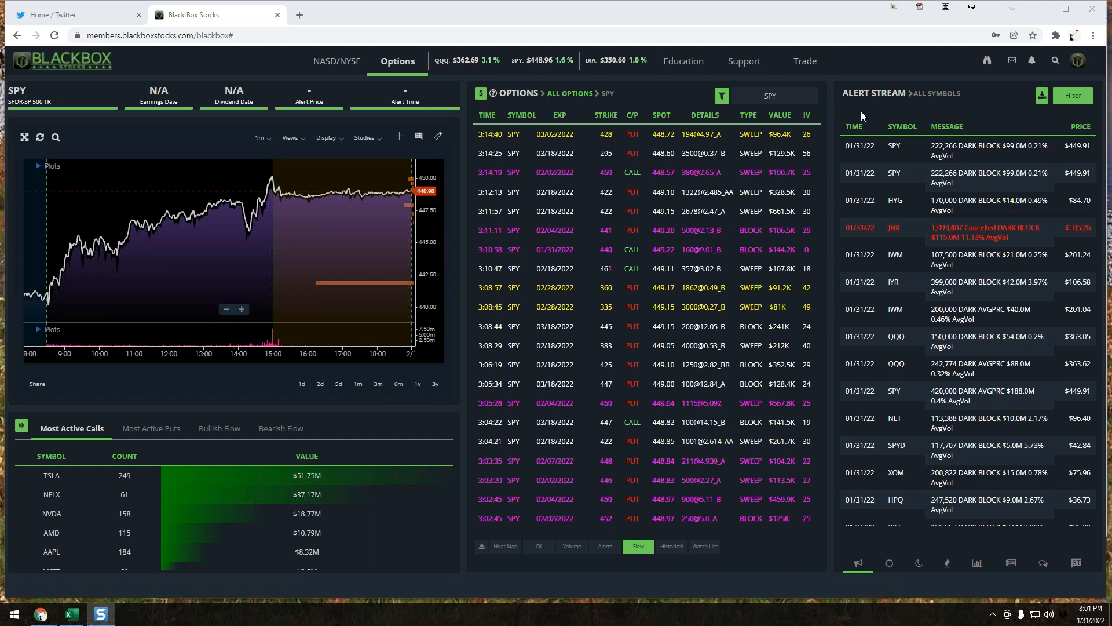
mouse_move(448, 290)
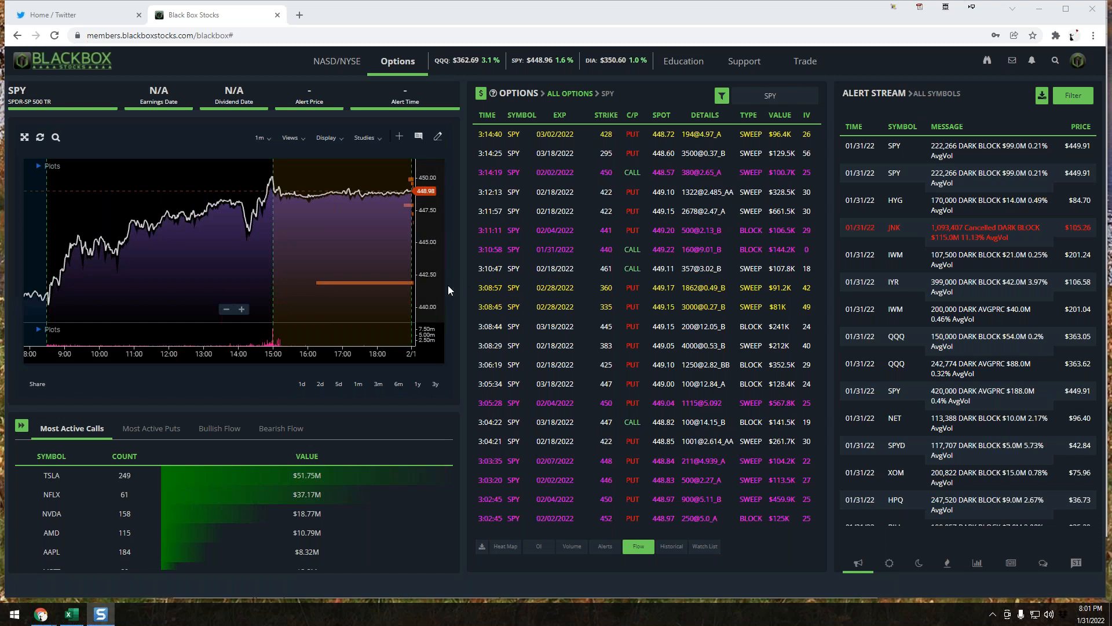
mouse_move(24, 136)
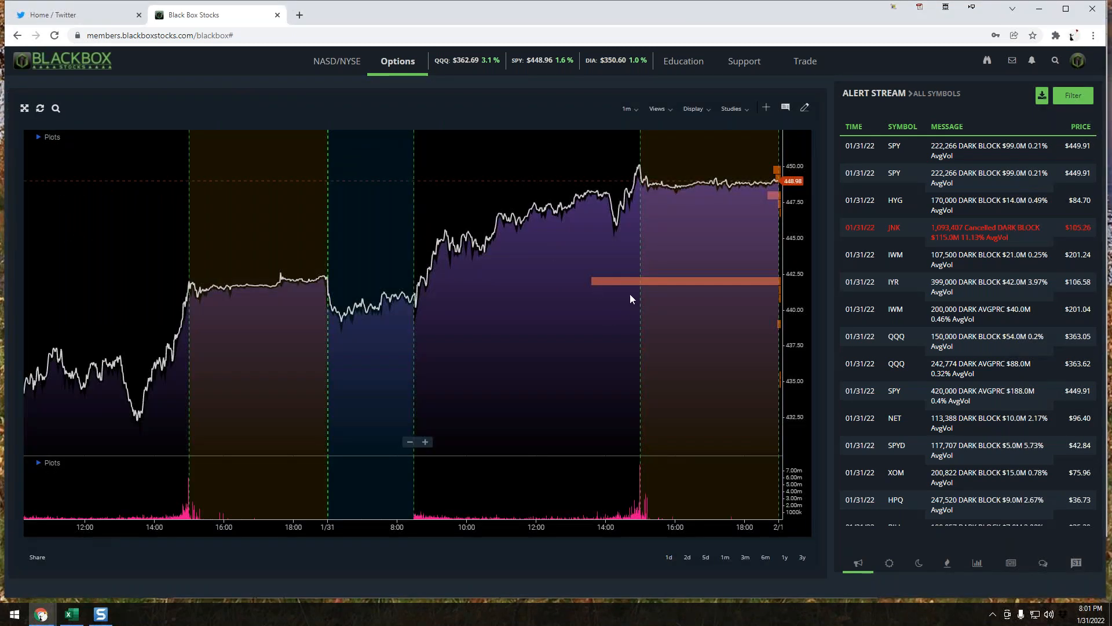
mouse_move(800, 292)
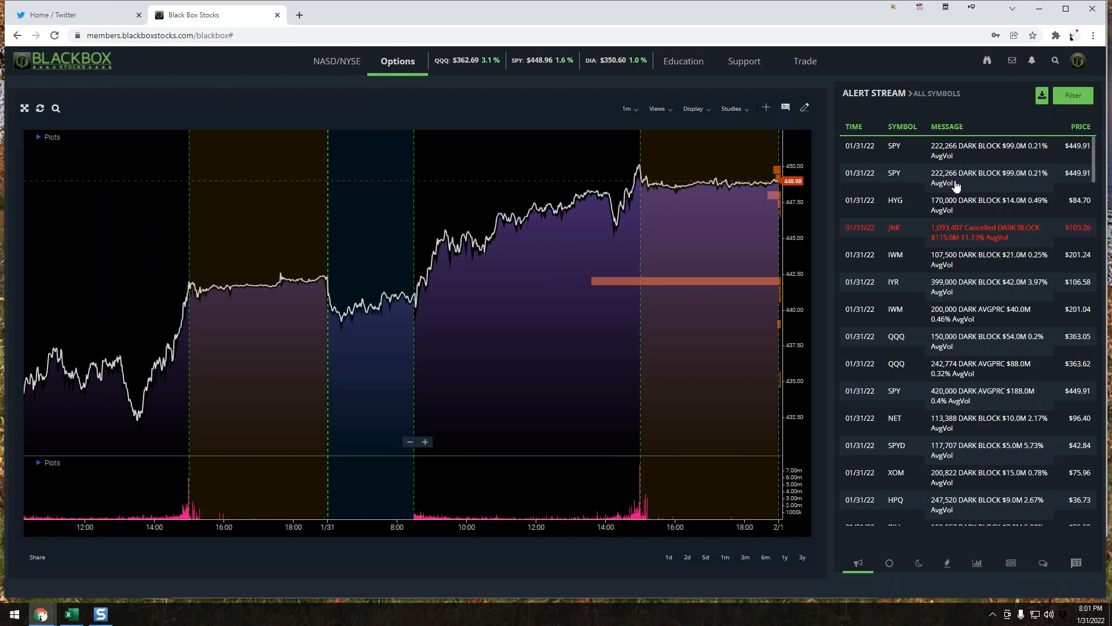
mouse_move(966, 489)
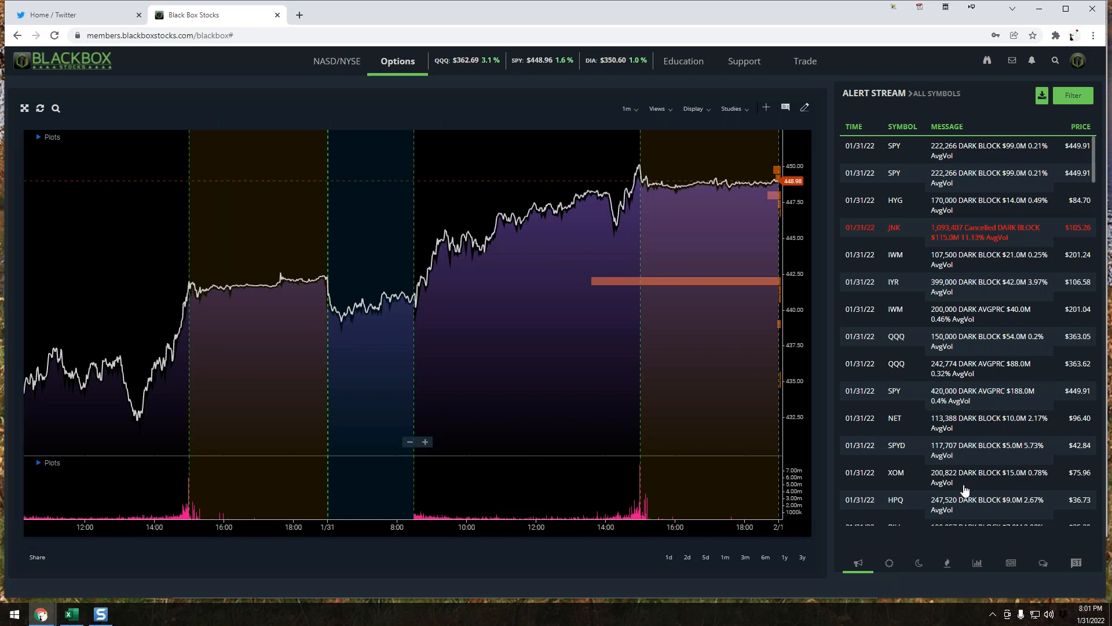
mouse_move(789, 284)
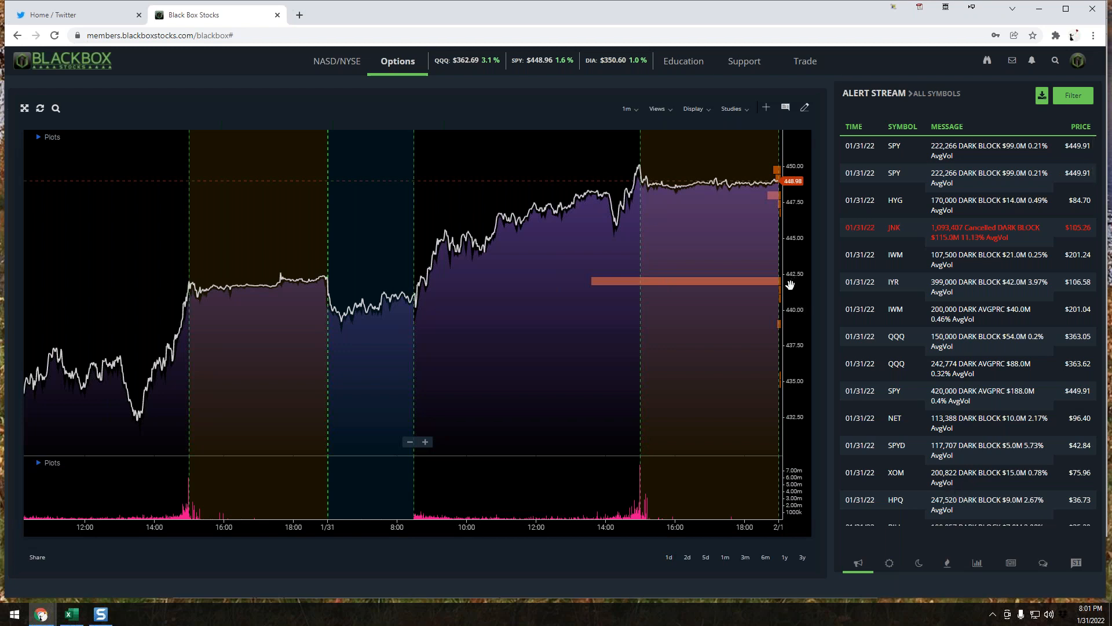
mouse_move(595, 284)
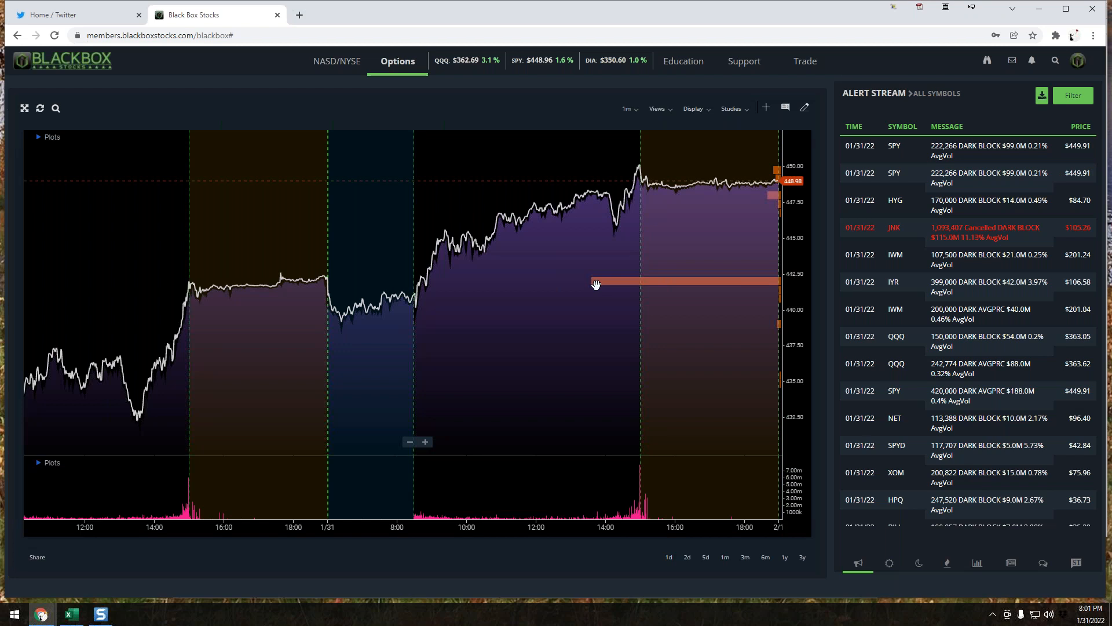
mouse_move(389, 258)
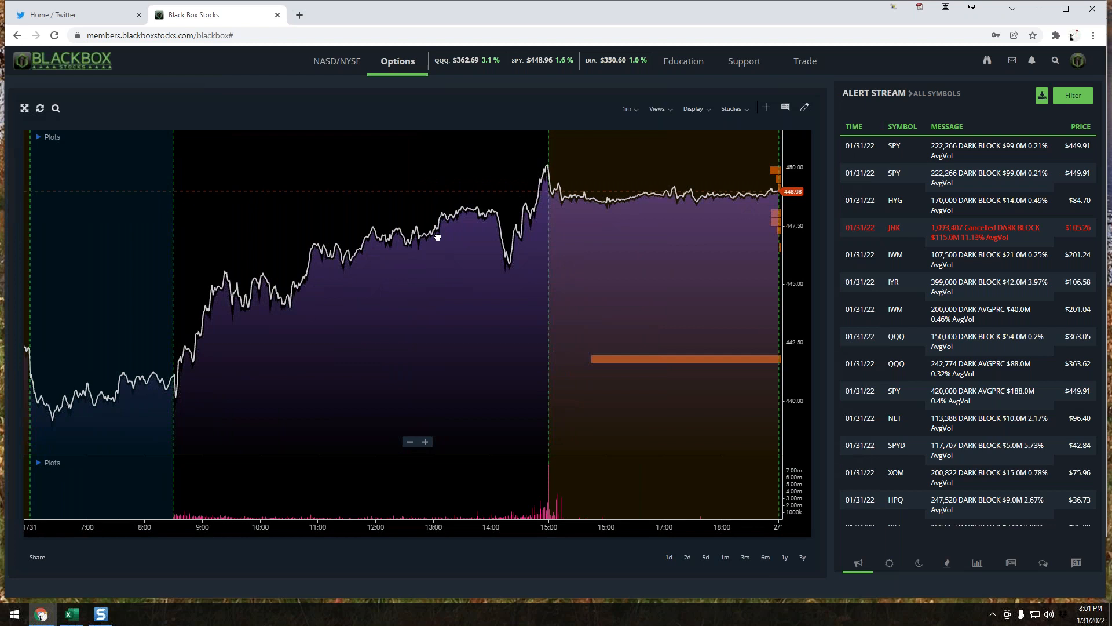
mouse_move(661, 350)
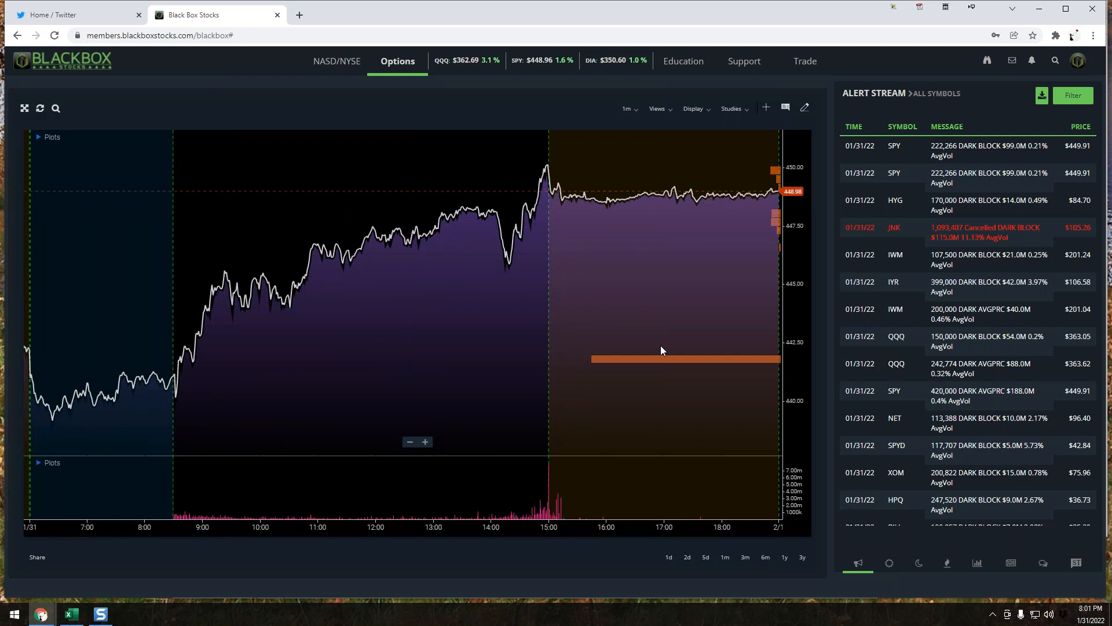
mouse_move(602, 355)
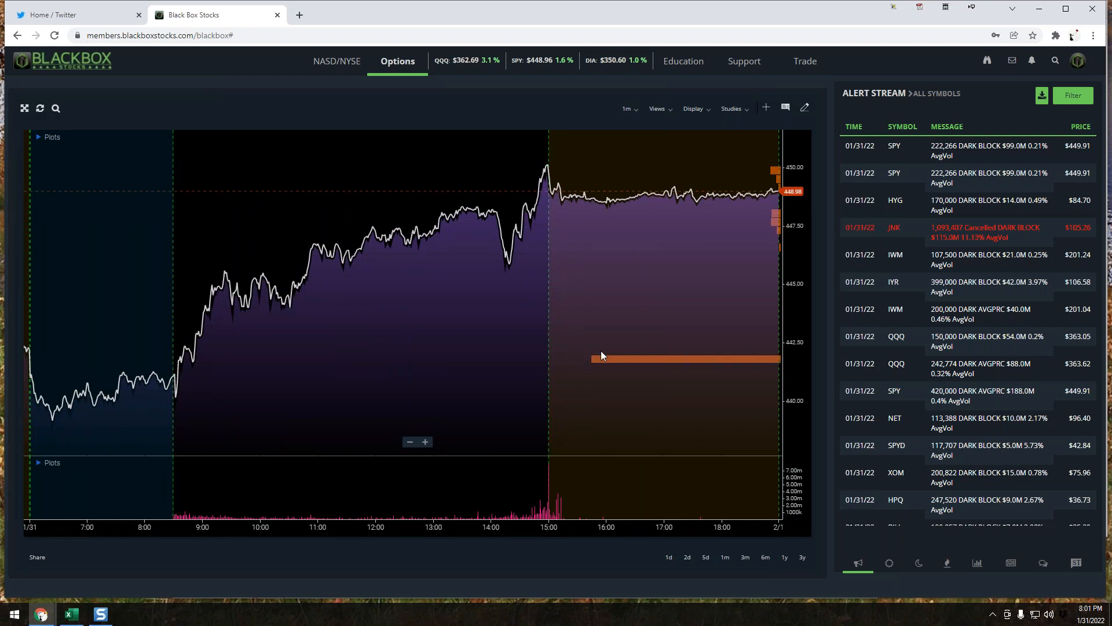
mouse_move(691, 372)
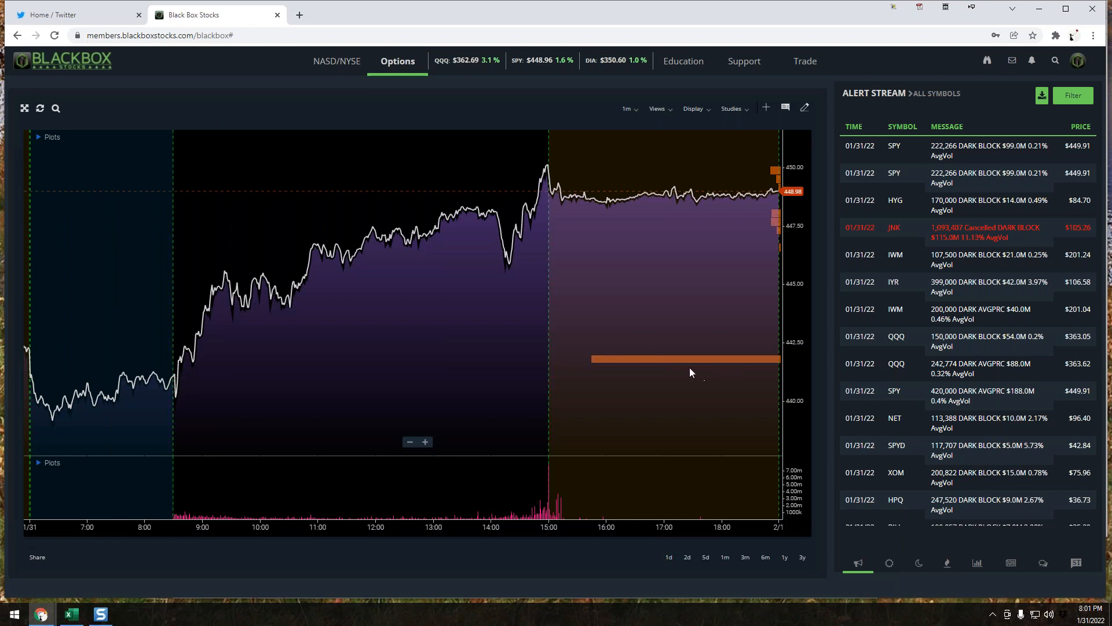
mouse_move(597, 268)
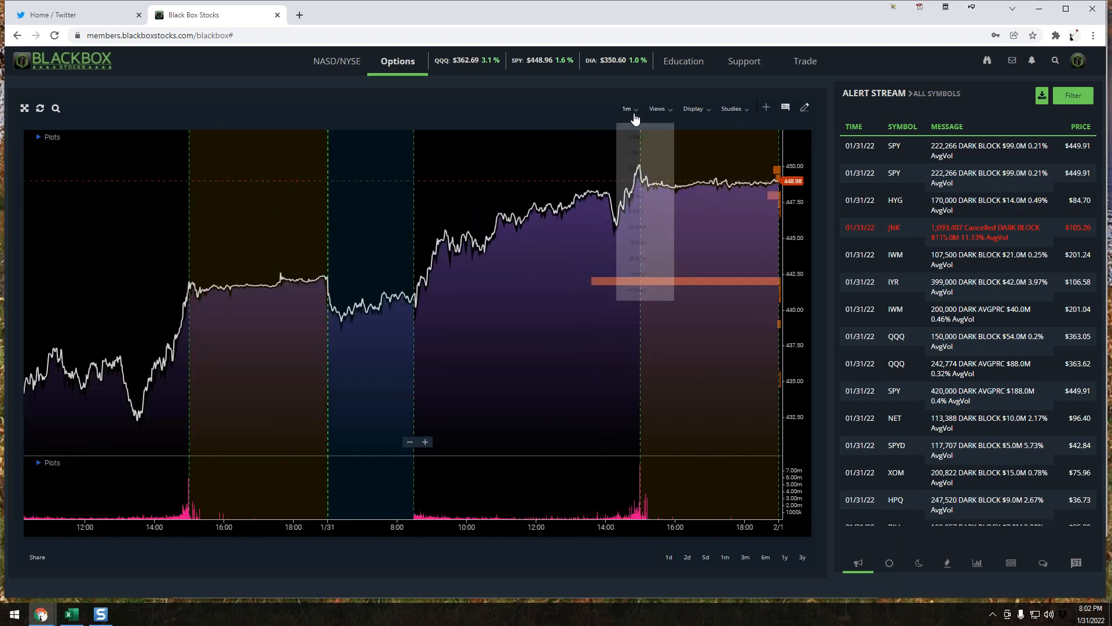
Switch the SPY chart to 5-minute bars from the interval dropdown
left_click(626, 109)
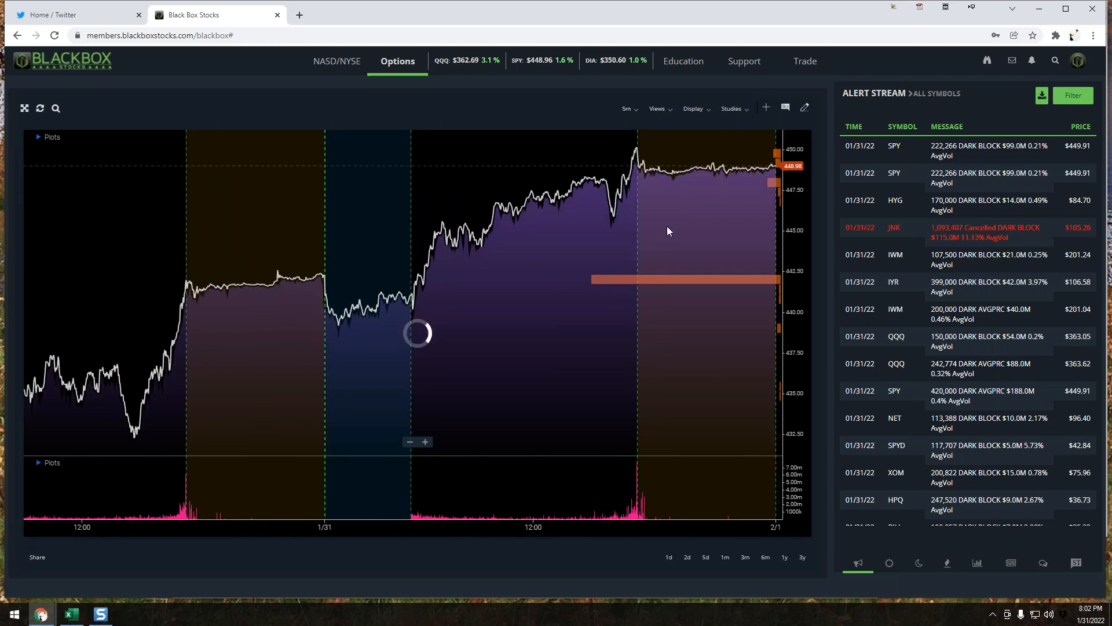
mouse_move(998, 167)
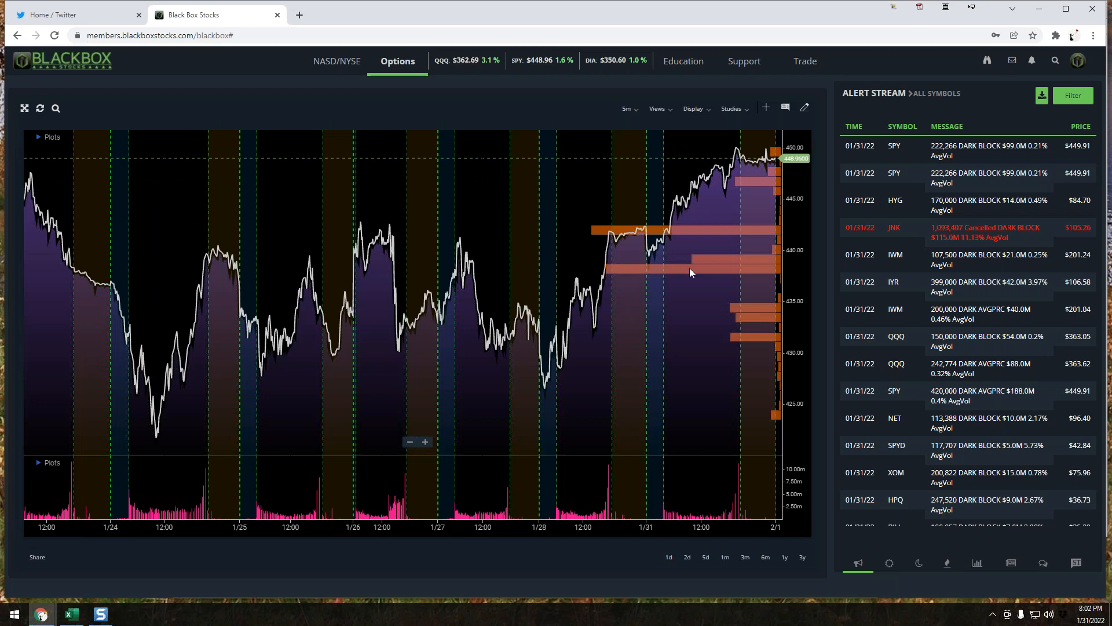
mouse_move(615, 272)
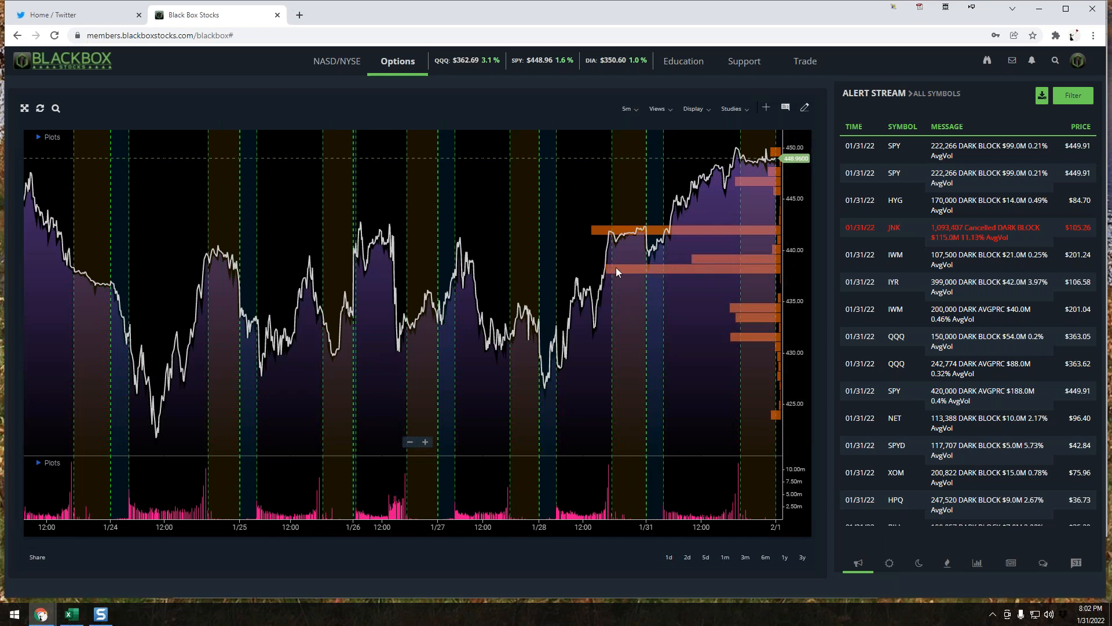
mouse_move(691, 233)
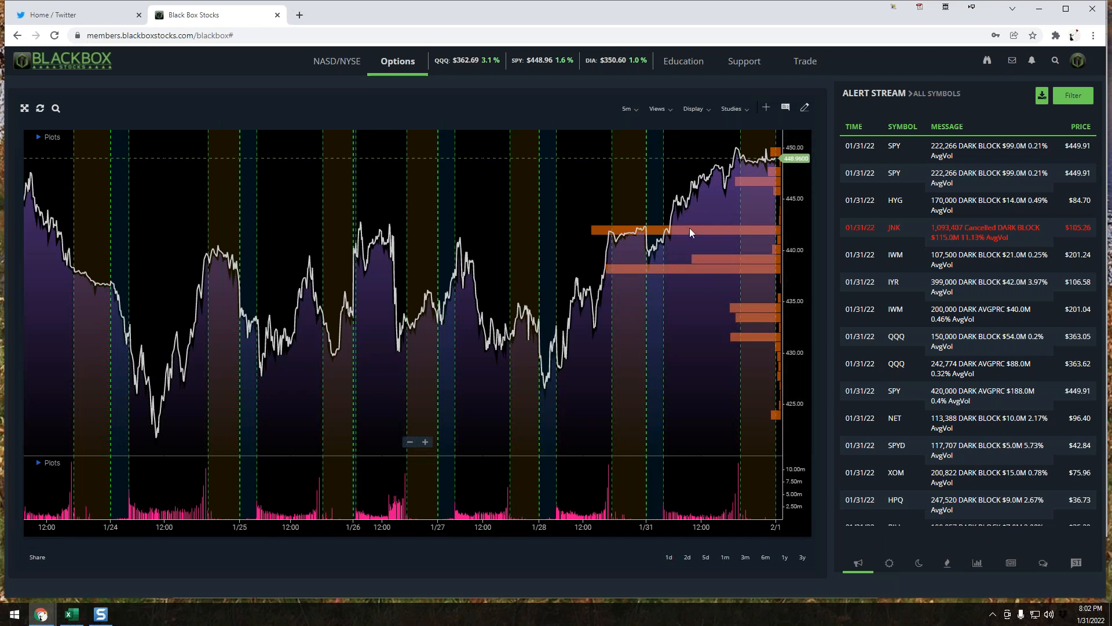
mouse_move(728, 234)
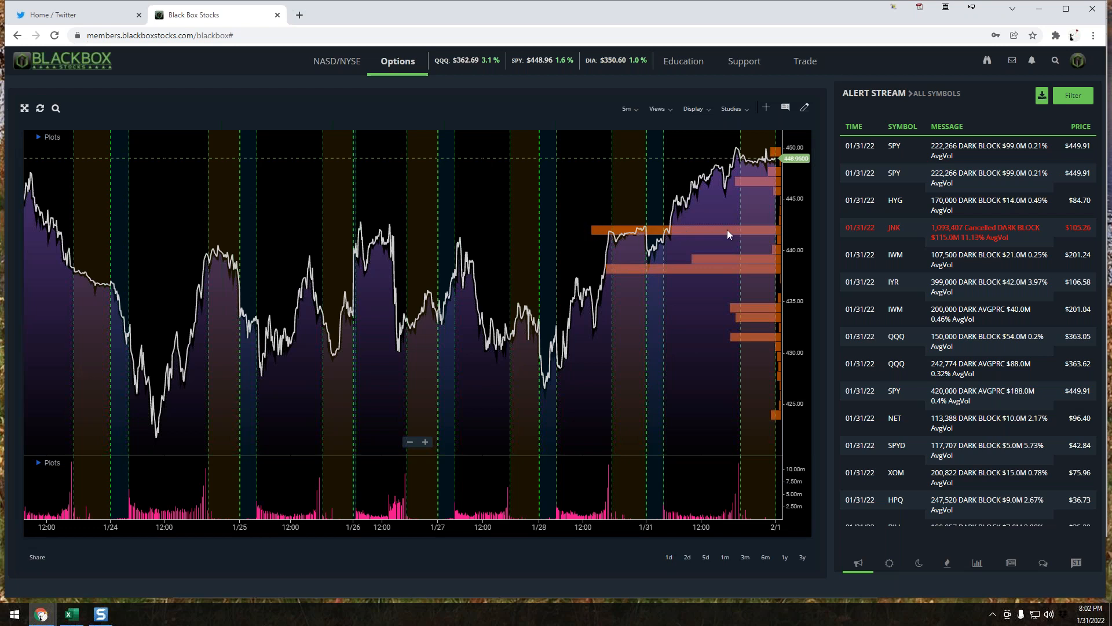
mouse_move(634, 226)
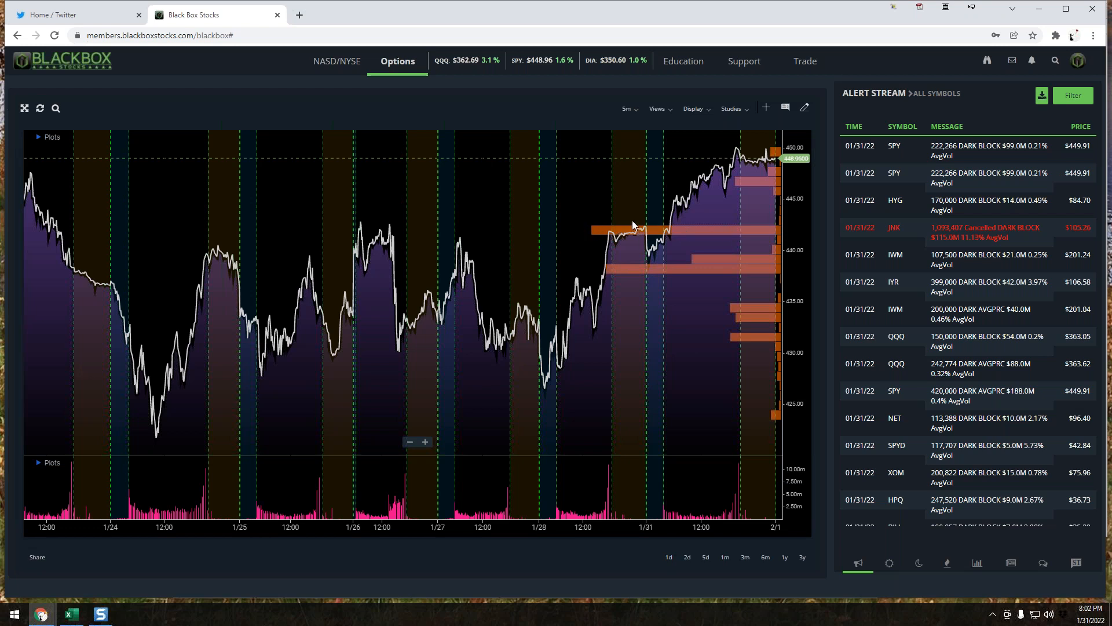
mouse_move(619, 239)
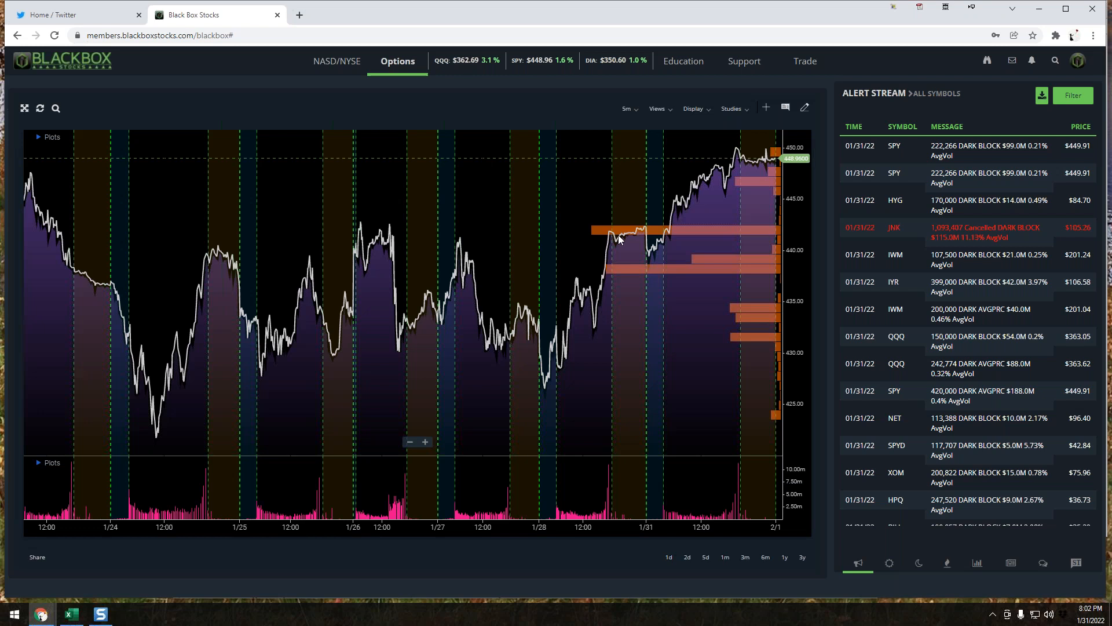
mouse_move(770, 410)
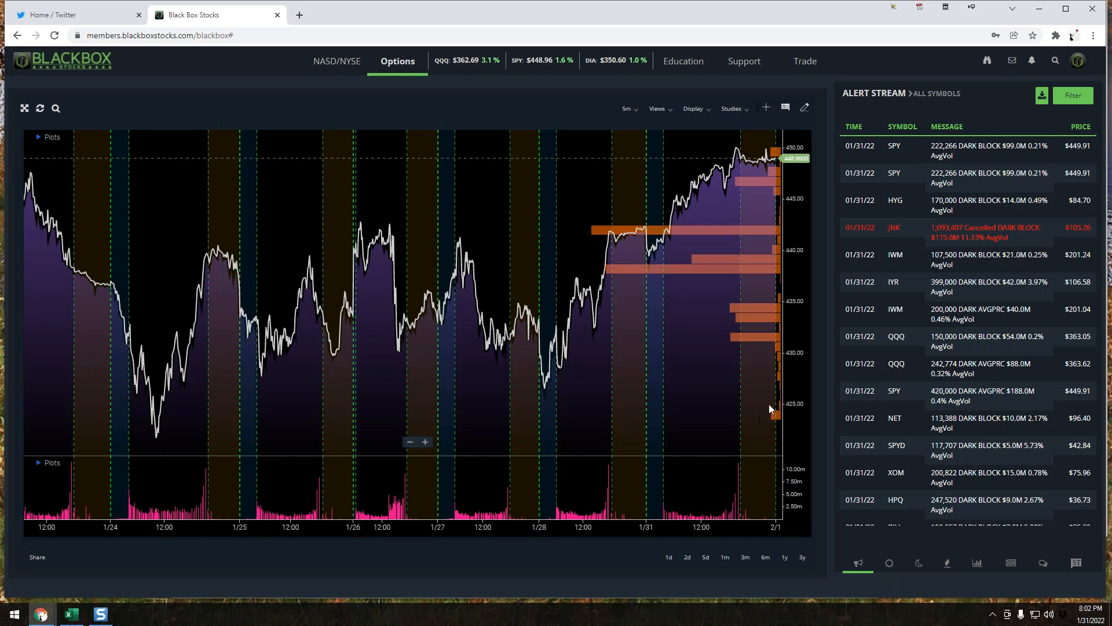
mouse_move(761, 317)
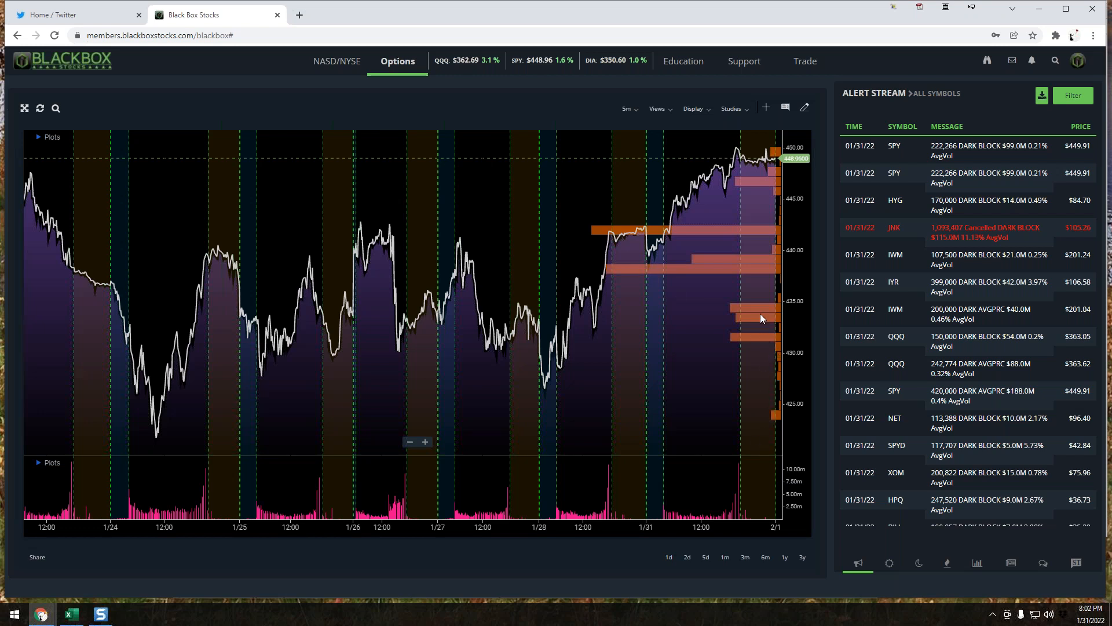
mouse_move(737, 324)
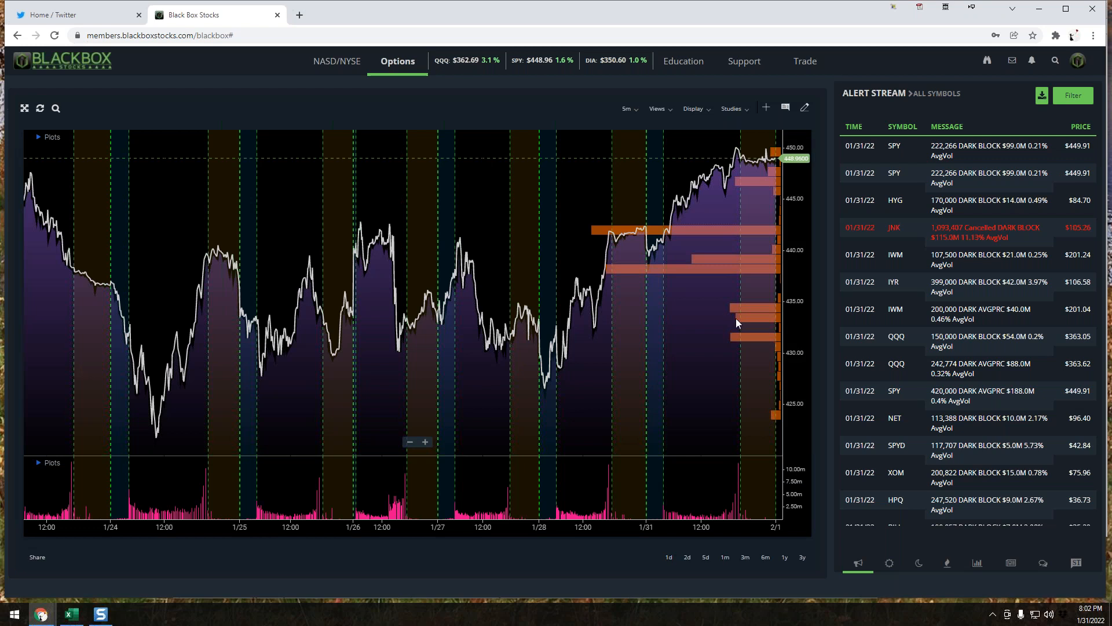
mouse_move(765, 232)
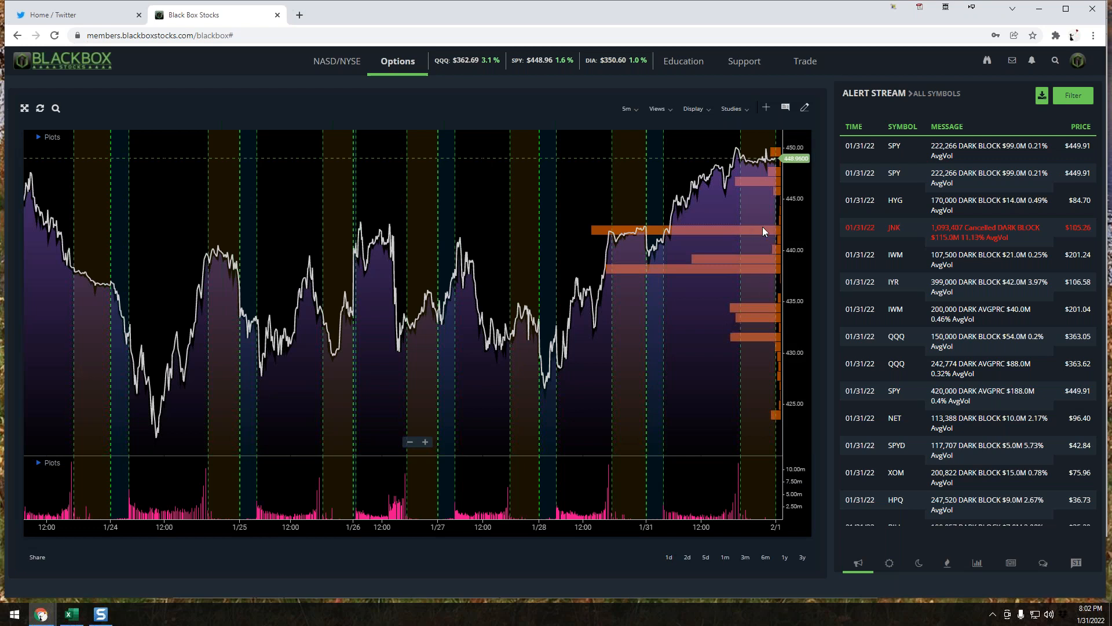
mouse_move(744, 271)
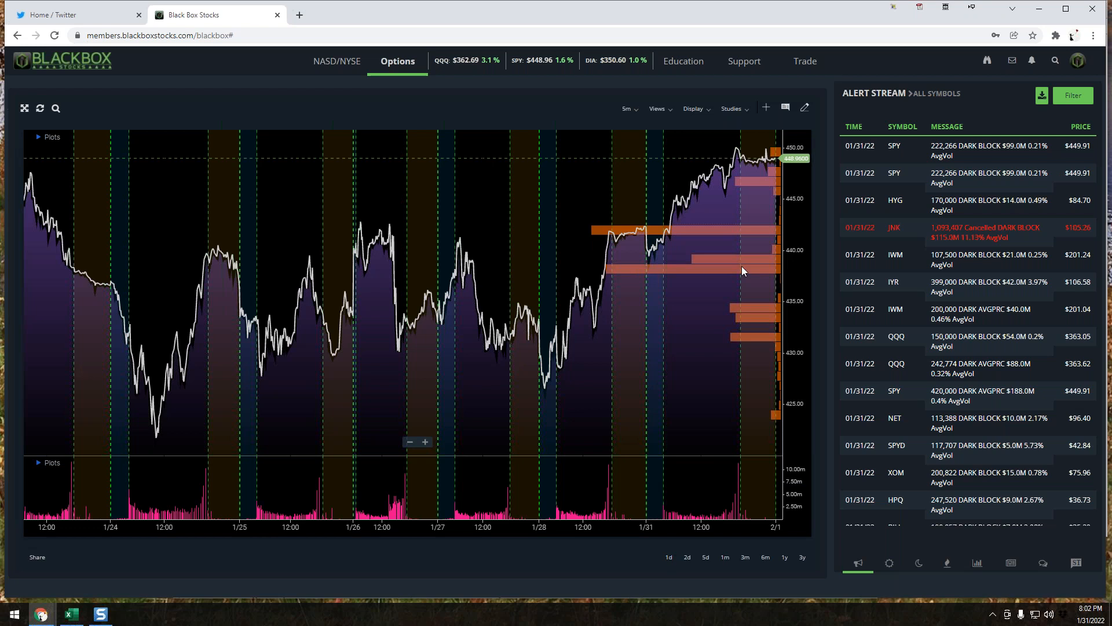
mouse_move(54, 112)
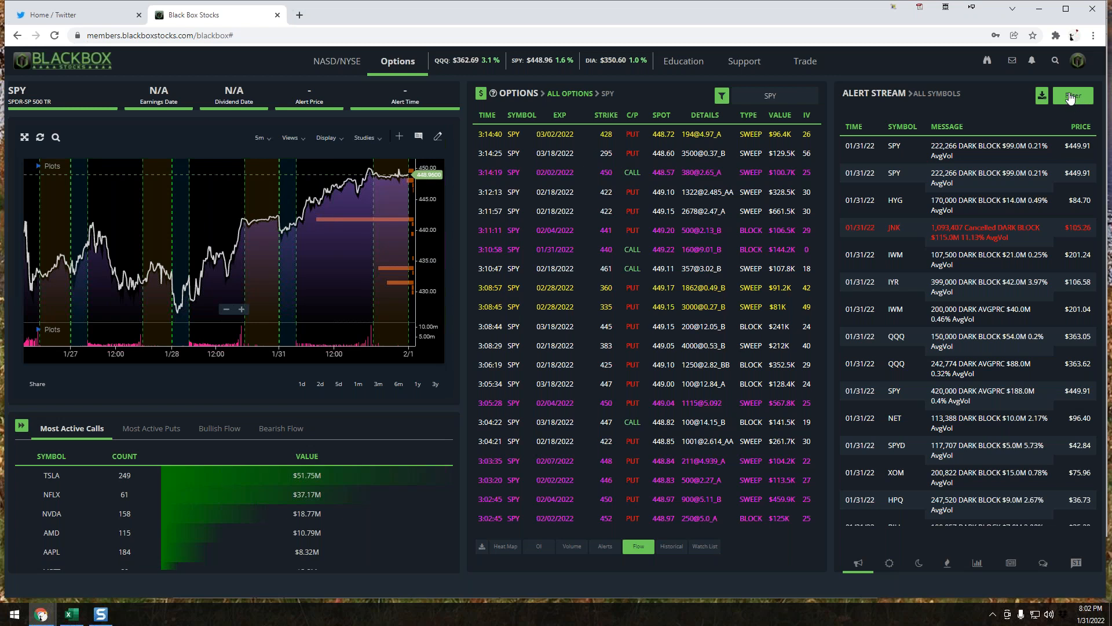
mouse_move(960, 126)
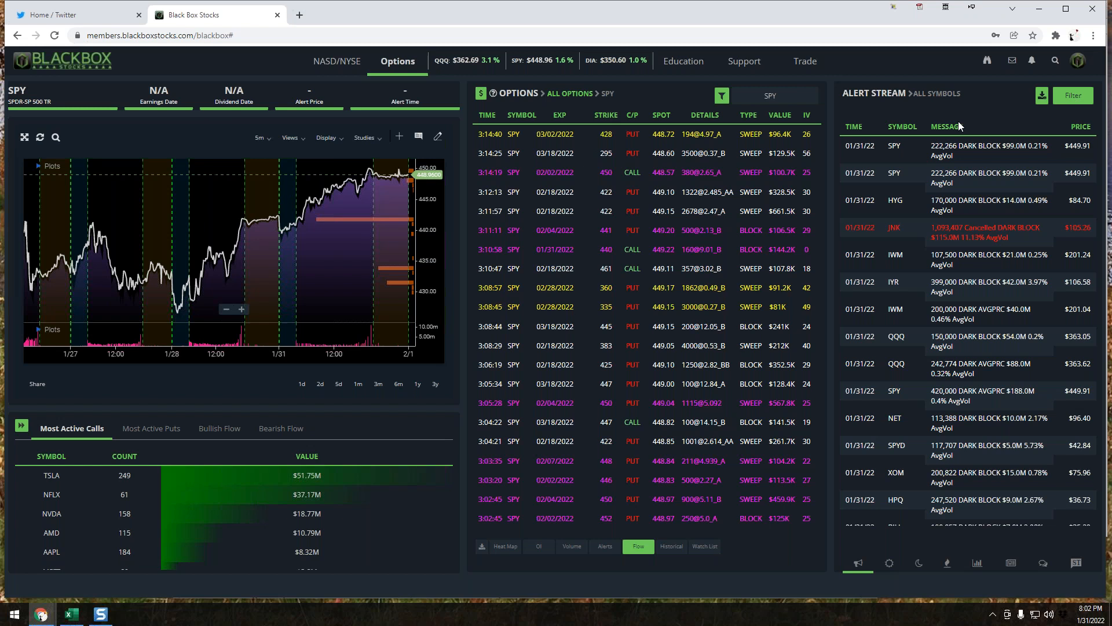
mouse_move(927, 137)
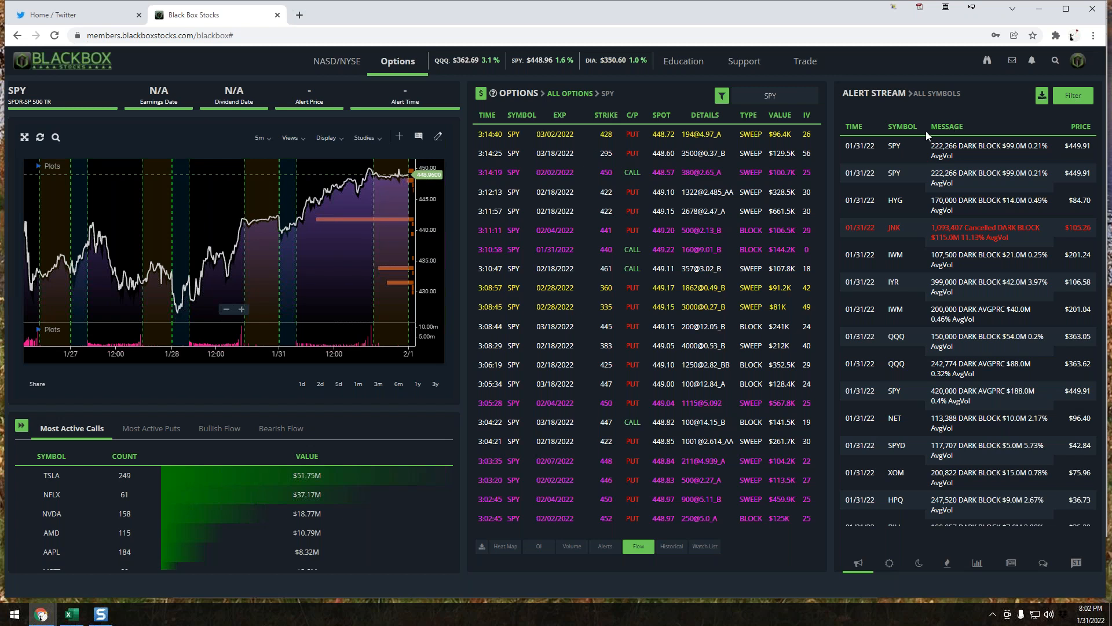
mouse_move(958, 148)
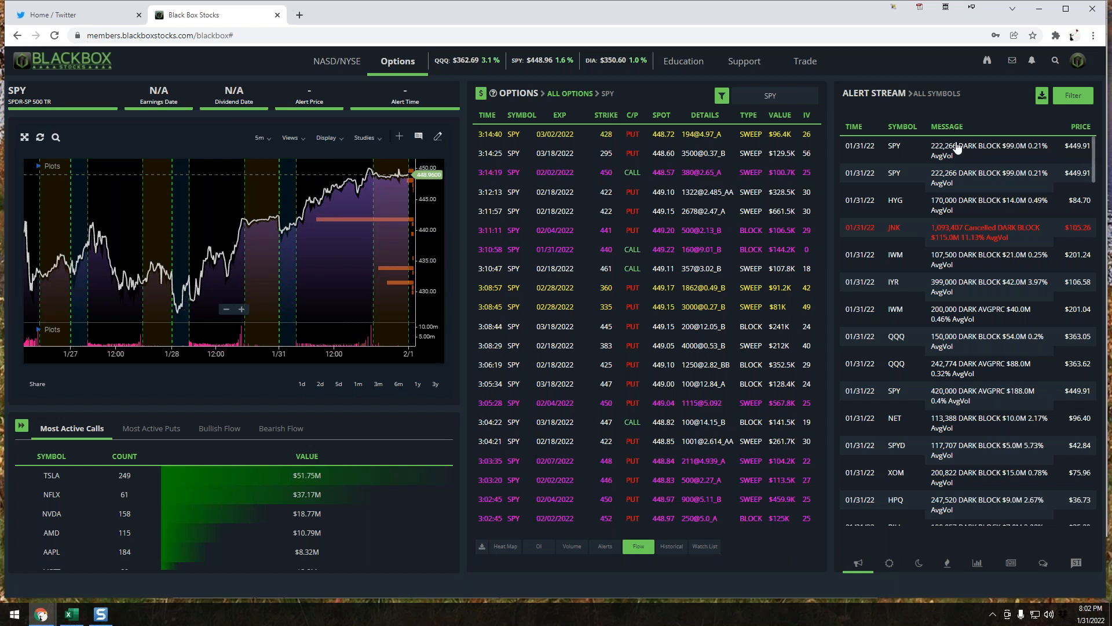
mouse_move(959, 147)
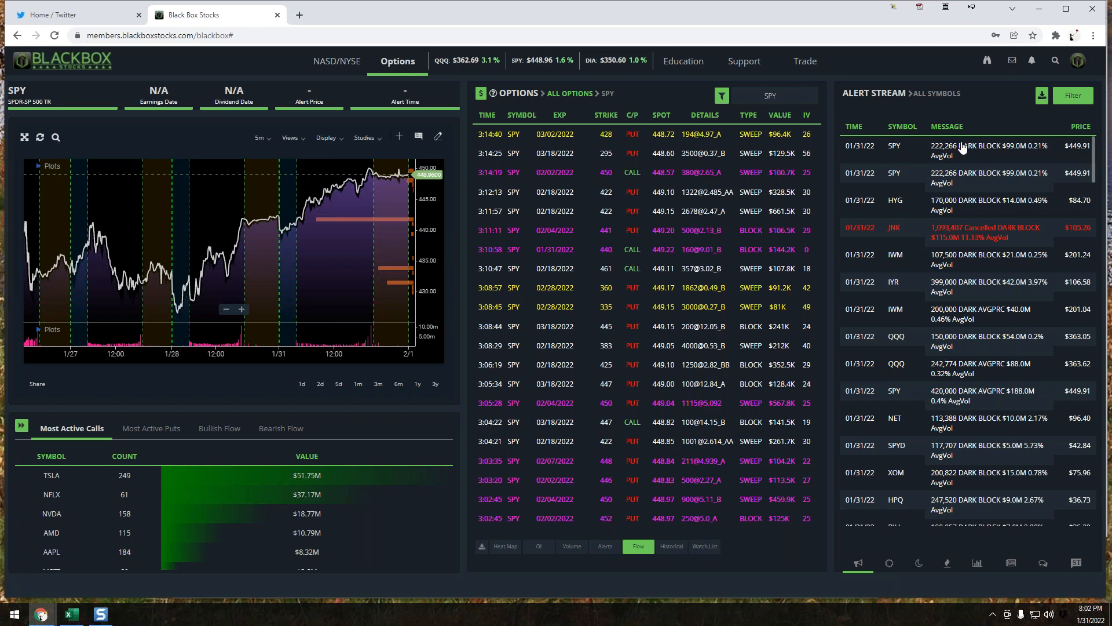
mouse_move(1067, 107)
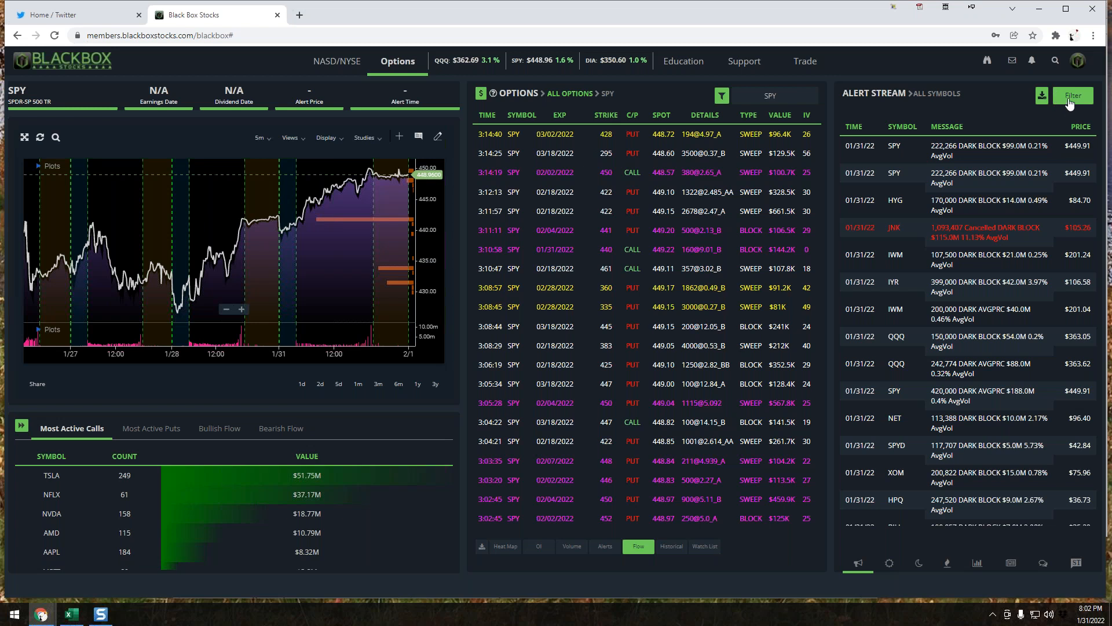
Exit the expanded SPY chart to restore the dashboard with flow table and alert stream
left_click(1072, 95)
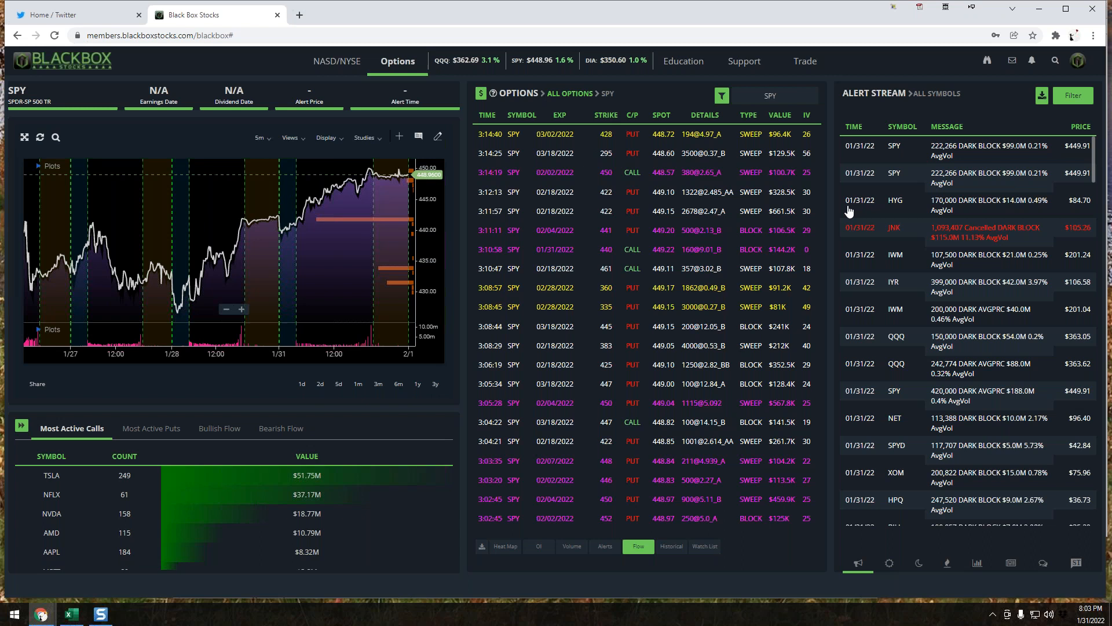
mouse_move(273, 157)
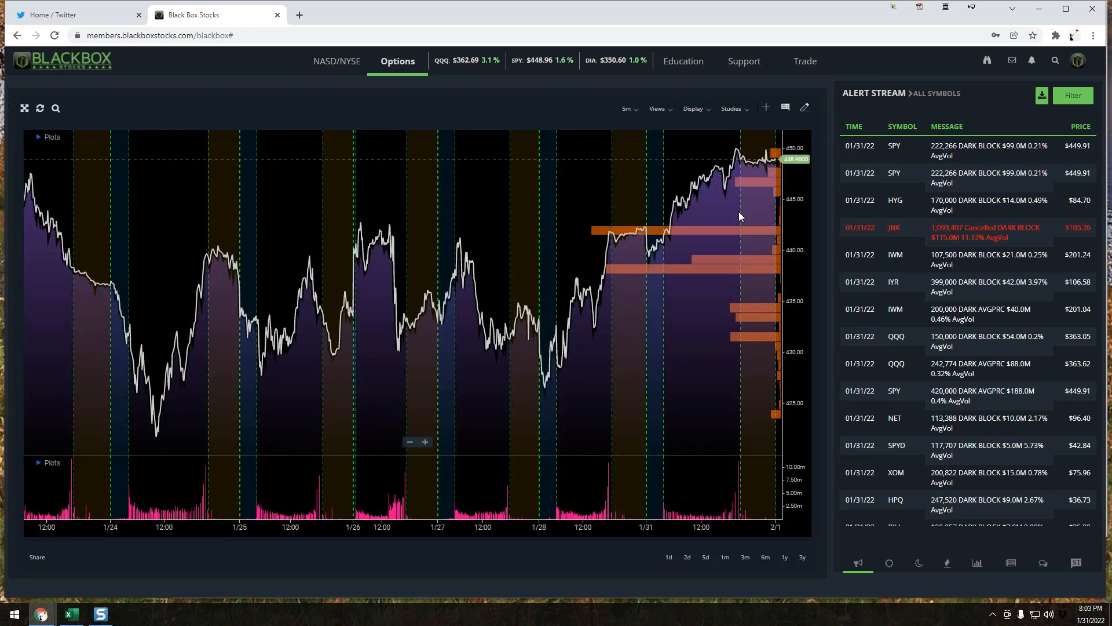
mouse_move(738, 264)
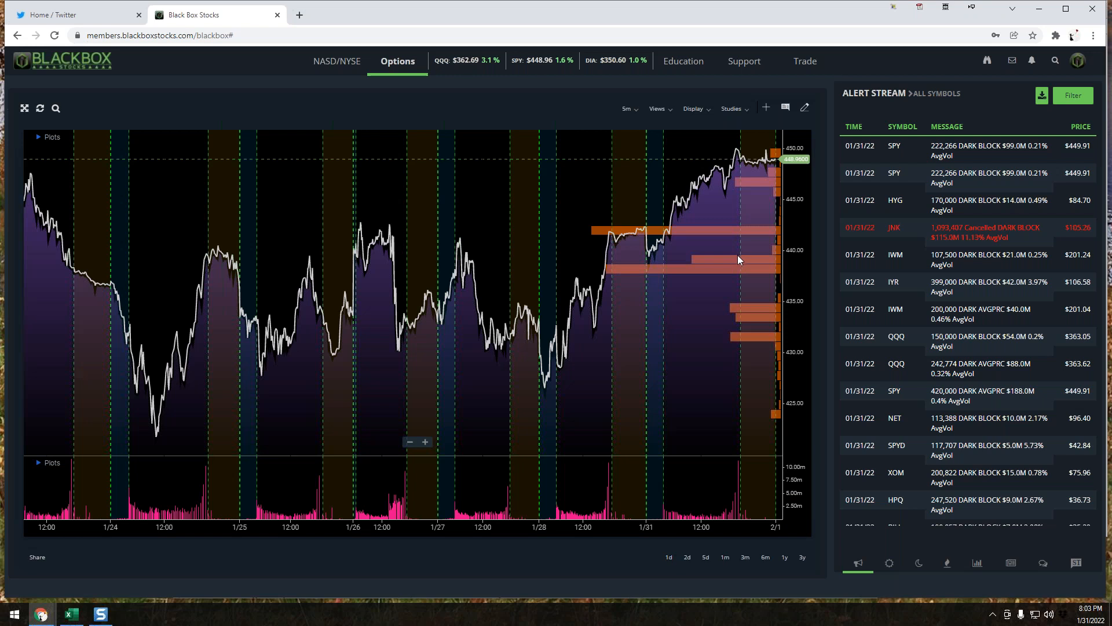
mouse_move(866, 231)
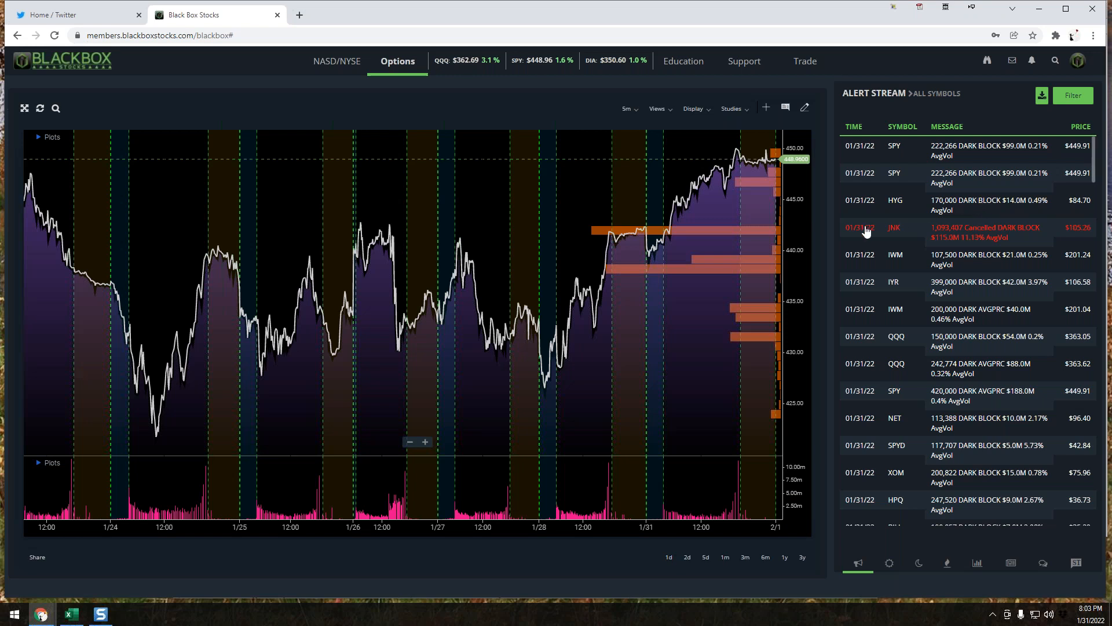
mouse_move(956, 211)
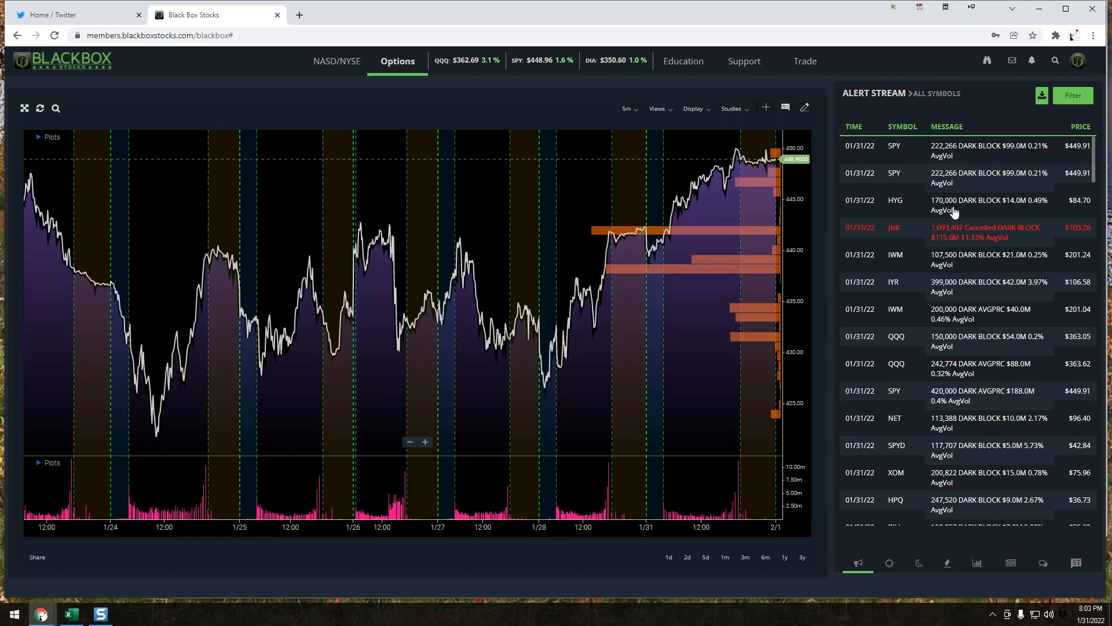
mouse_move(626, 108)
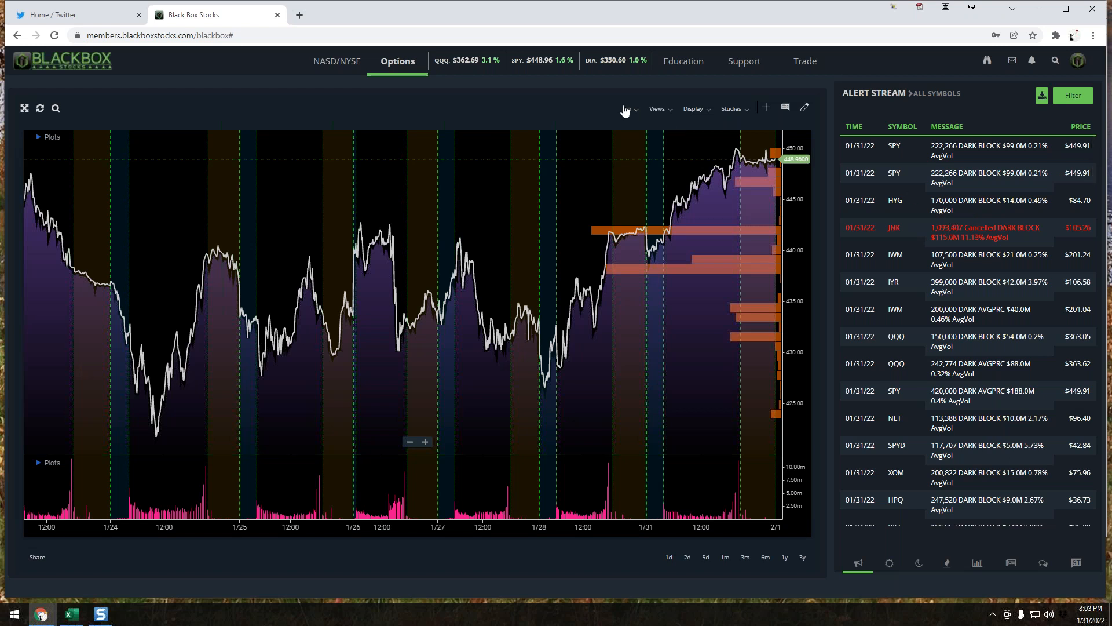
Set the SPY chart to 1 Day bars spanning 2017–2022, leaving the interval list reopened
left_click(627, 109)
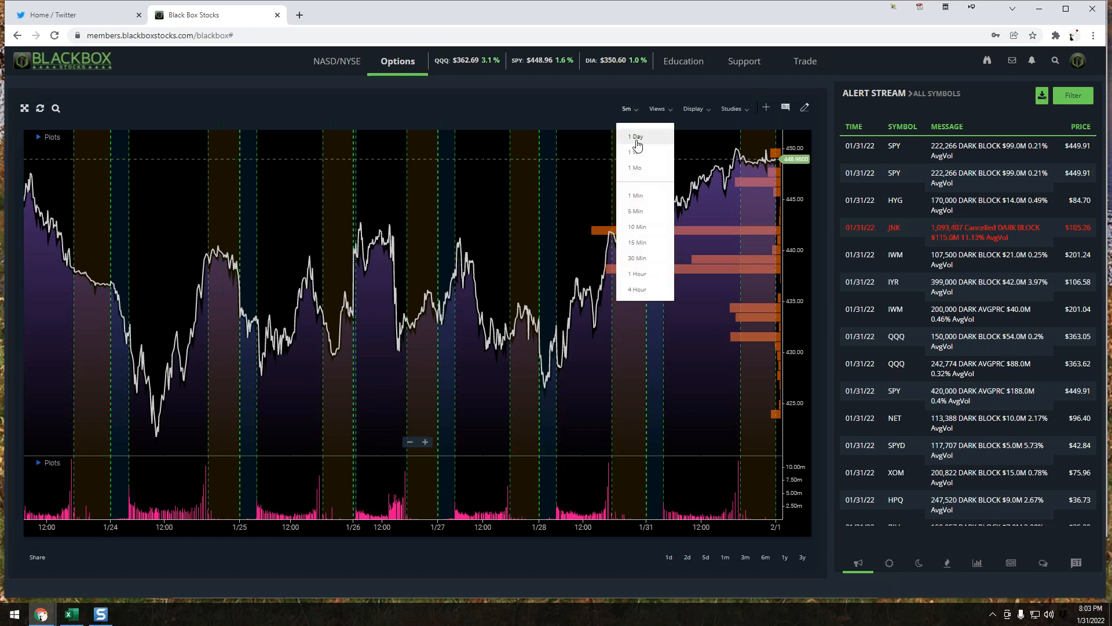
left_click(634, 137)
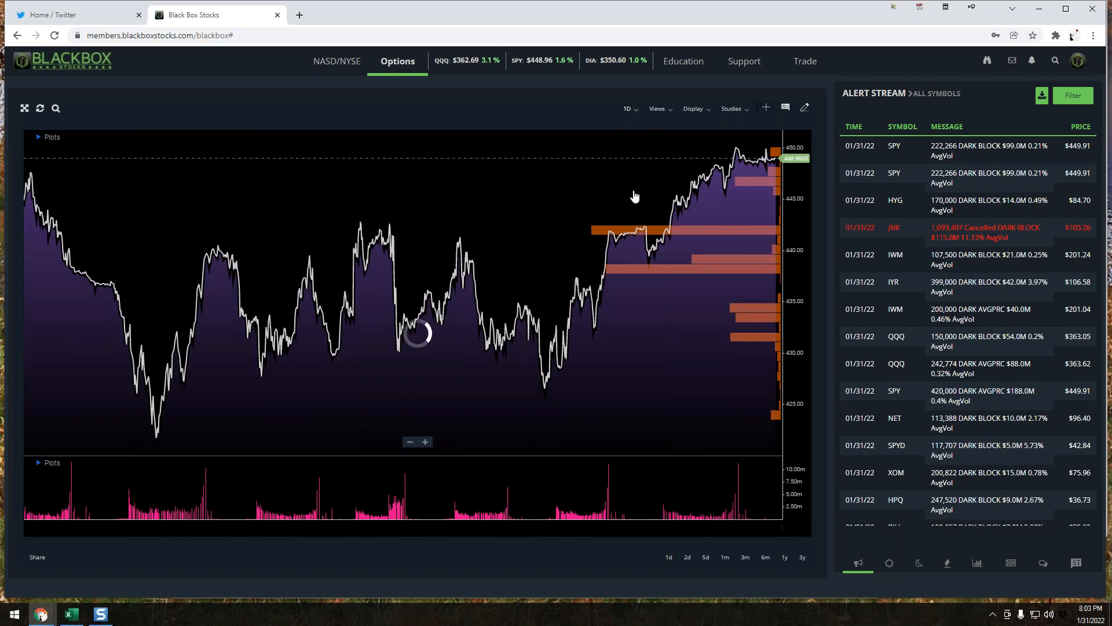
left_click(627, 109)
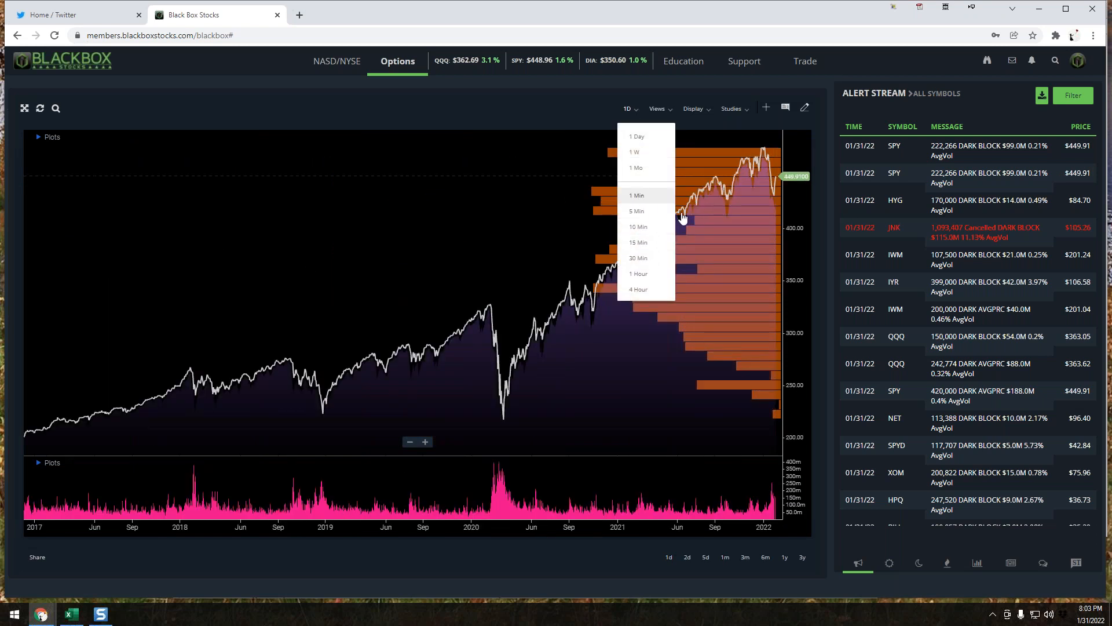
mouse_move(281, 111)
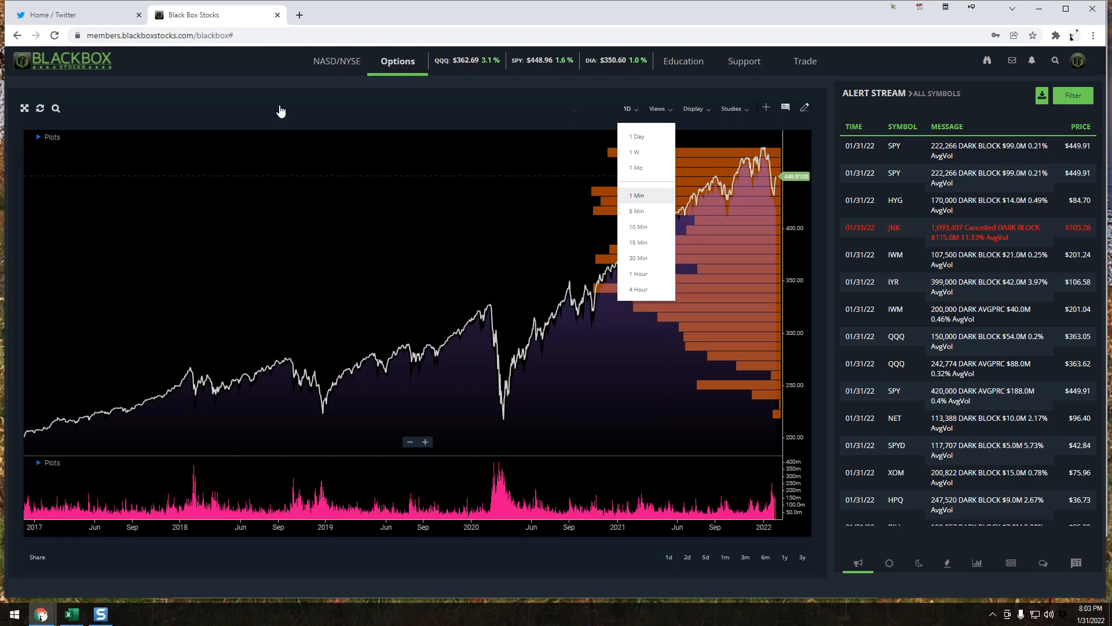
mouse_move(651, 125)
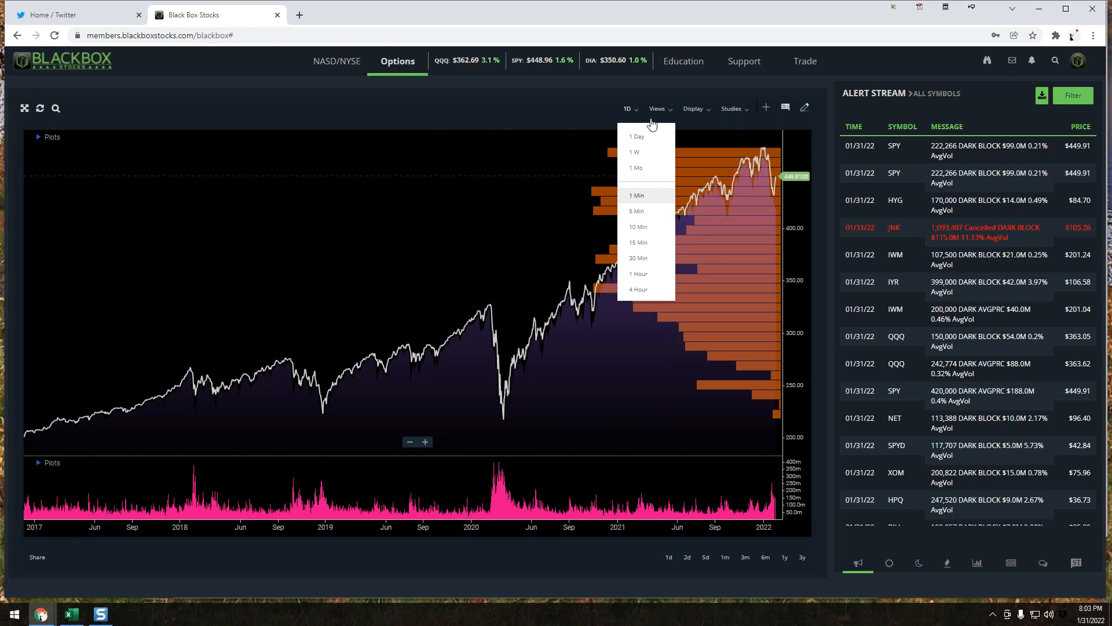
mouse_move(608, 219)
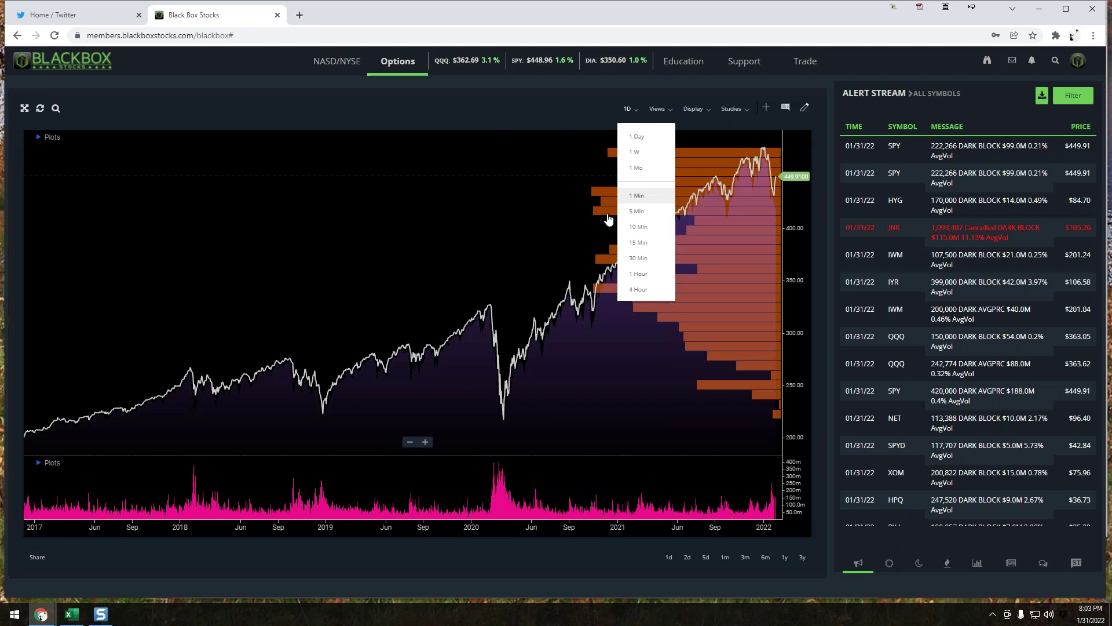
mouse_move(460, 454)
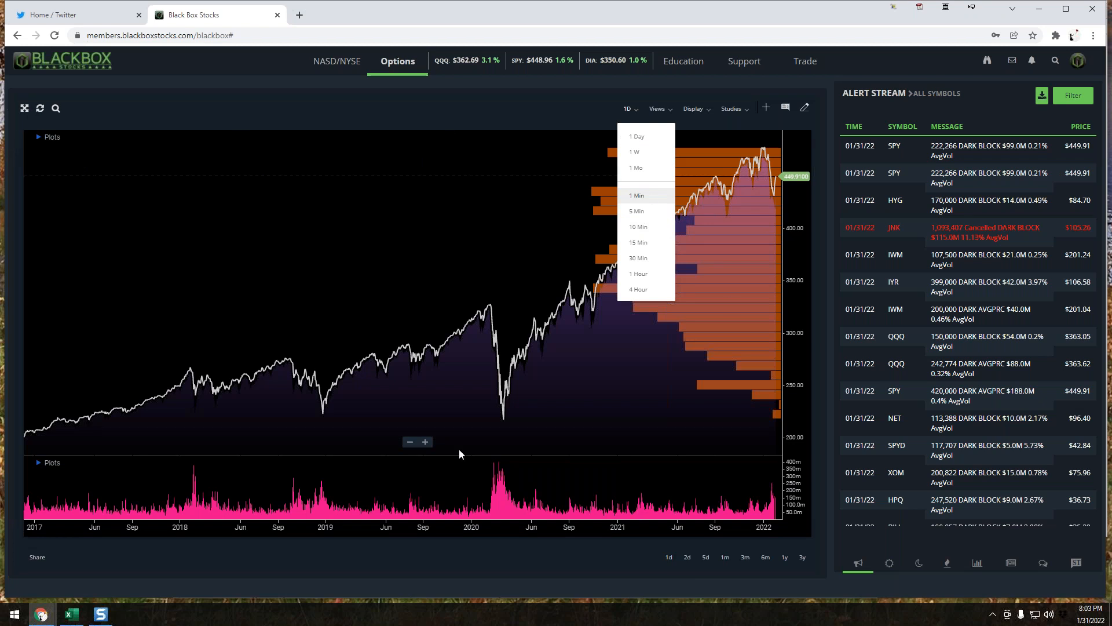
mouse_move(631, 219)
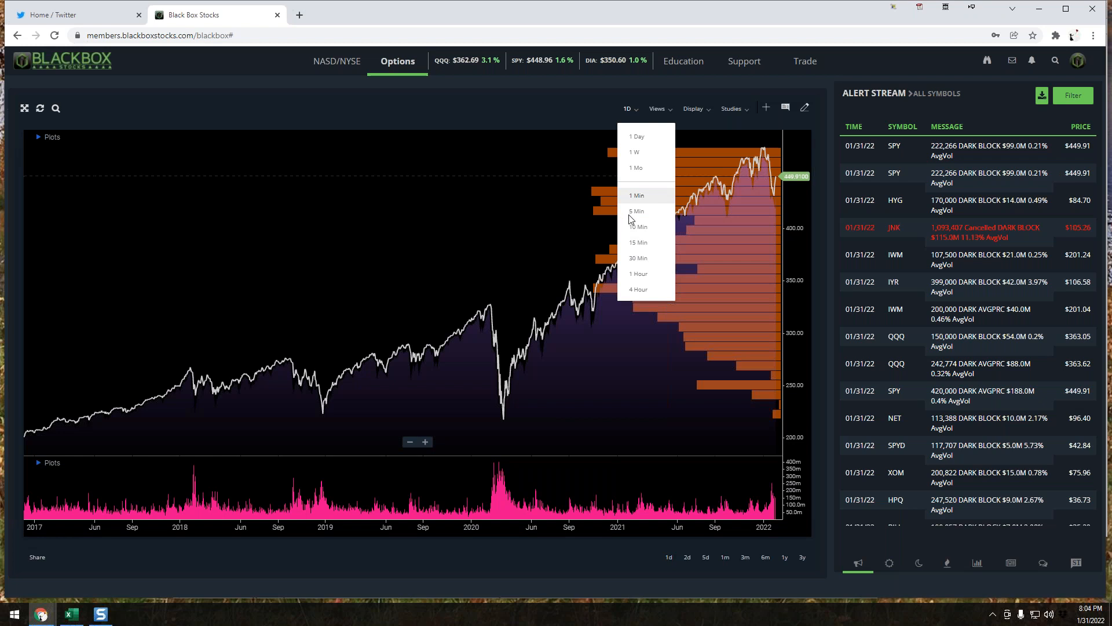
mouse_move(636, 219)
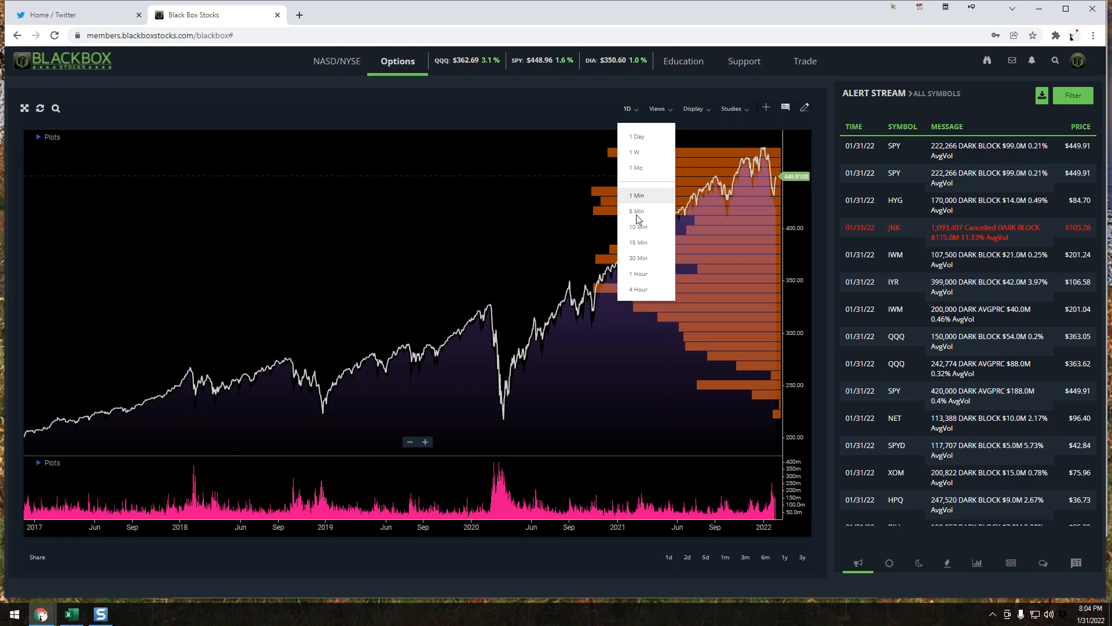
mouse_move(544, 171)
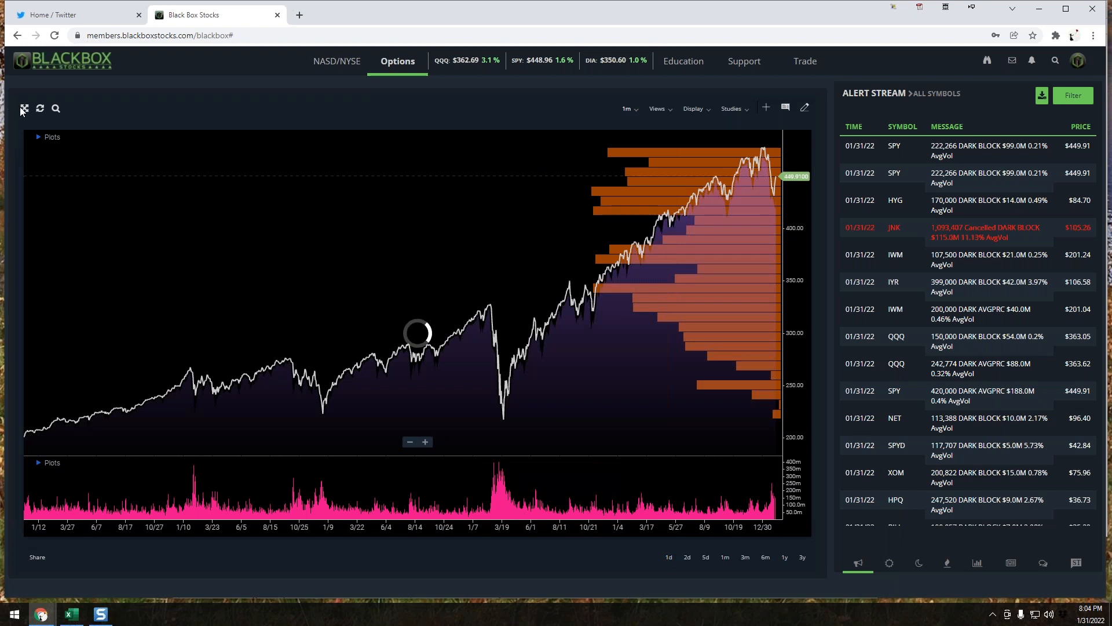
mouse_move(791, 154)
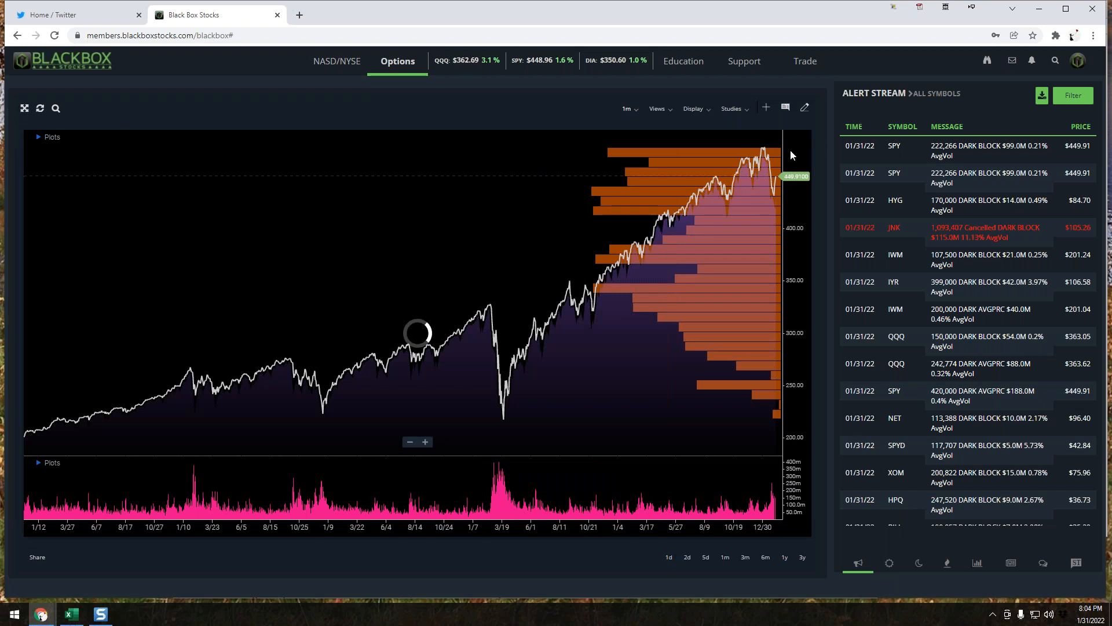
mouse_move(769, 177)
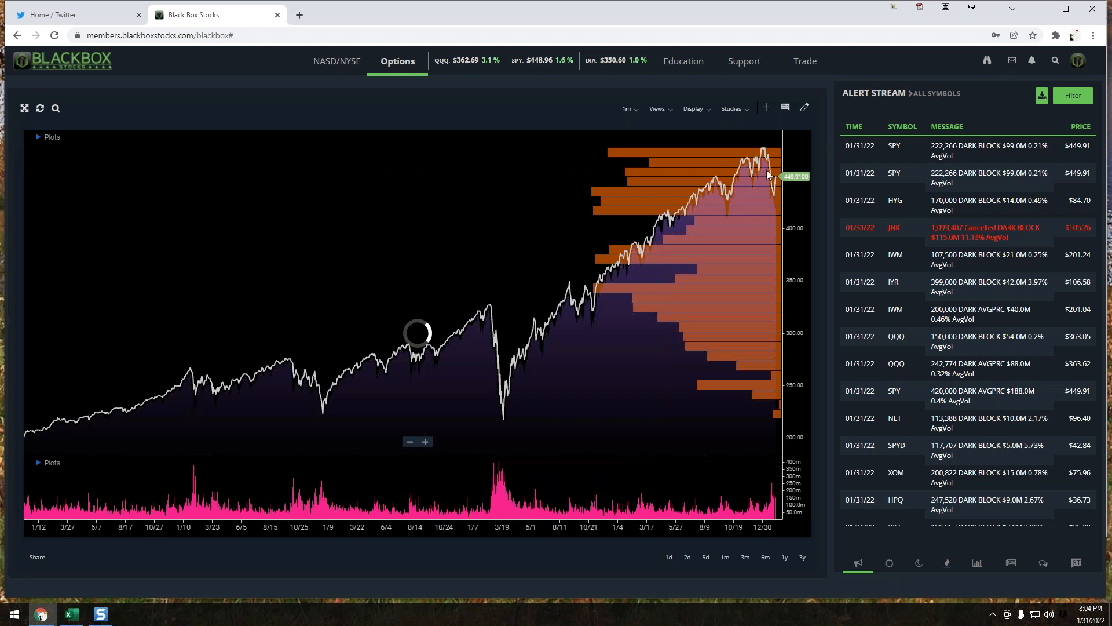
mouse_move(1032, 100)
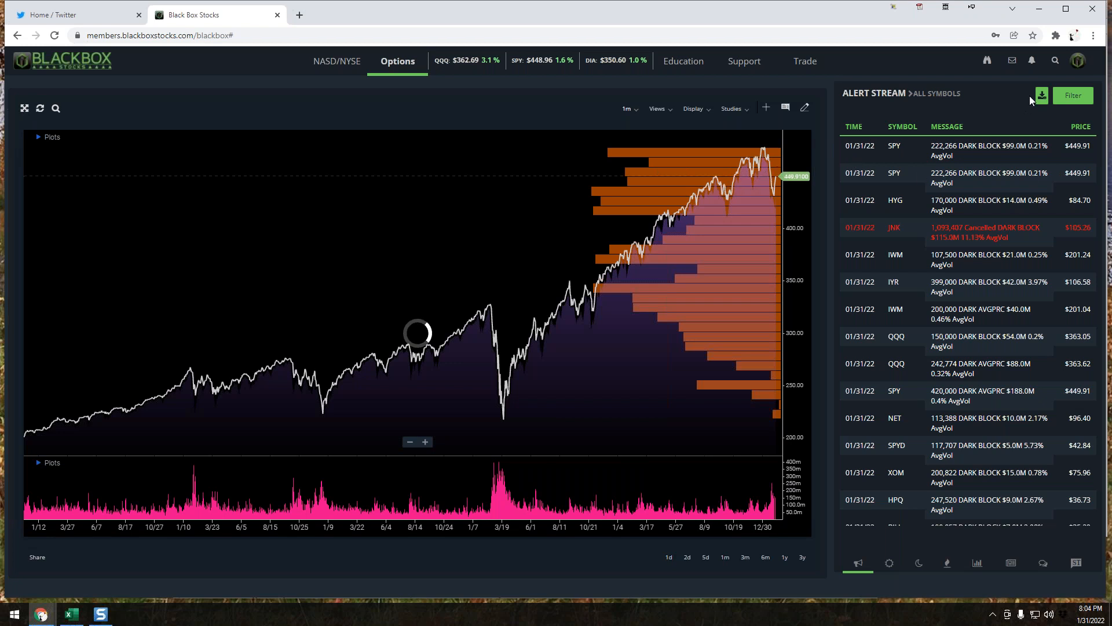
mouse_move(1066, 103)
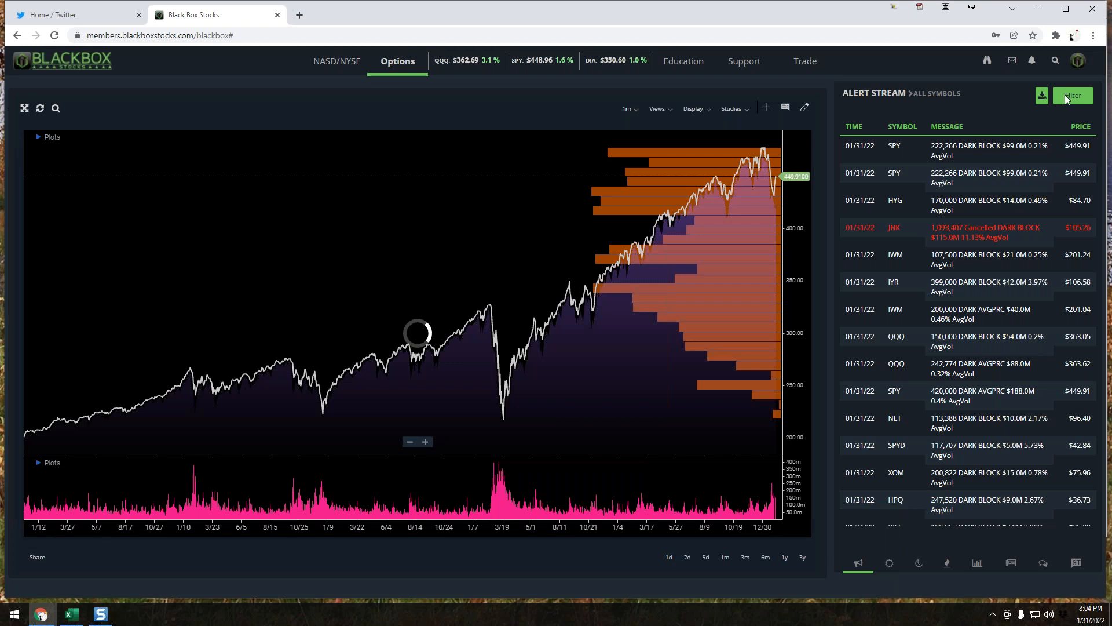
mouse_move(1073, 110)
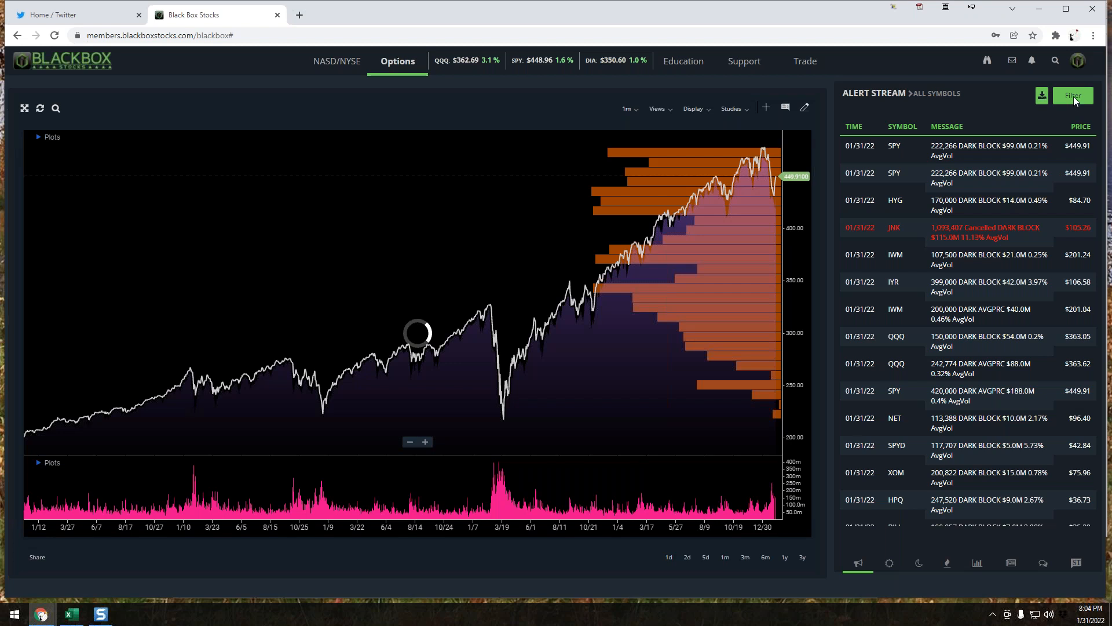
mouse_move(1055, 97)
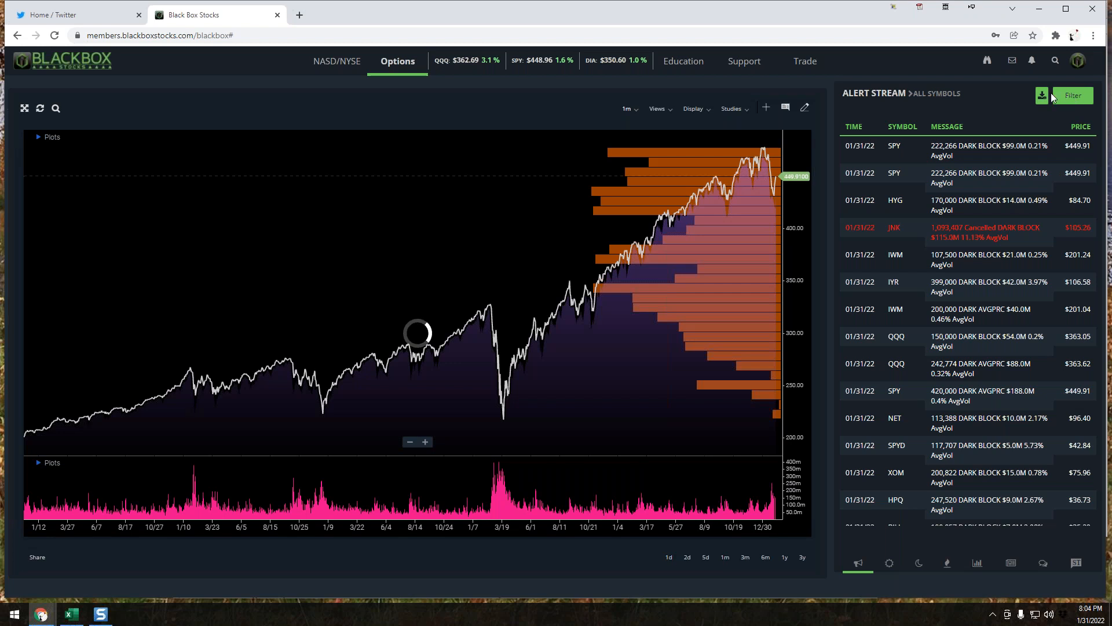
mouse_move(341, 586)
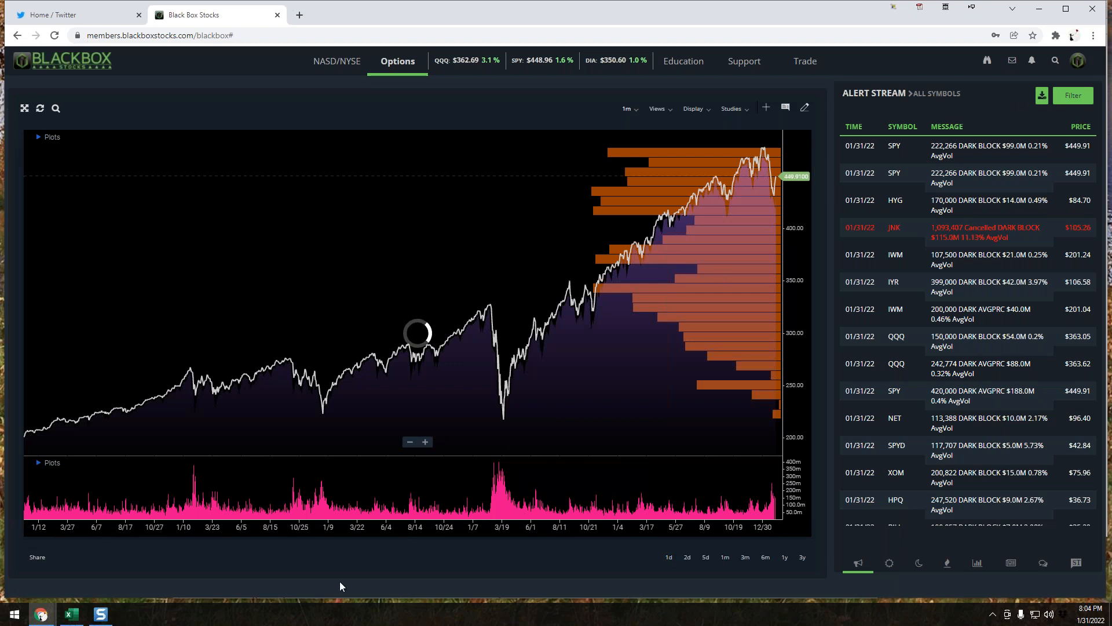
mouse_move(1041, 11)
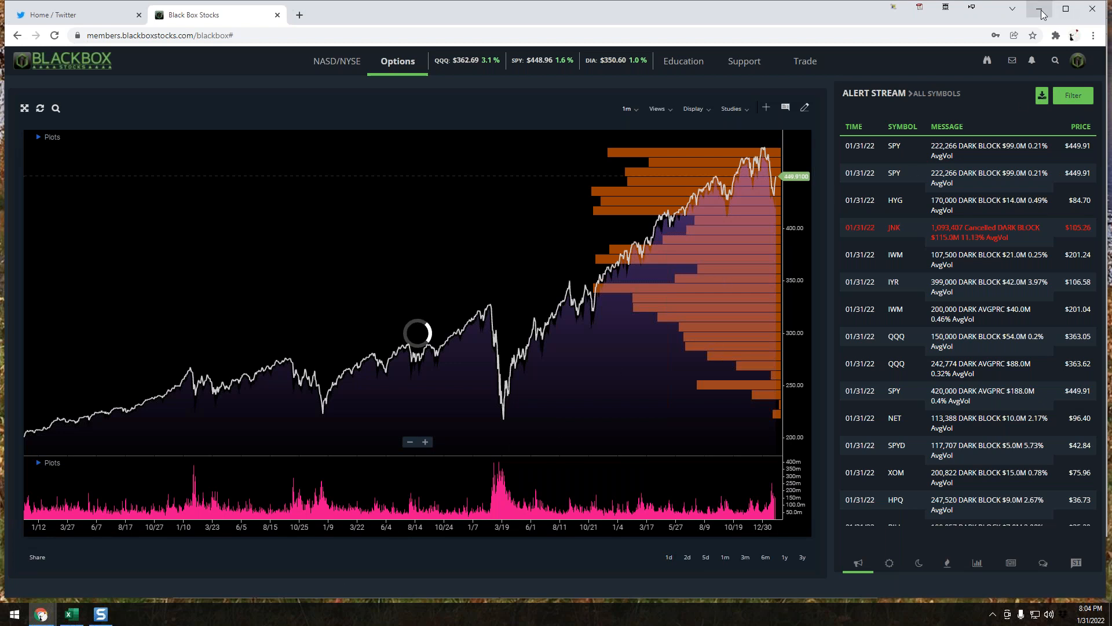
Minimize Chrome, close the E*TRADE logout page, and bring the Excel alert log forward
left_click(1035, 10)
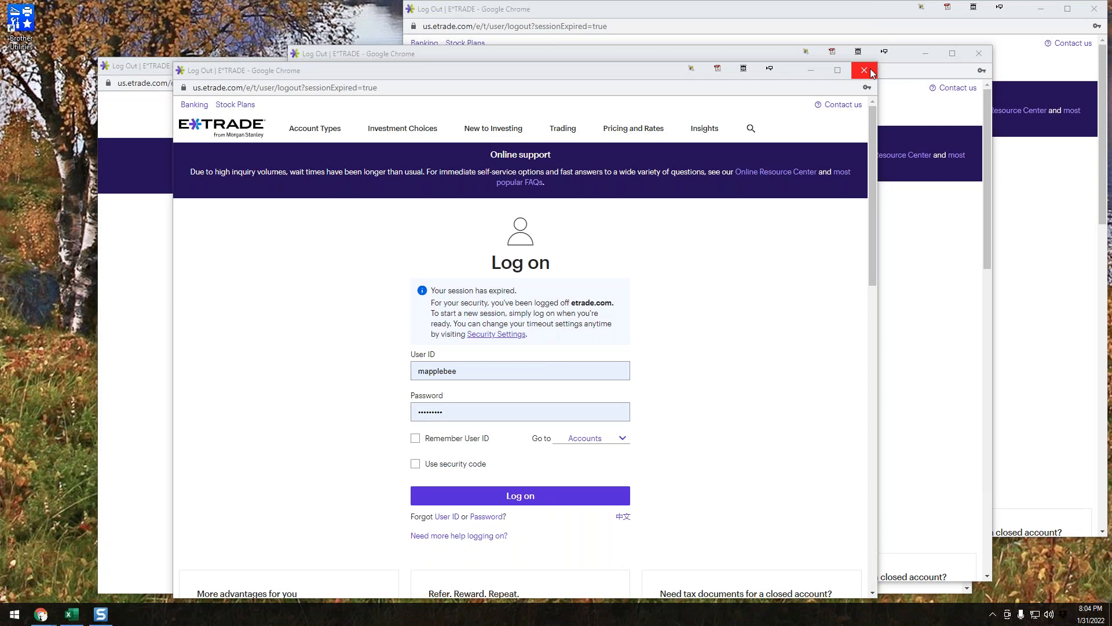
left_click(864, 71)
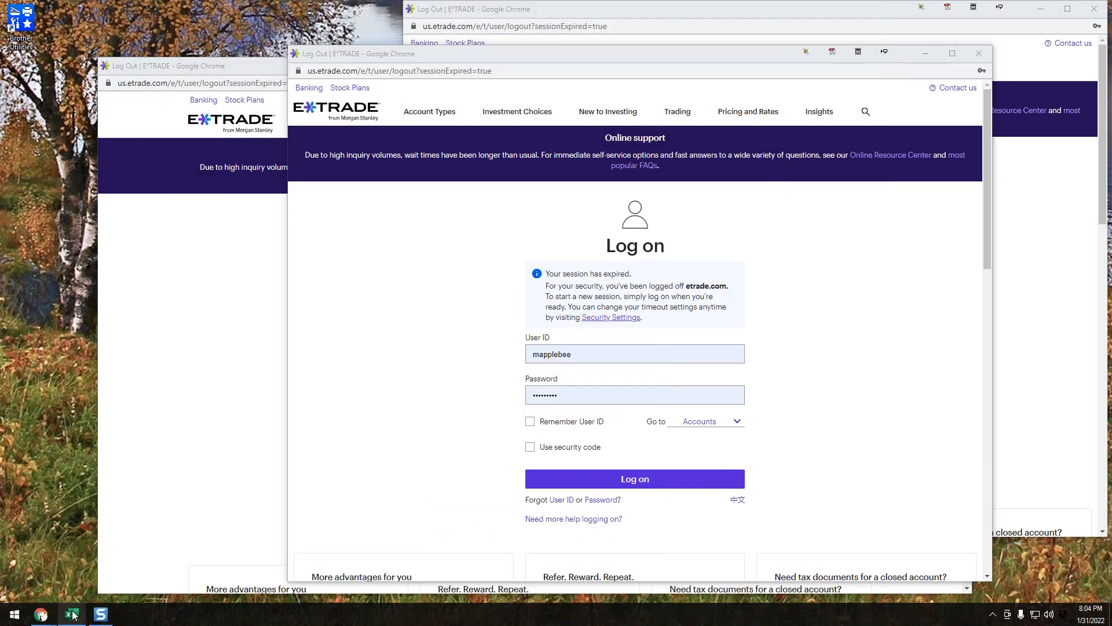
left_click(69, 614)
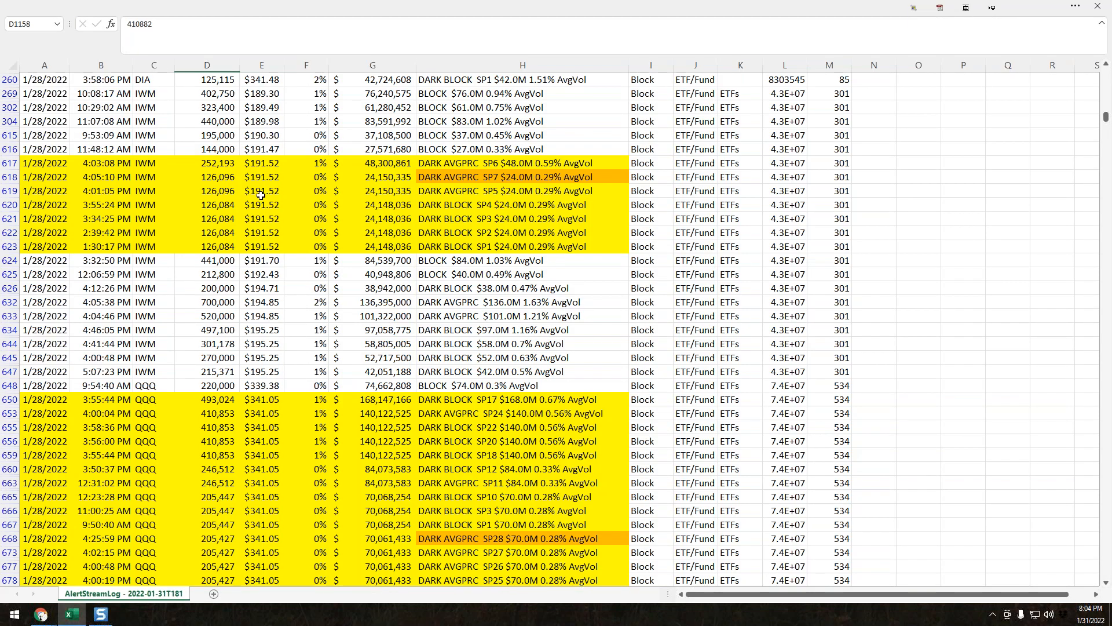
Filter the Ticker column so the alert log lists only QQQ rows
scroll("up", 3)
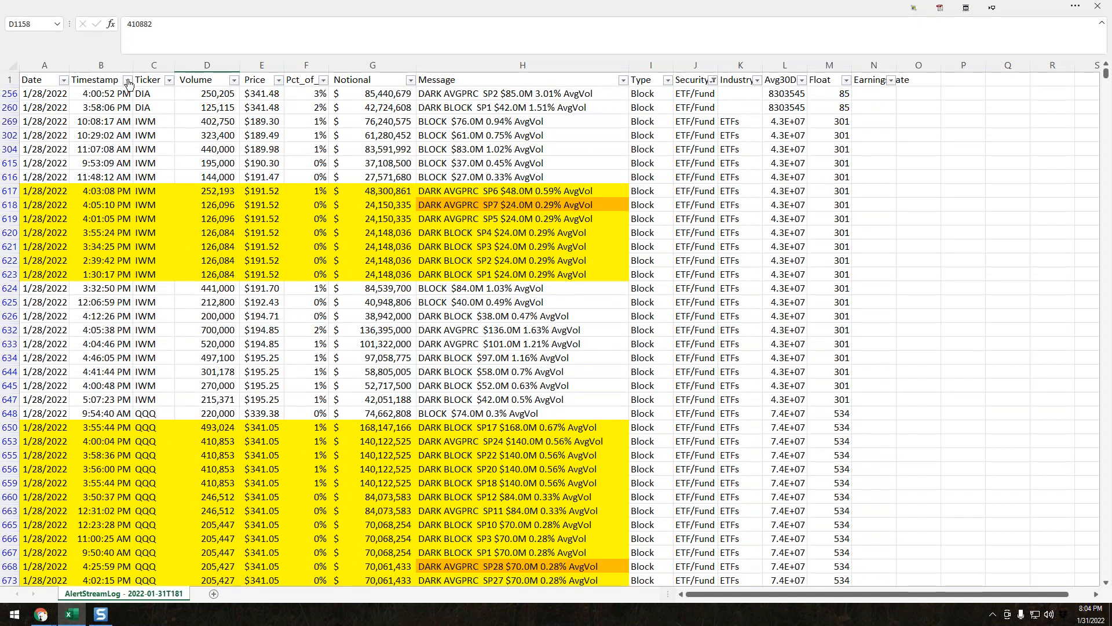
left_click(127, 80)
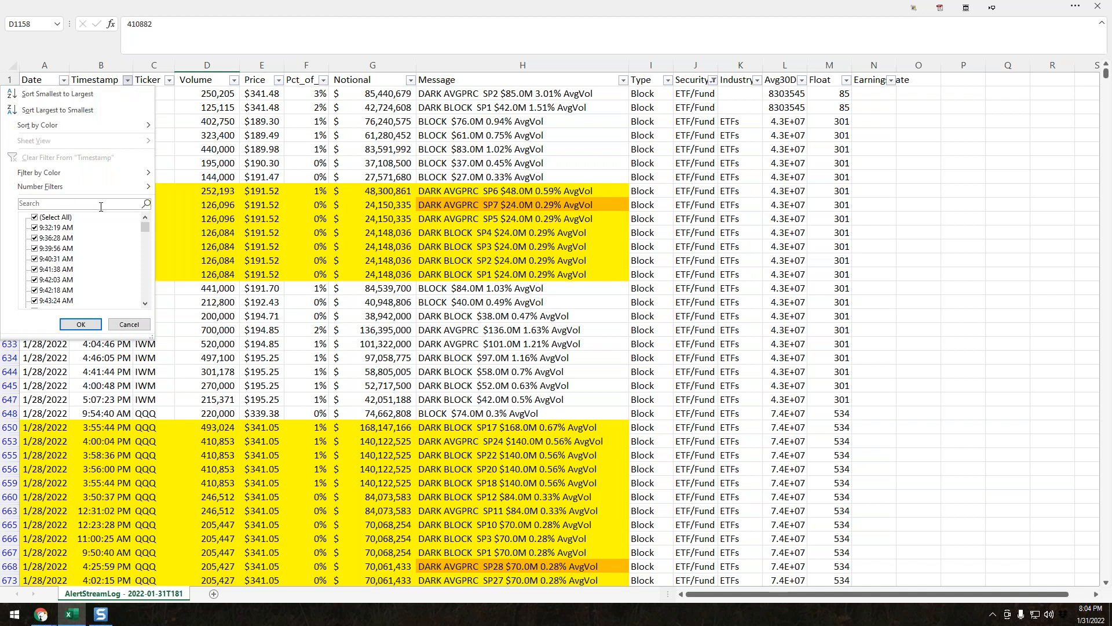
left_click(80, 324)
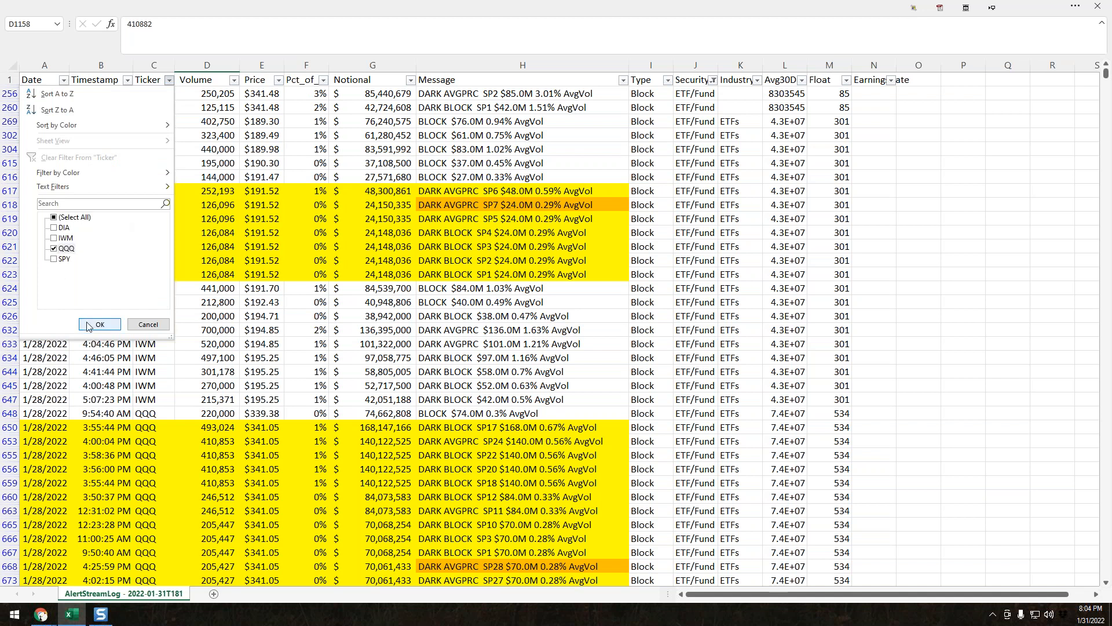
left_click(99, 324)
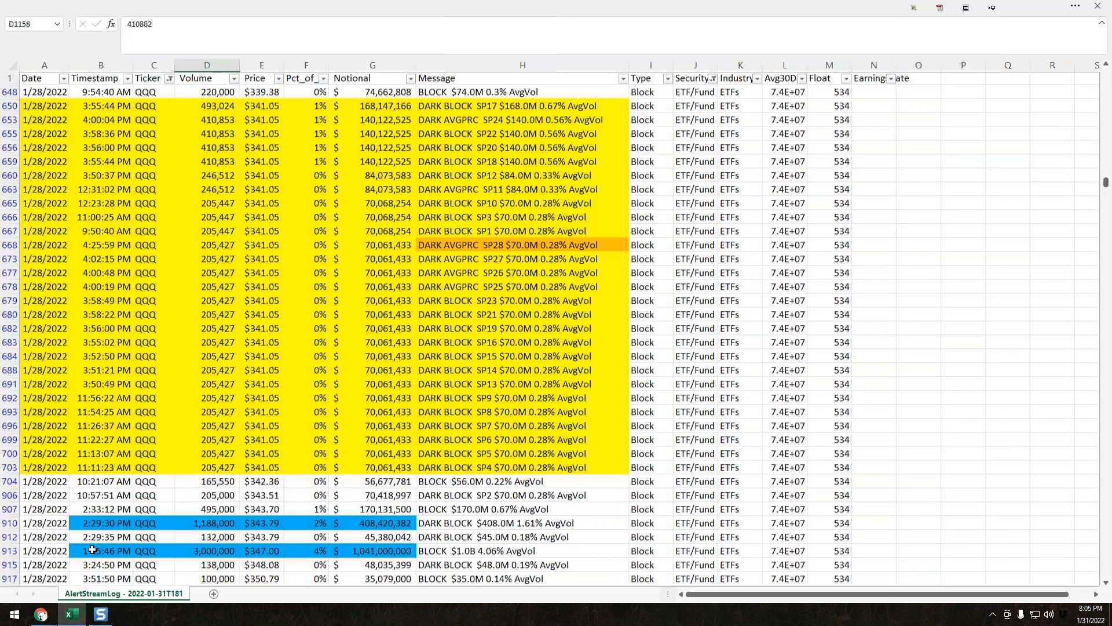
Select row 913, the $1.04B QQQ block print on 1/28/2022
left_click(44, 551)
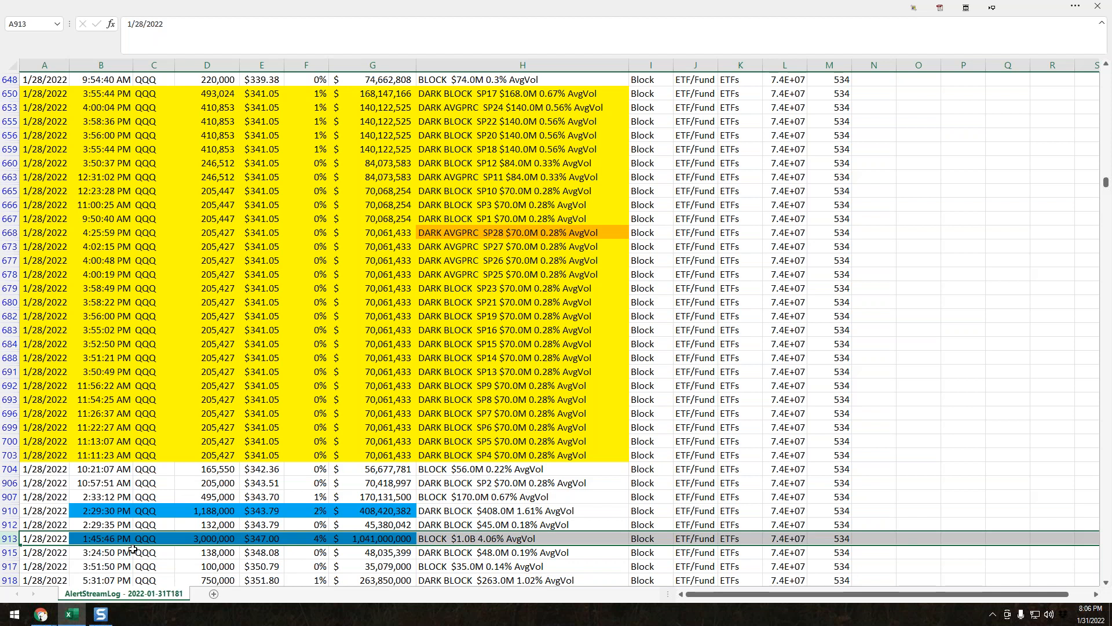
scroll("down", 3)
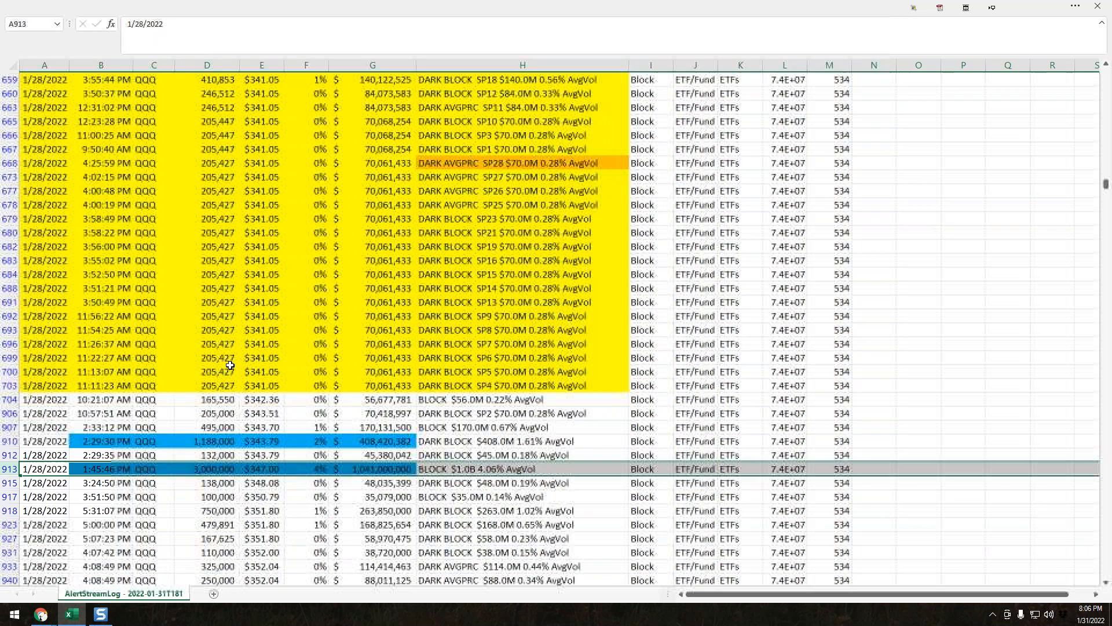
left_click(210, 315)
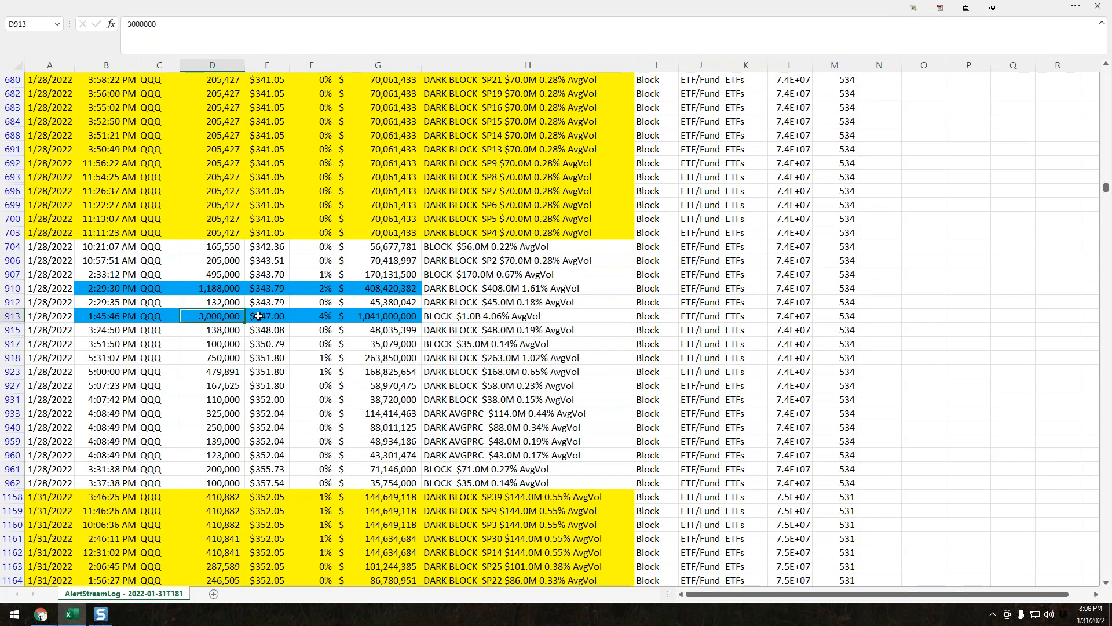
mouse_move(289, 315)
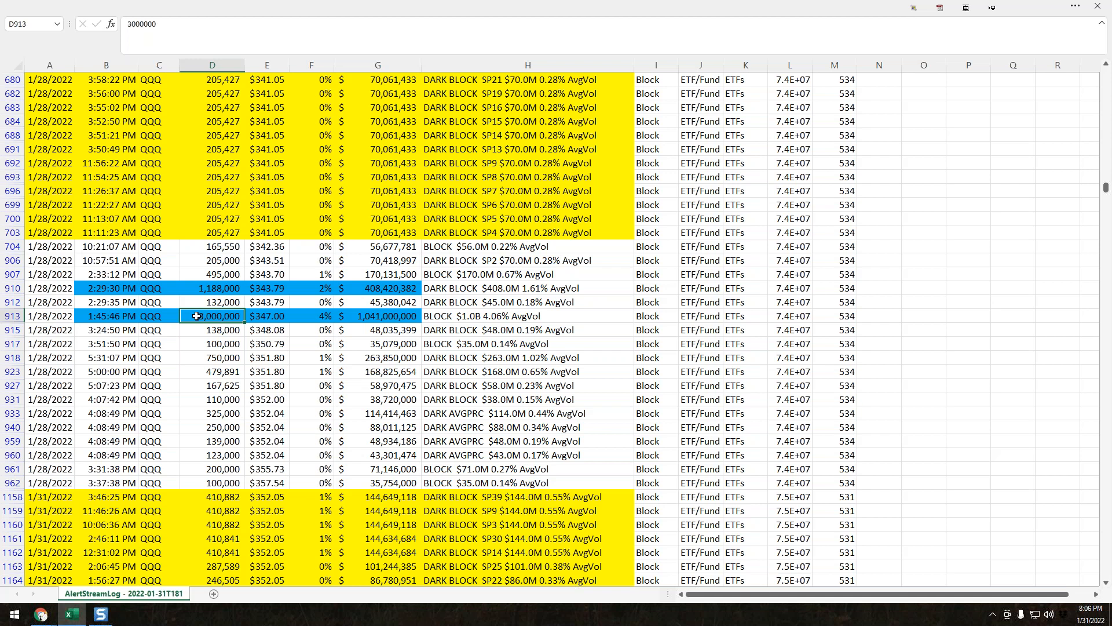
mouse_move(195, 289)
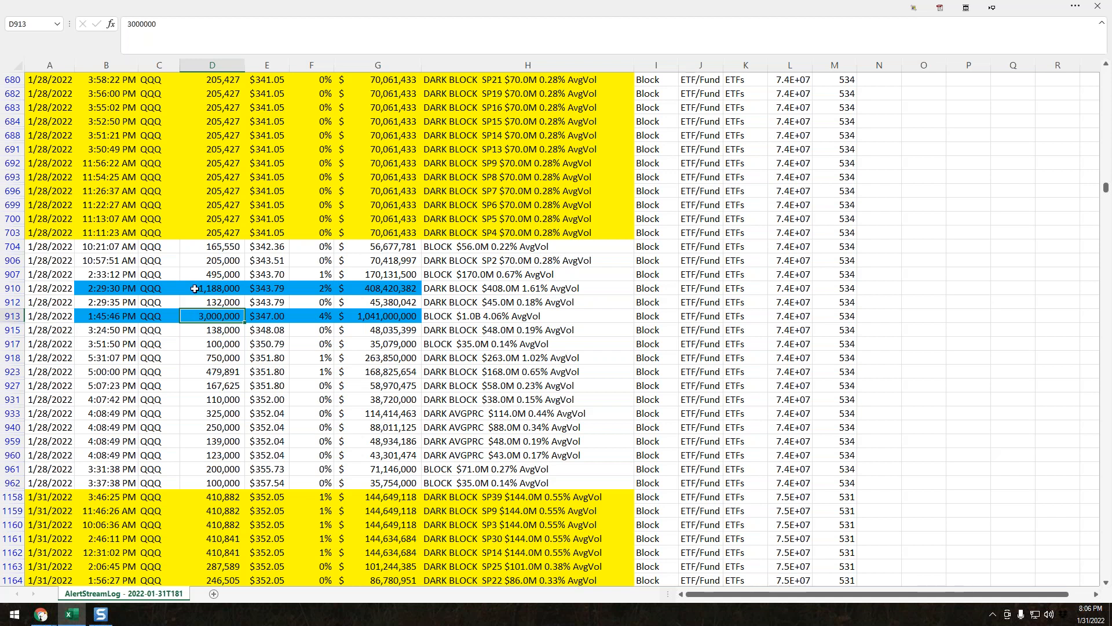
left_click(211, 288)
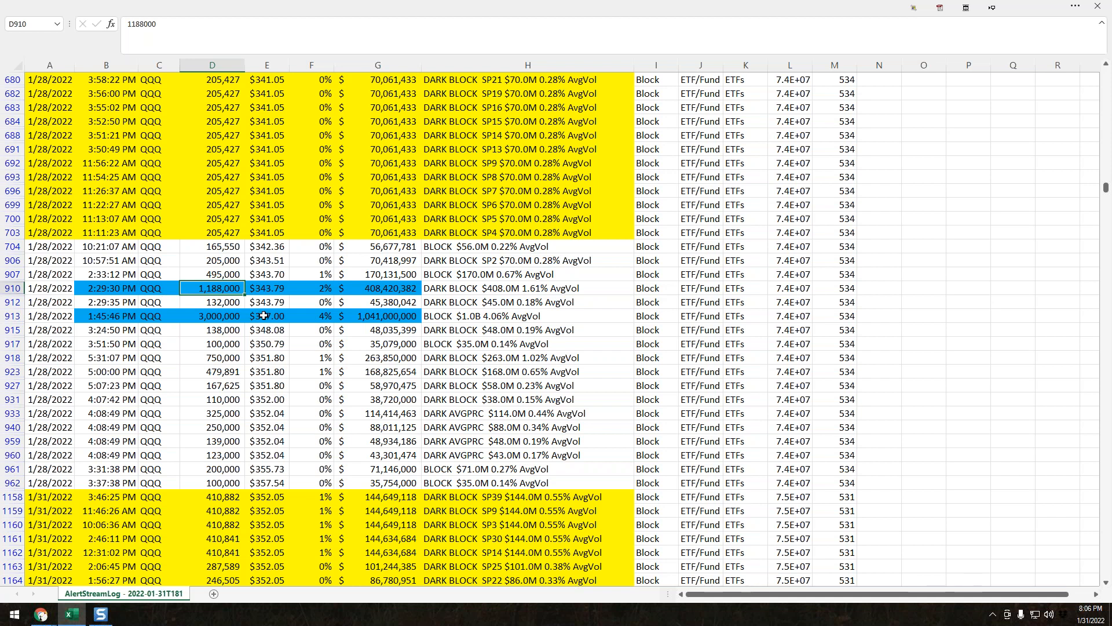
left_click(267, 315)
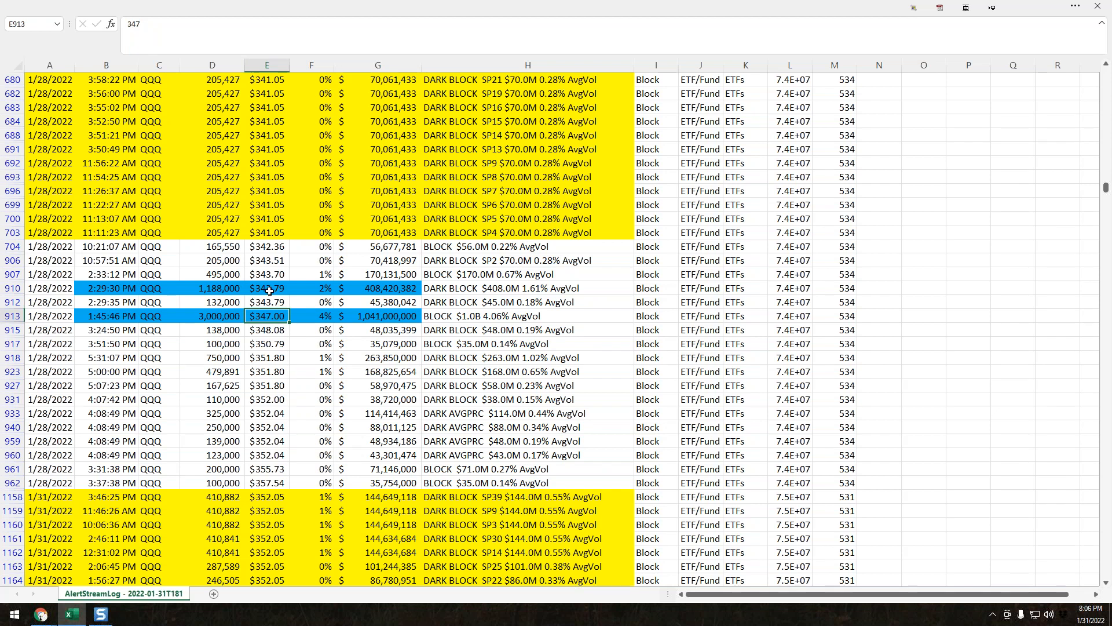
left_click(212, 288)
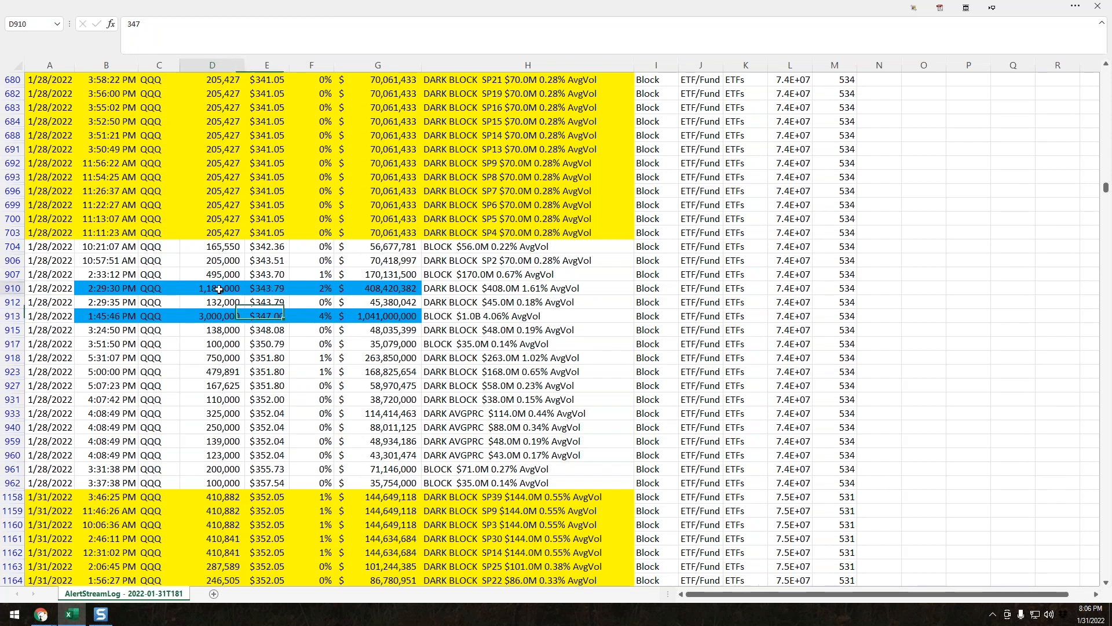
type("1188000")
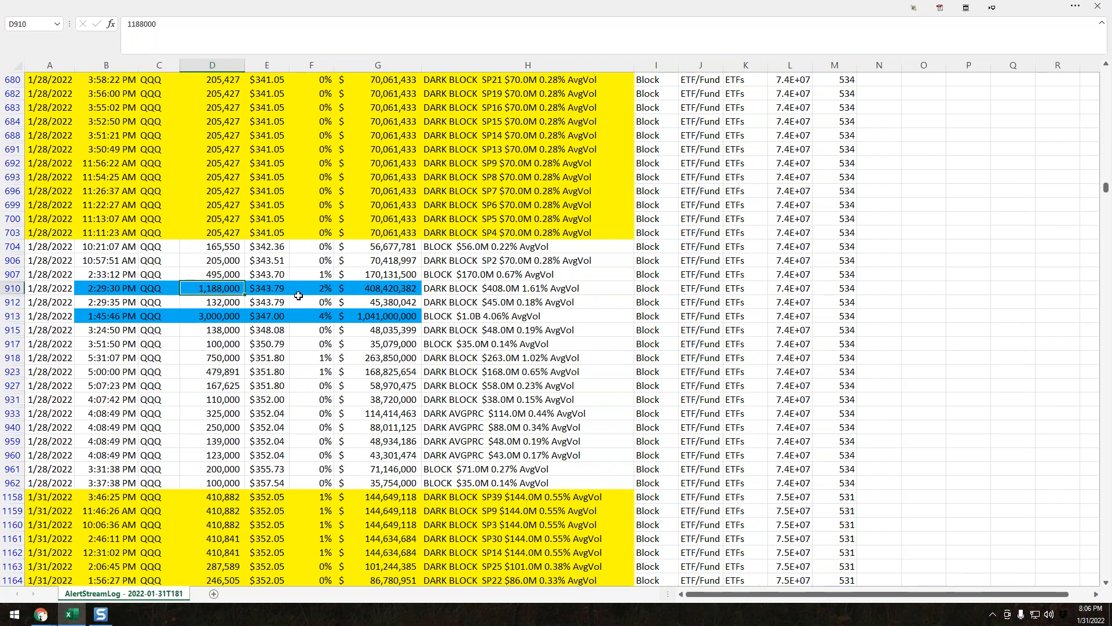
mouse_move(280, 301)
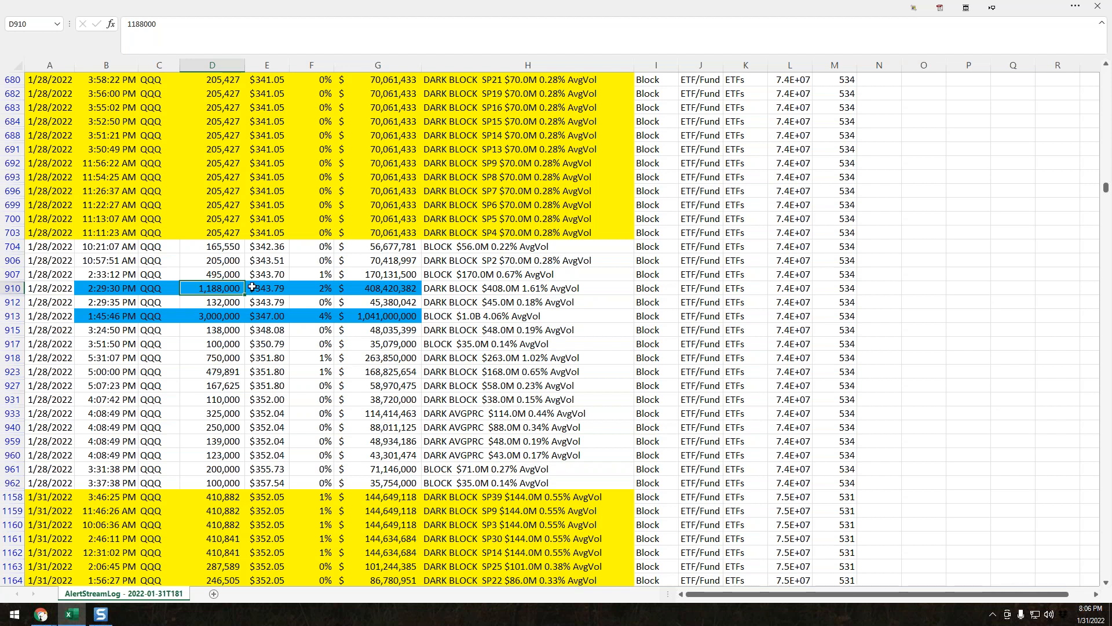
scroll("up", 3)
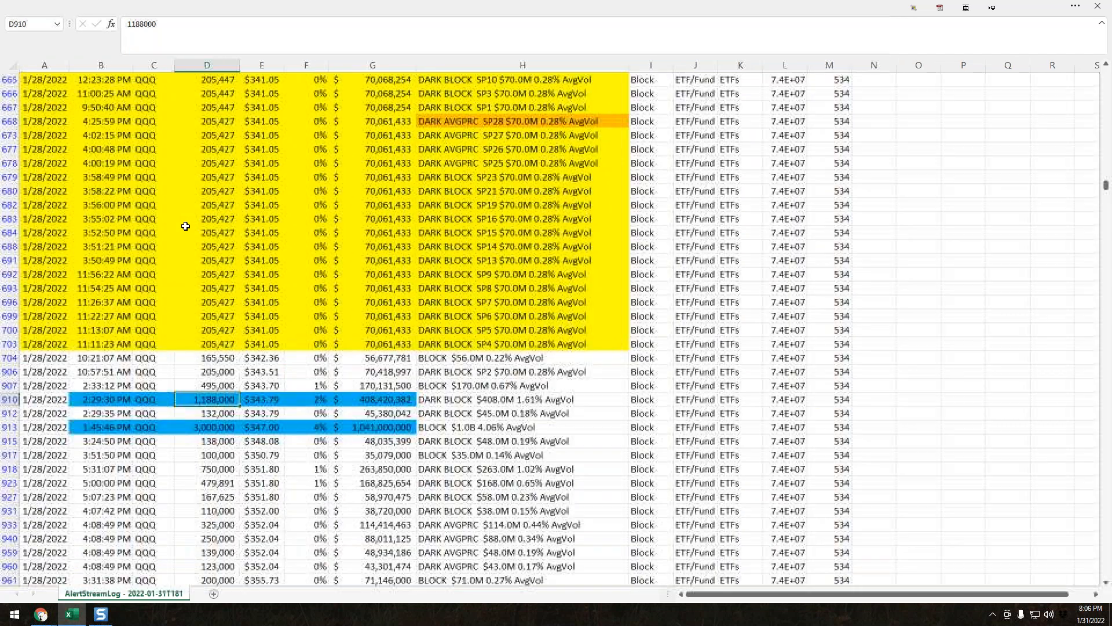
scroll("up", 3)
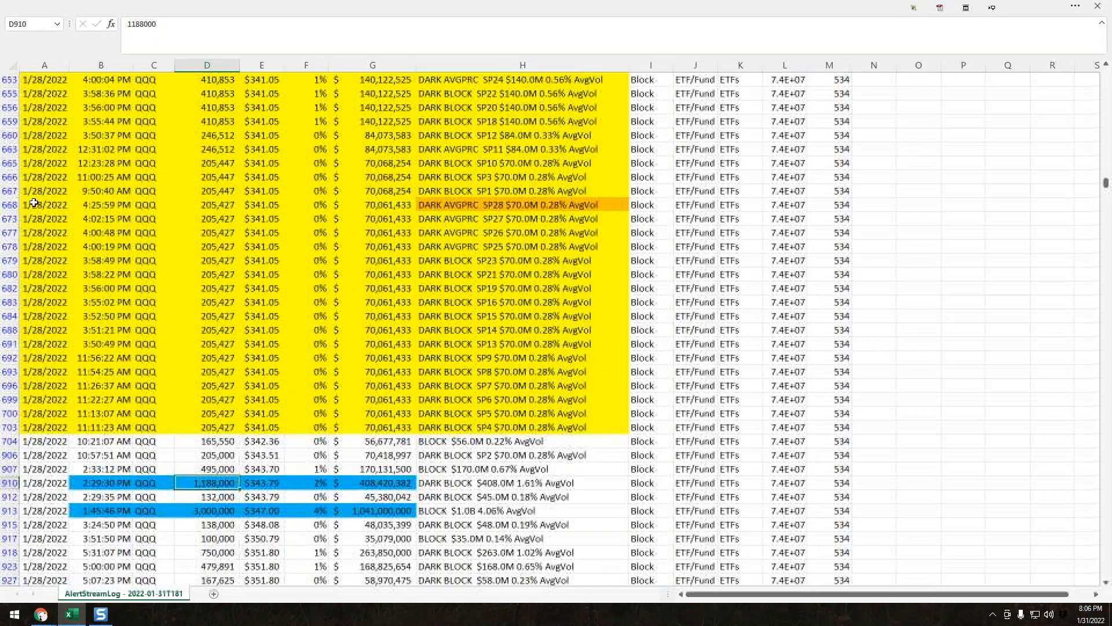
scroll("up", 3)
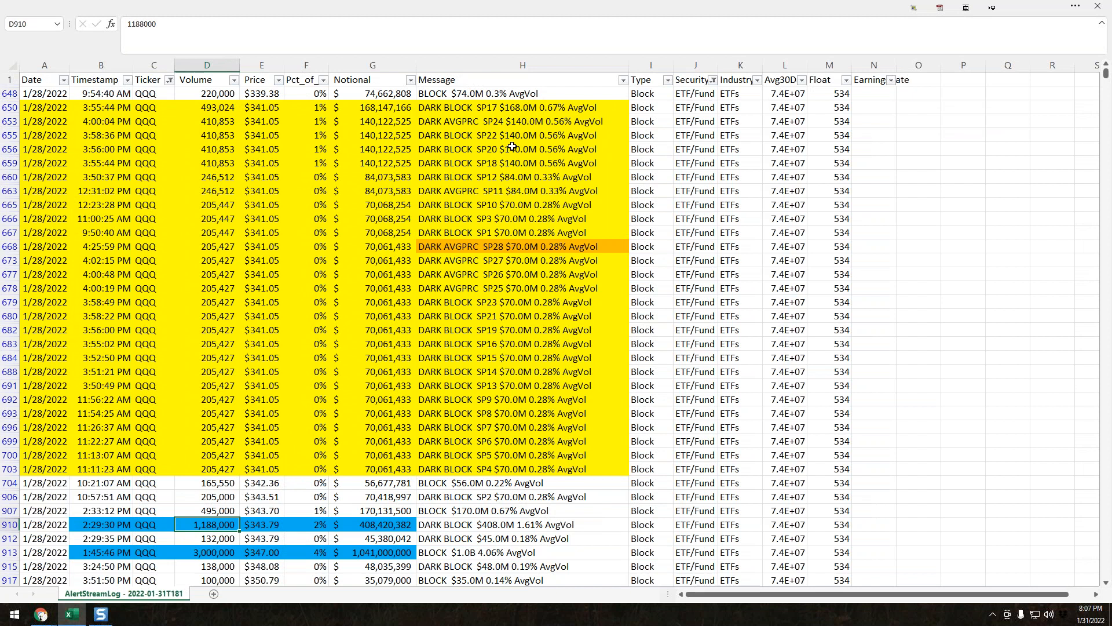
mouse_move(254, 234)
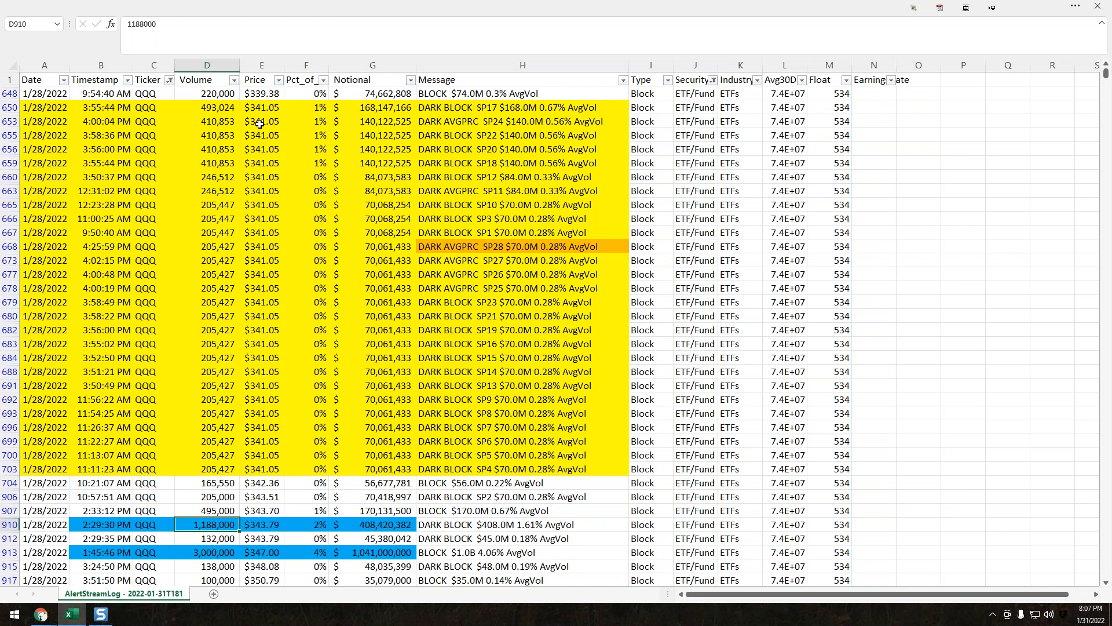
mouse_move(284, 149)
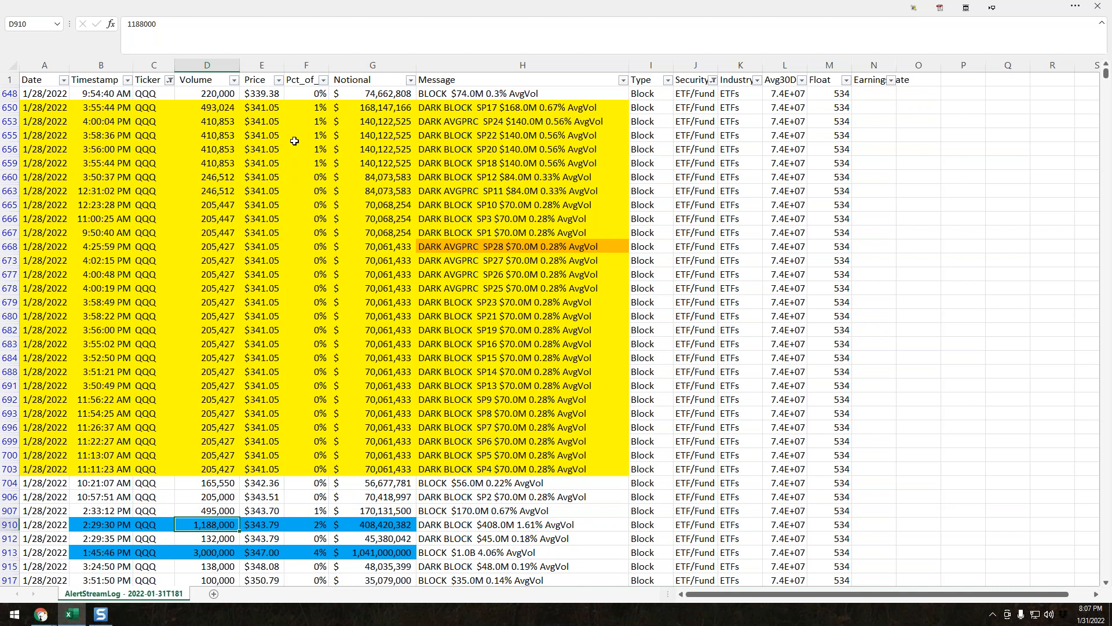
mouse_move(519, 245)
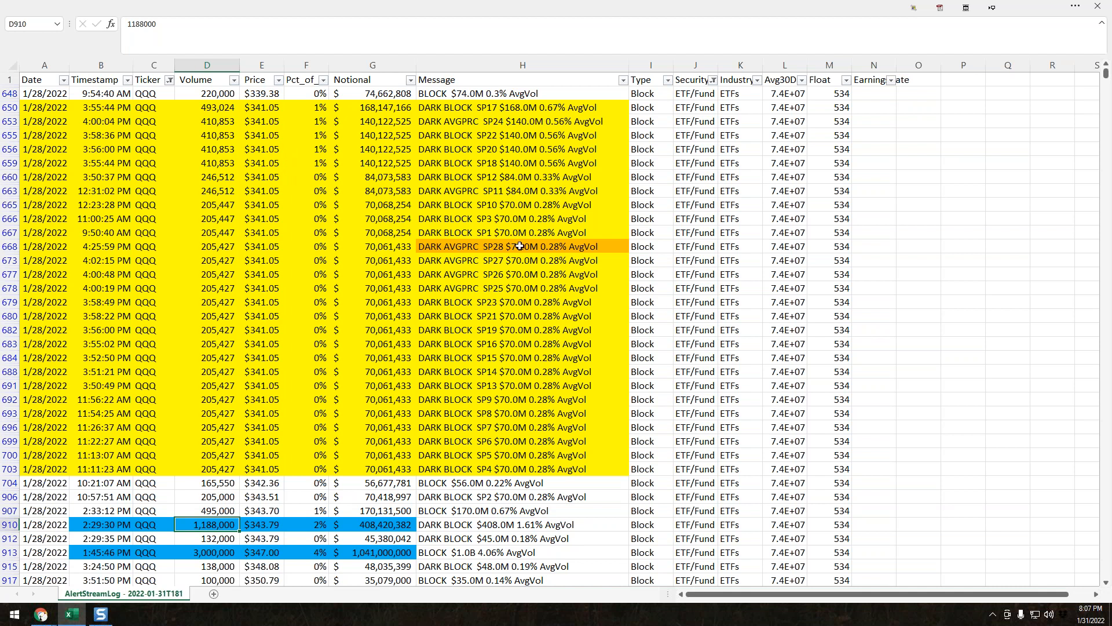
left_click(522, 246)
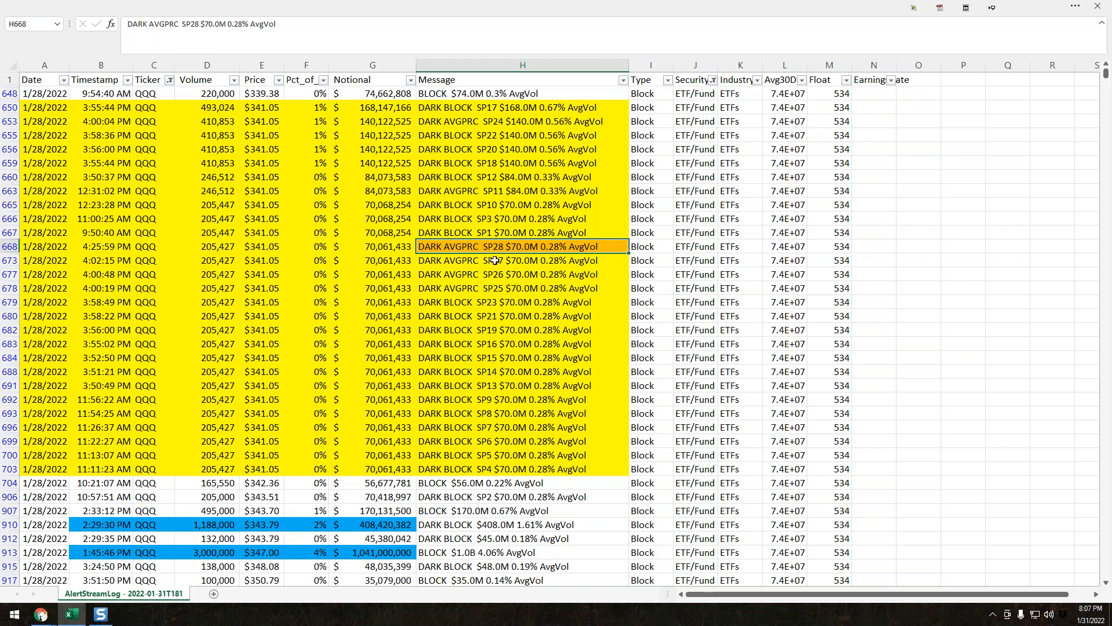
mouse_move(472, 276)
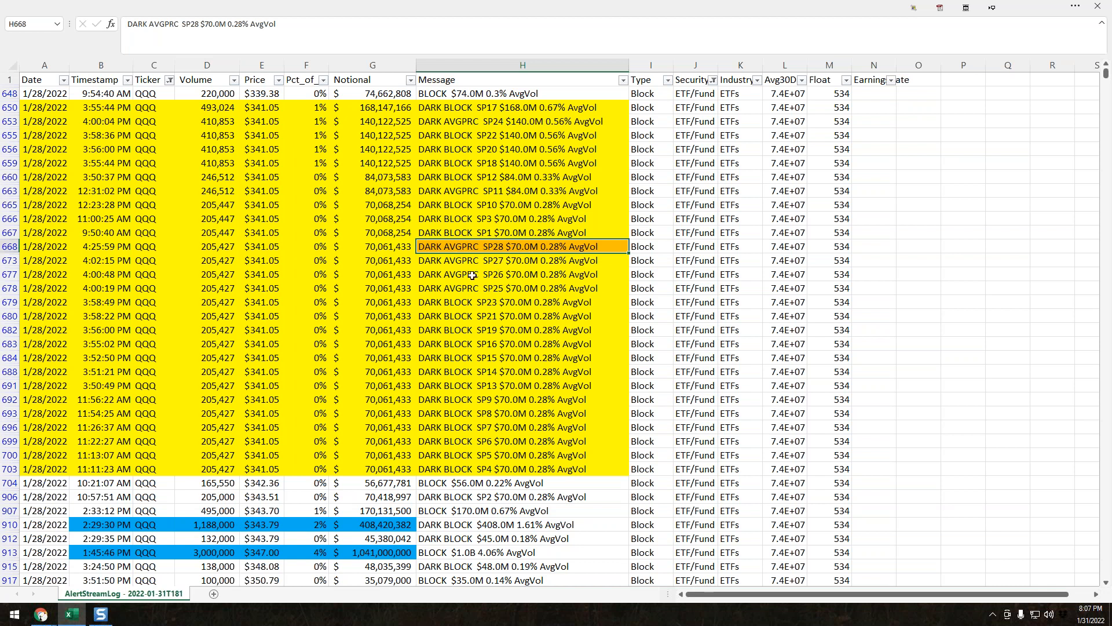
mouse_move(325, 4)
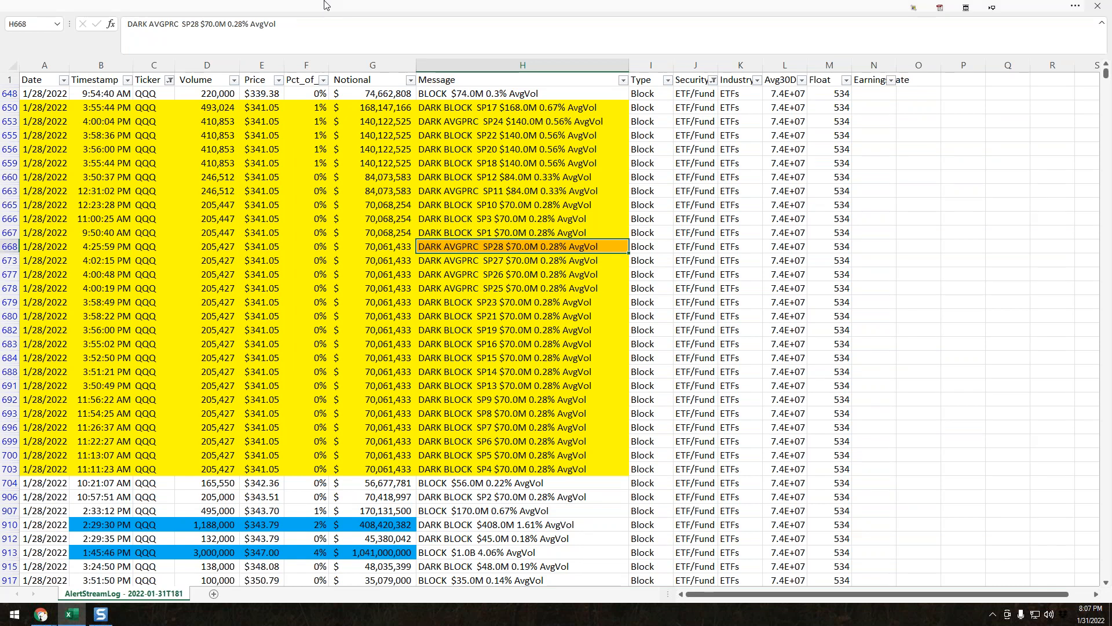
mouse_move(449, 277)
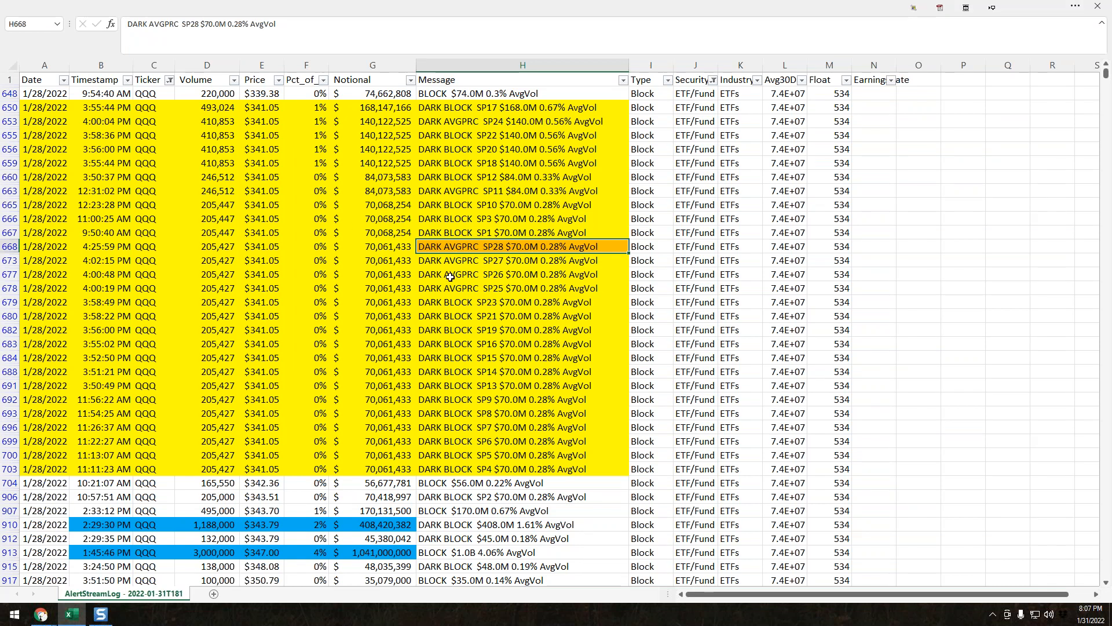
mouse_move(438, 277)
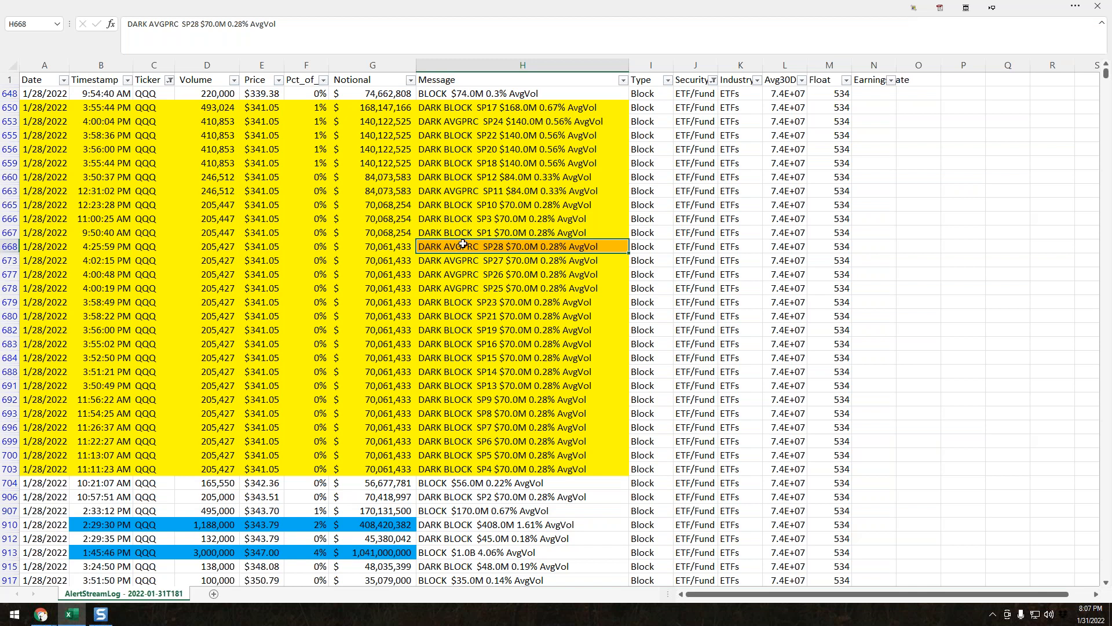
mouse_move(457, 222)
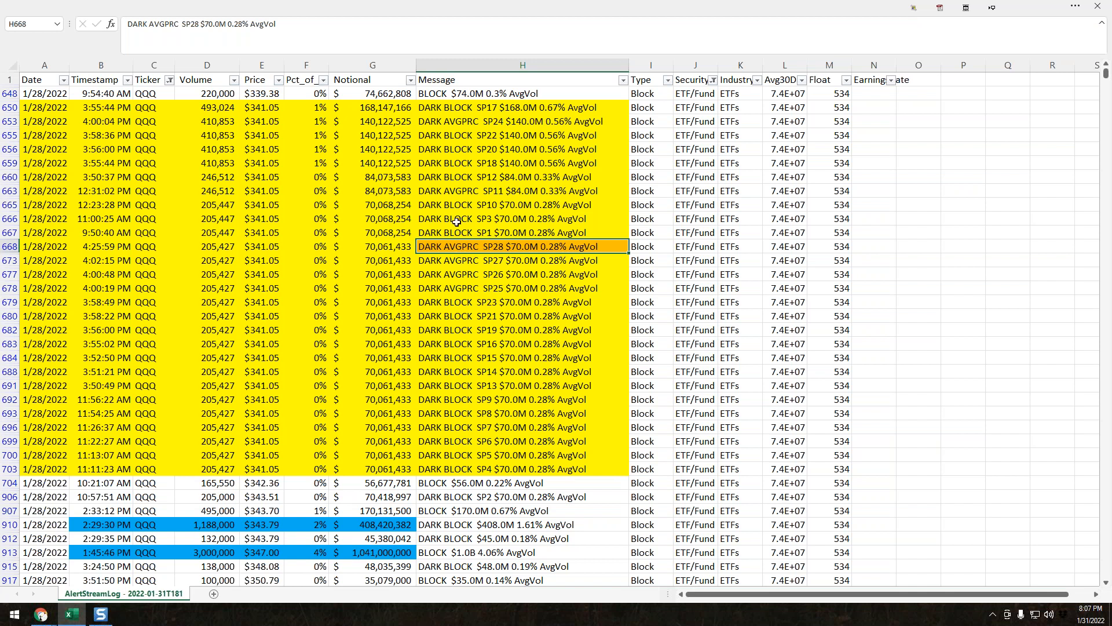
mouse_move(501, 255)
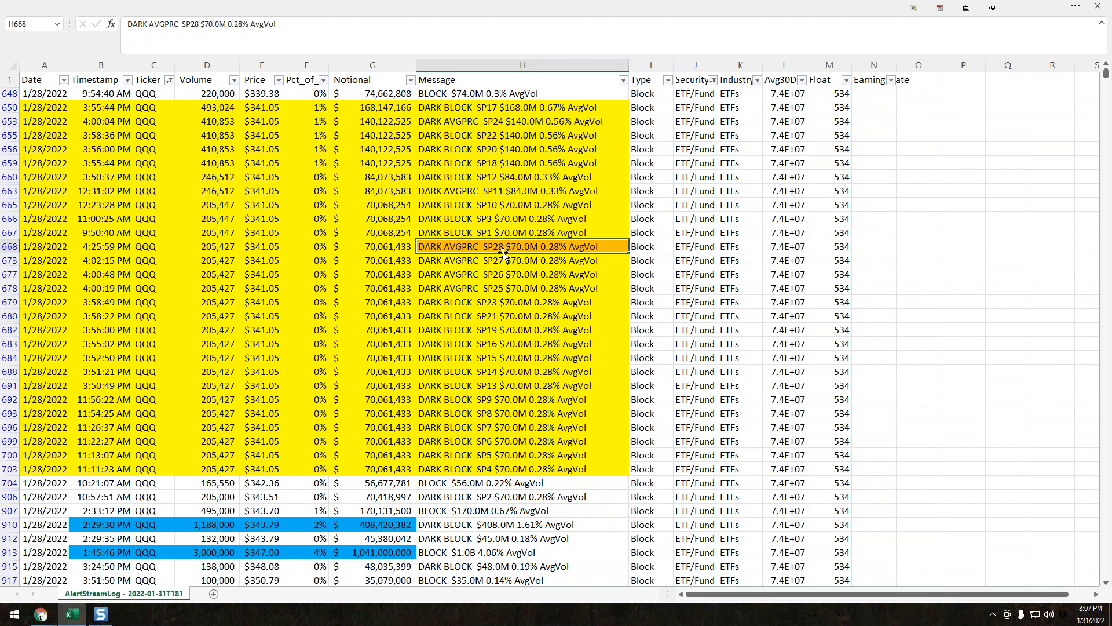
mouse_move(435, 252)
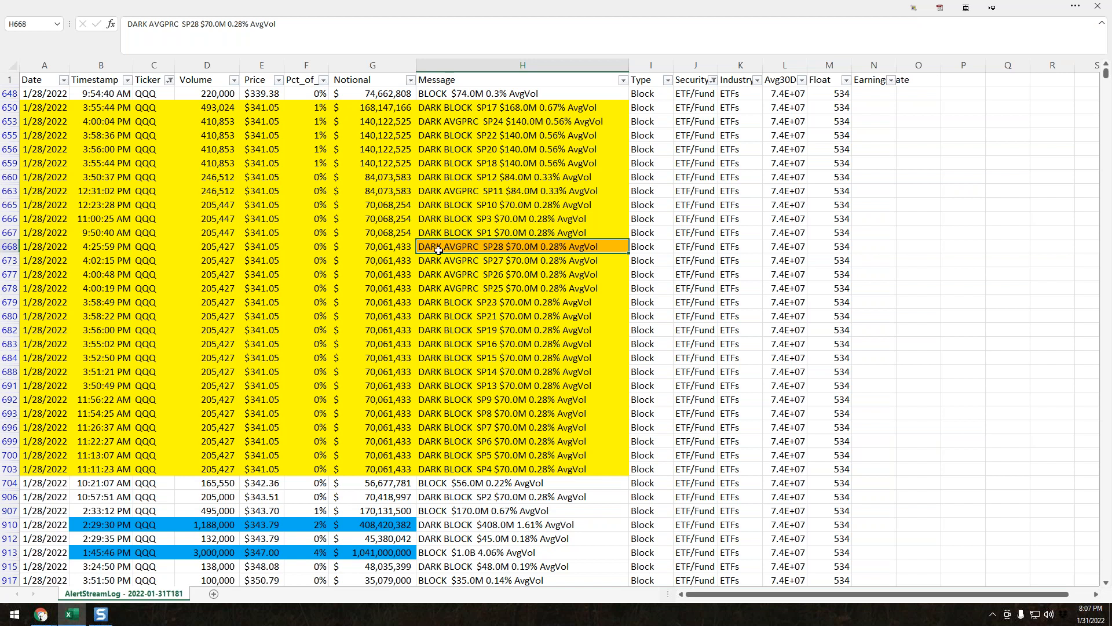
left_click(147, 440)
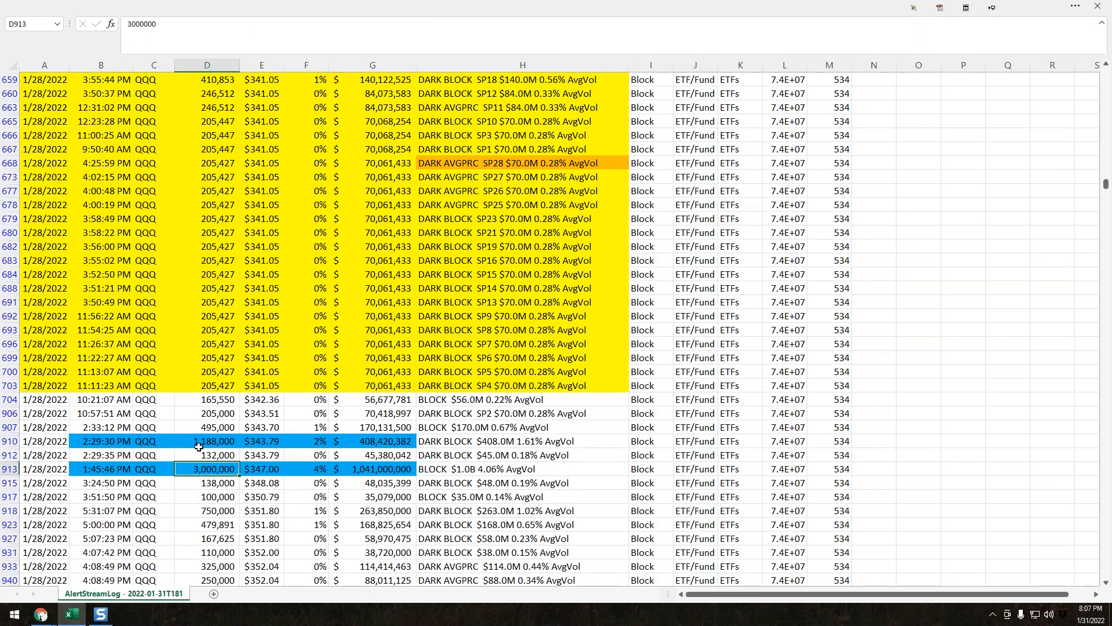
left_click(206, 440)
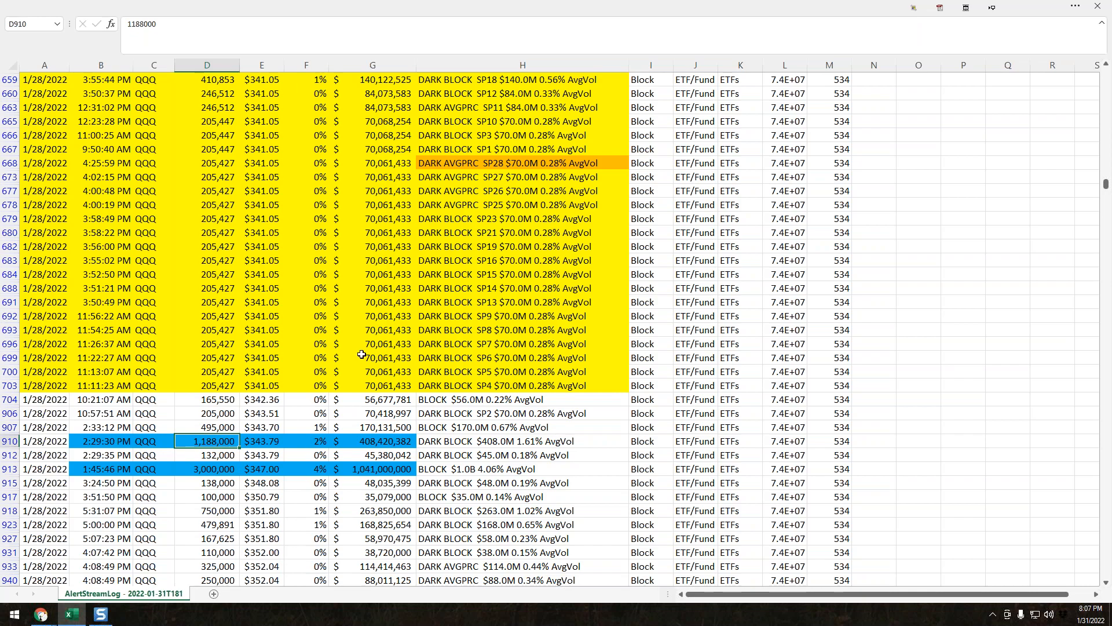
scroll("down", 3)
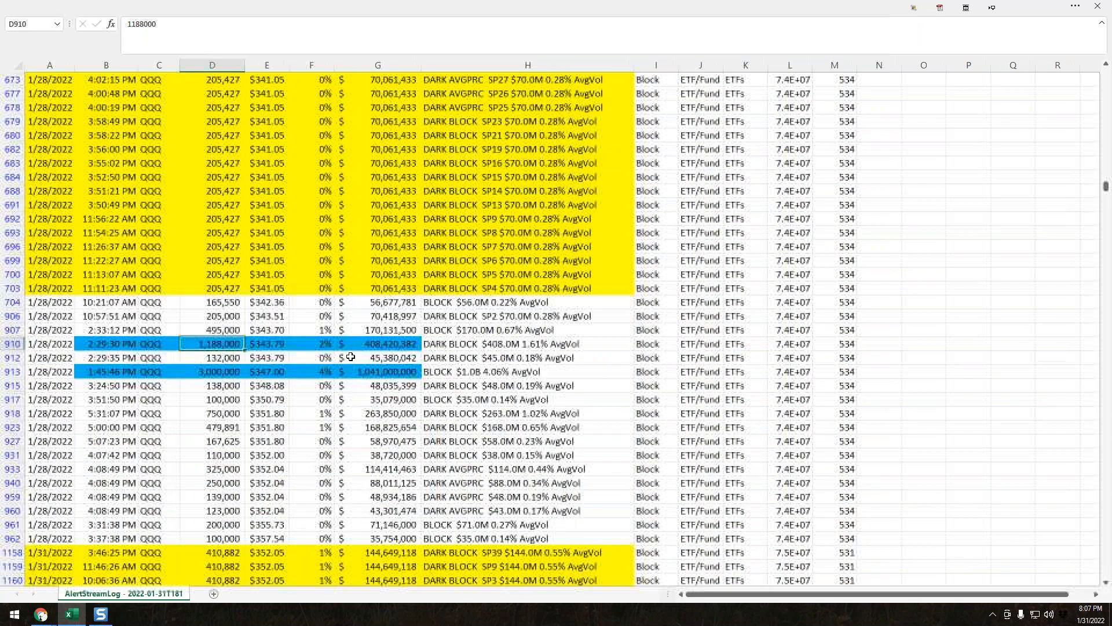
scroll("down", 3)
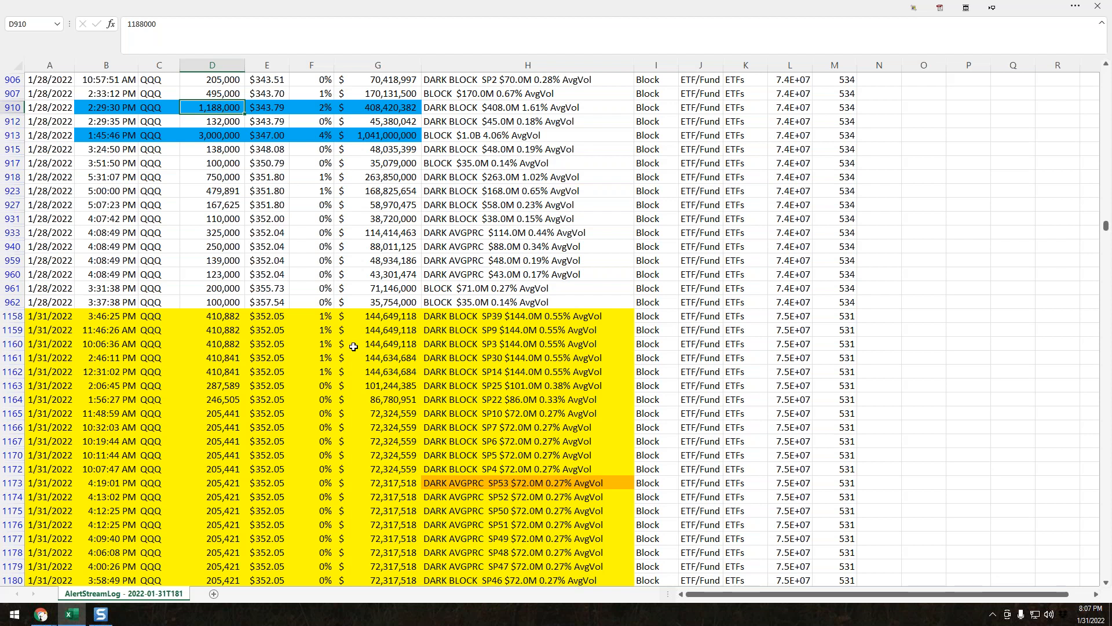
scroll("down", 3)
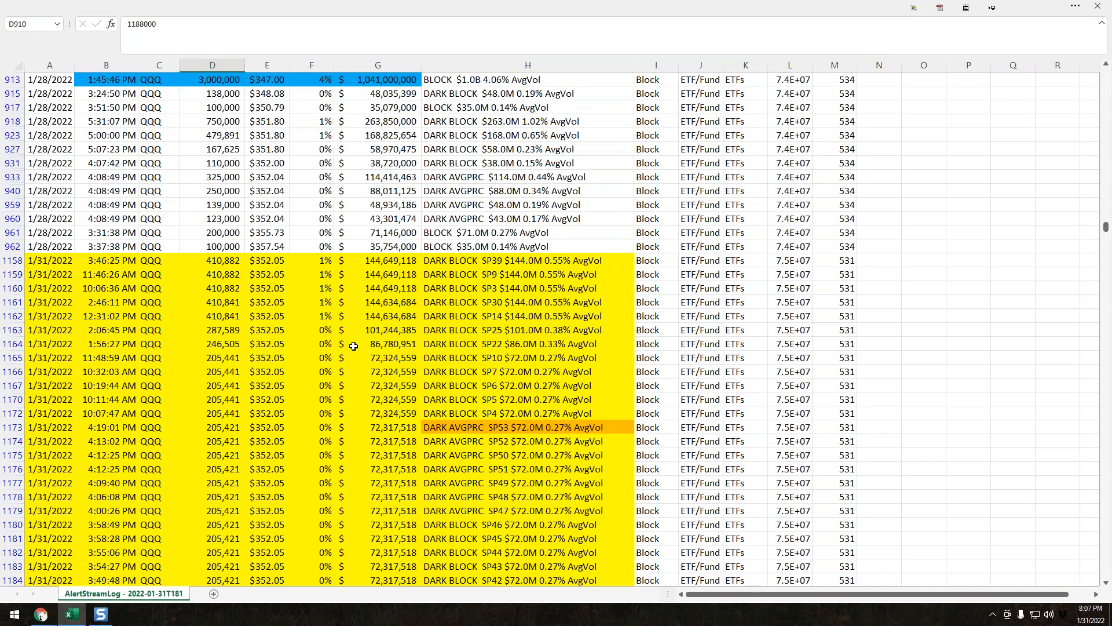
scroll("down", 3)
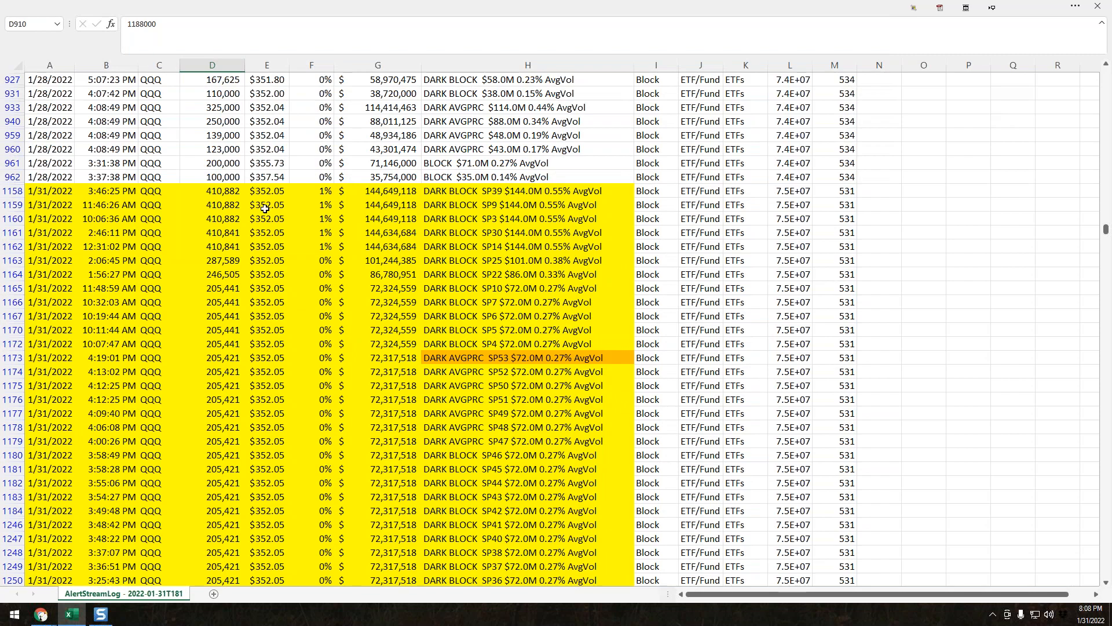
scroll("up", 3)
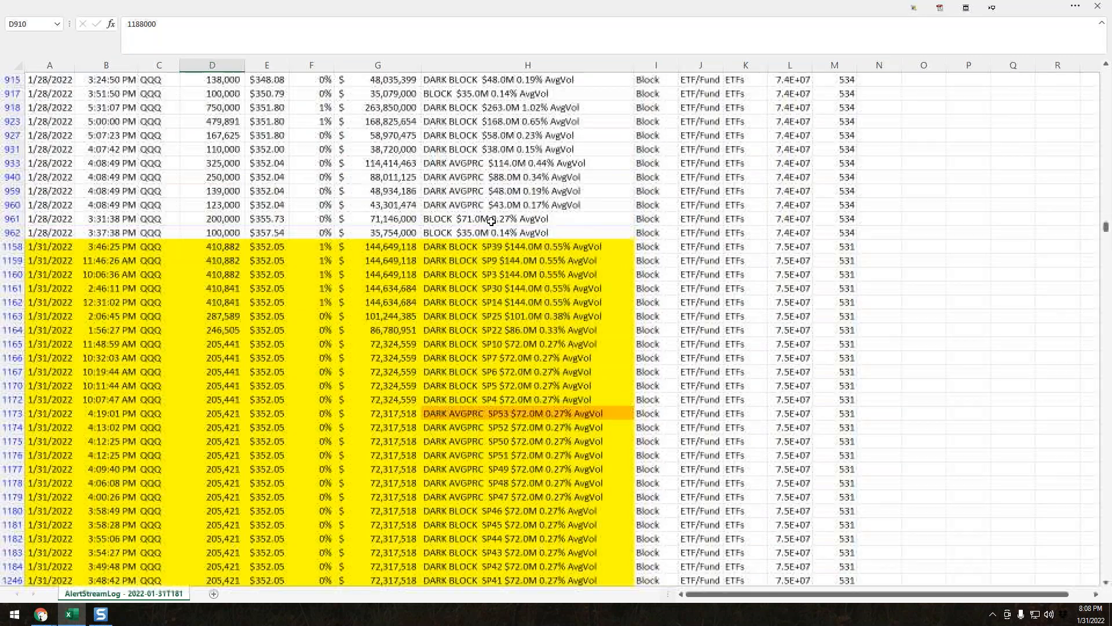
scroll("up", 3)
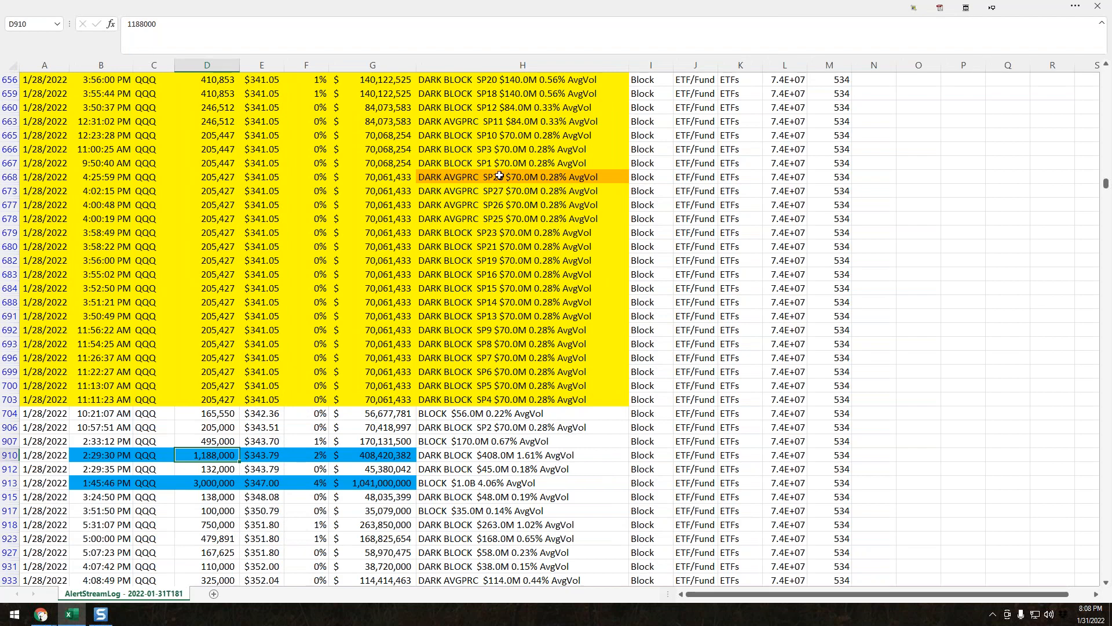
scroll("down", 3)
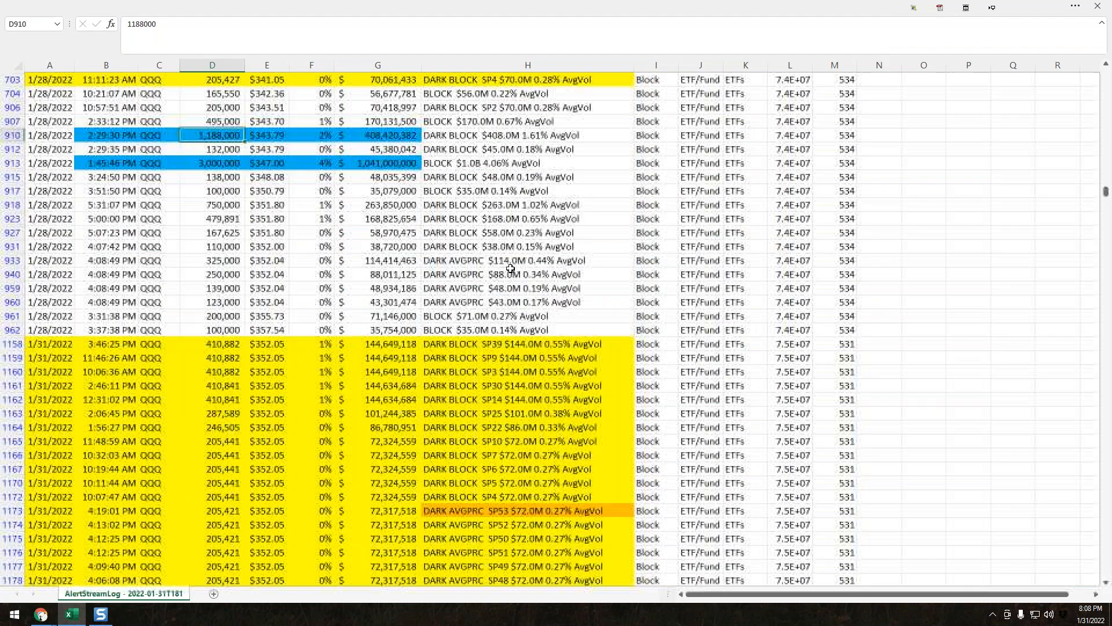
scroll("down", 3)
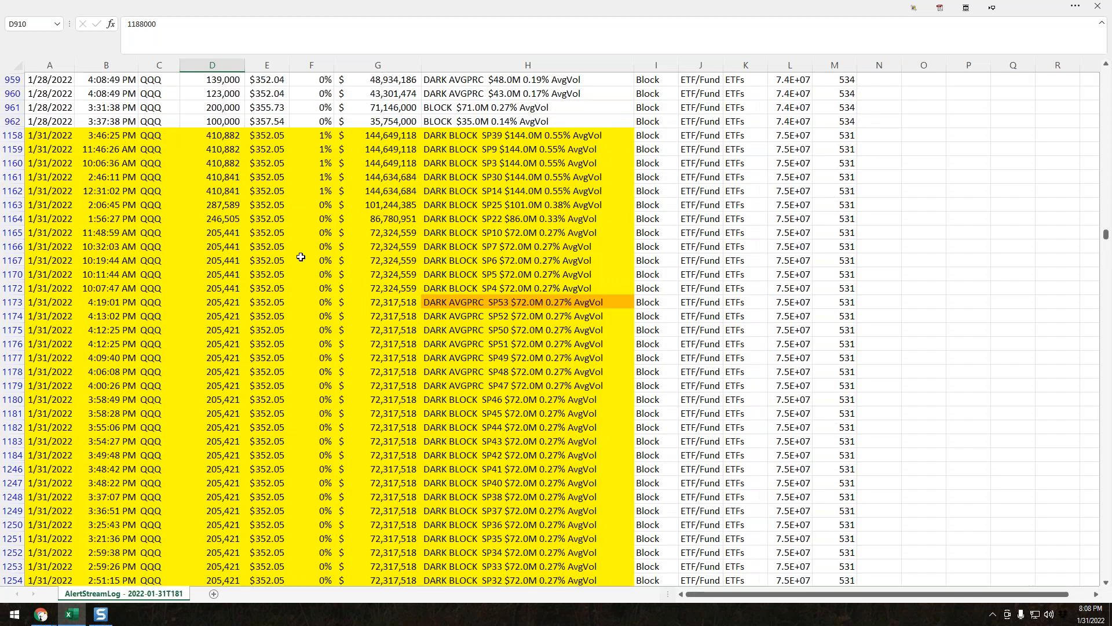
mouse_move(44, 171)
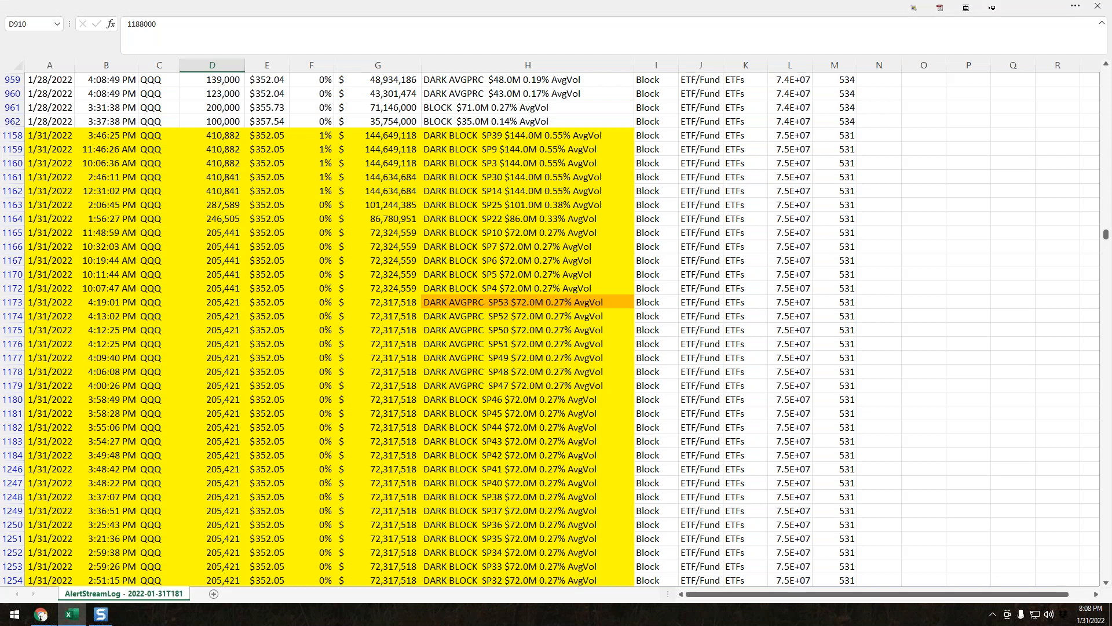
mouse_move(39, 614)
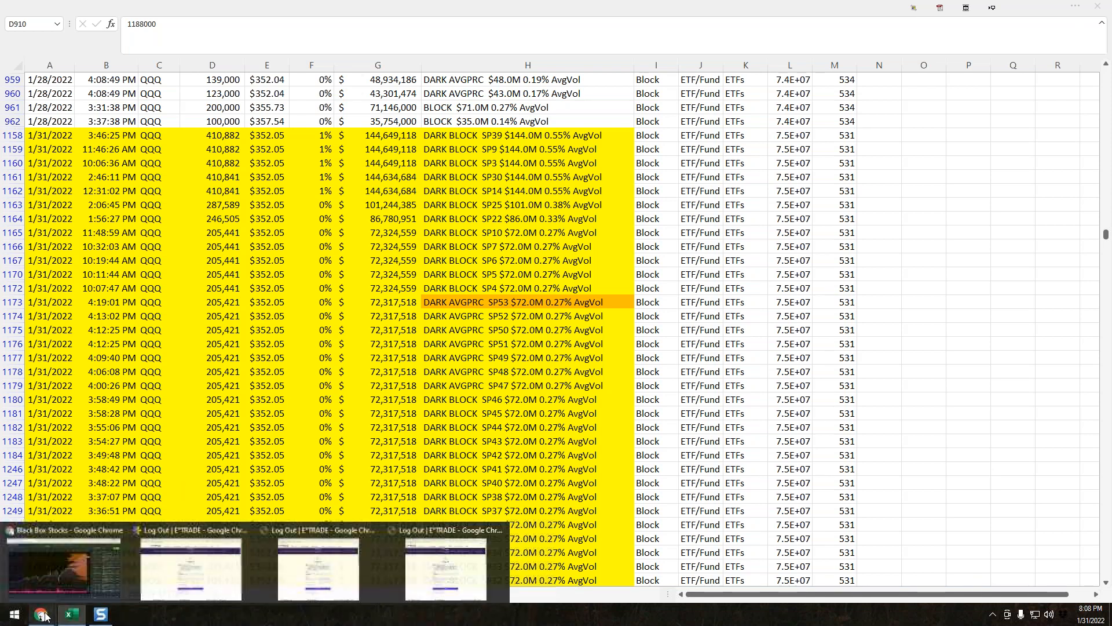
Return to Black Box Stocks, dismiss Alert Stream Filters, load QQQ and set 5 Min bars
left_click(41, 614)
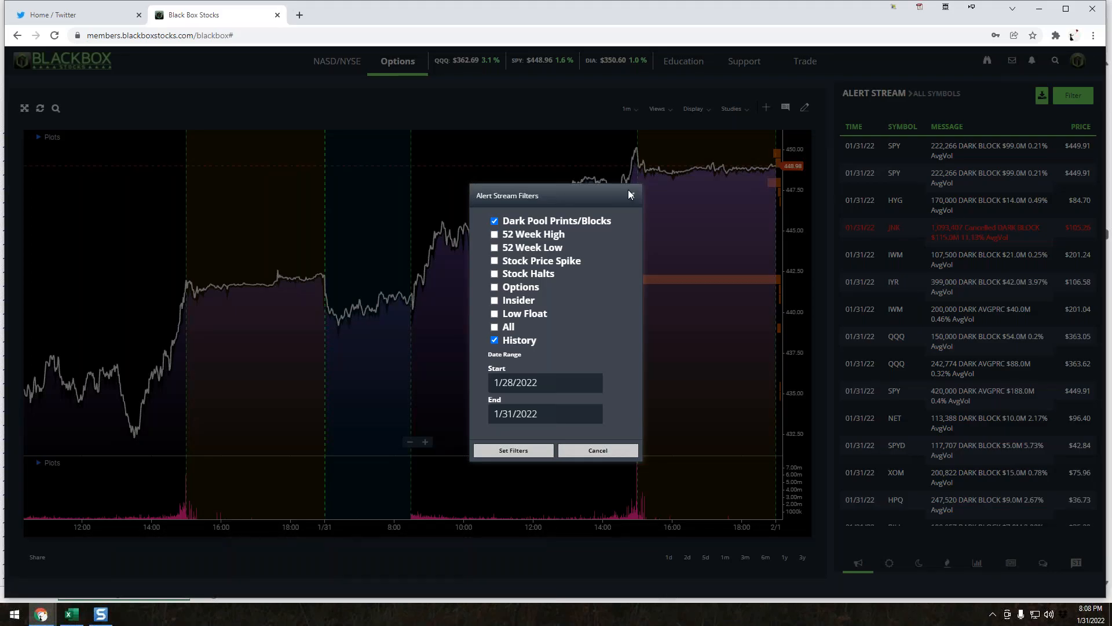
left_click(597, 449)
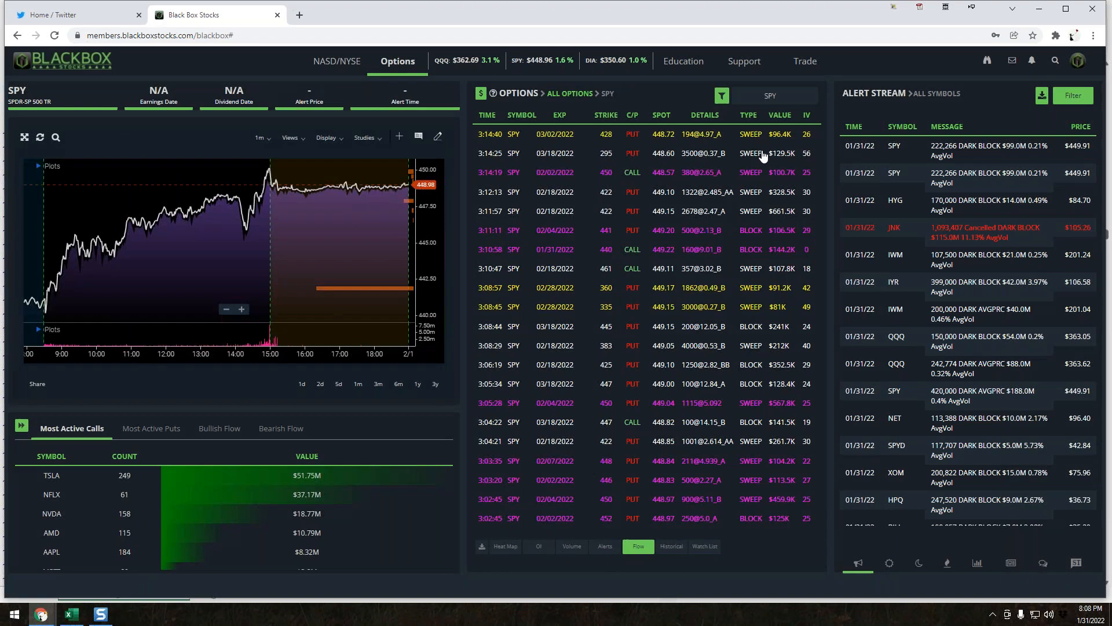
left_click(773, 95)
type("QQQ")
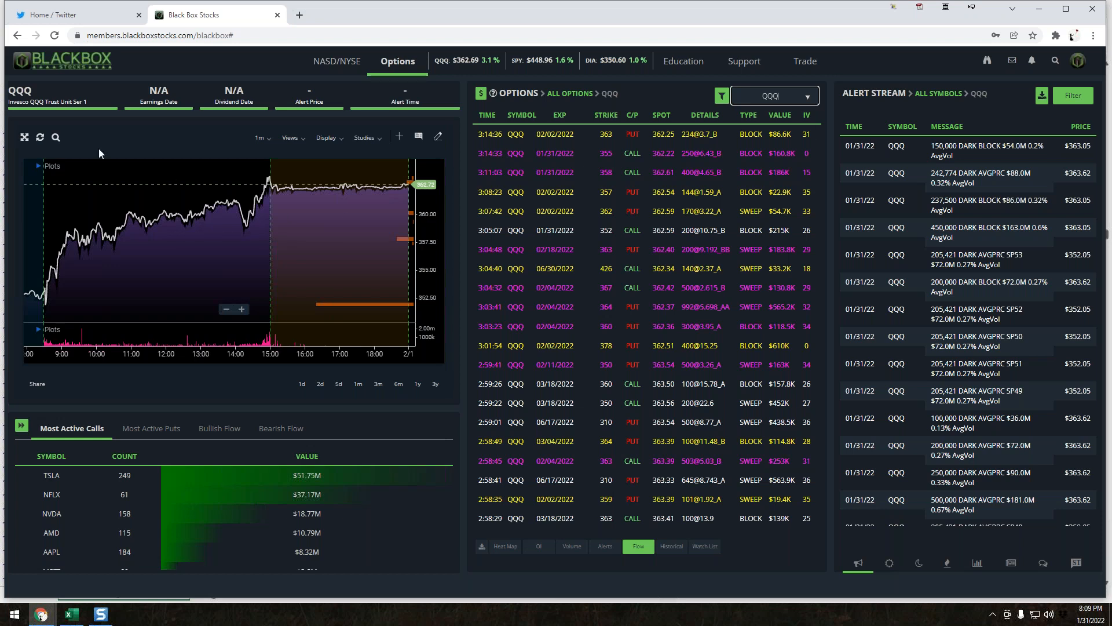
mouse_move(268, 142)
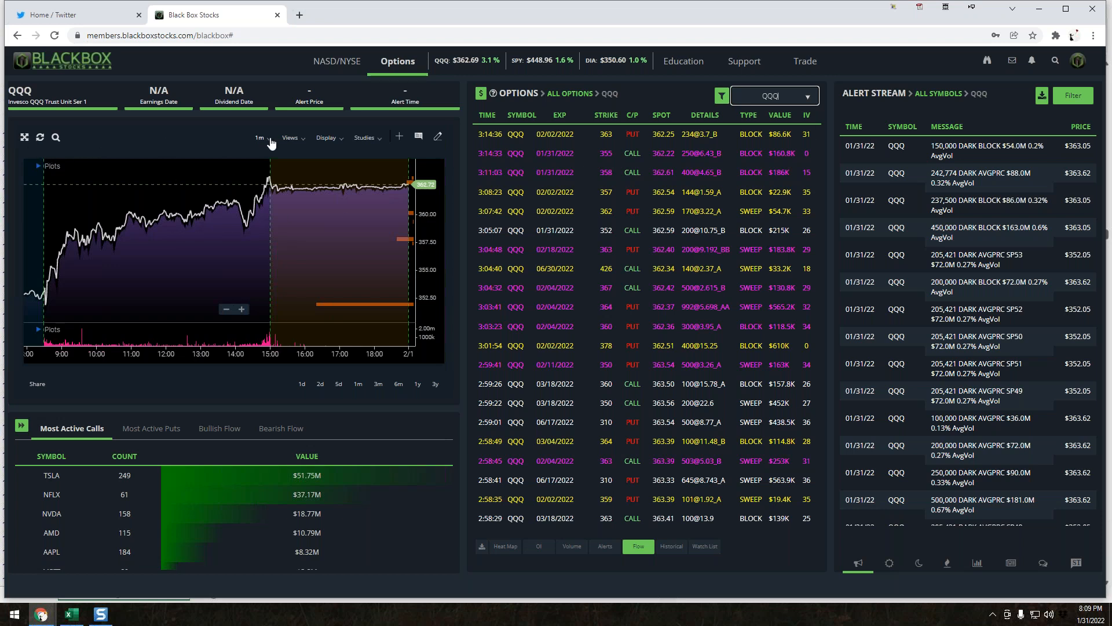
left_click(260, 138)
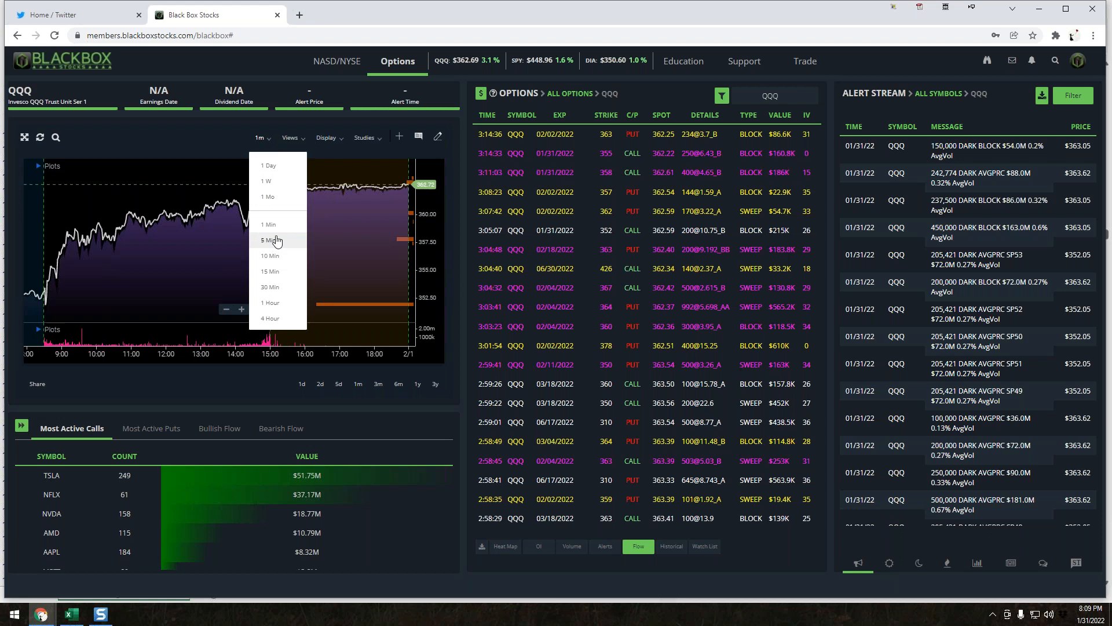
left_click(268, 240)
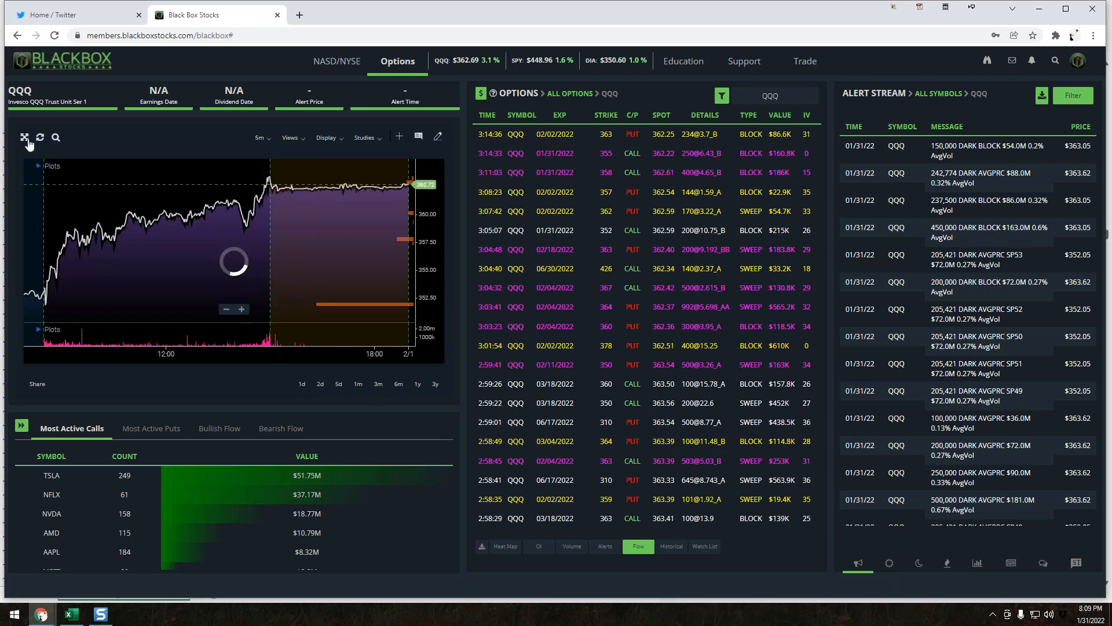
Enlarge the QQQ 5m chart to fill the workspace, spanning January 24–31 with dark-pool levels
left_click(25, 136)
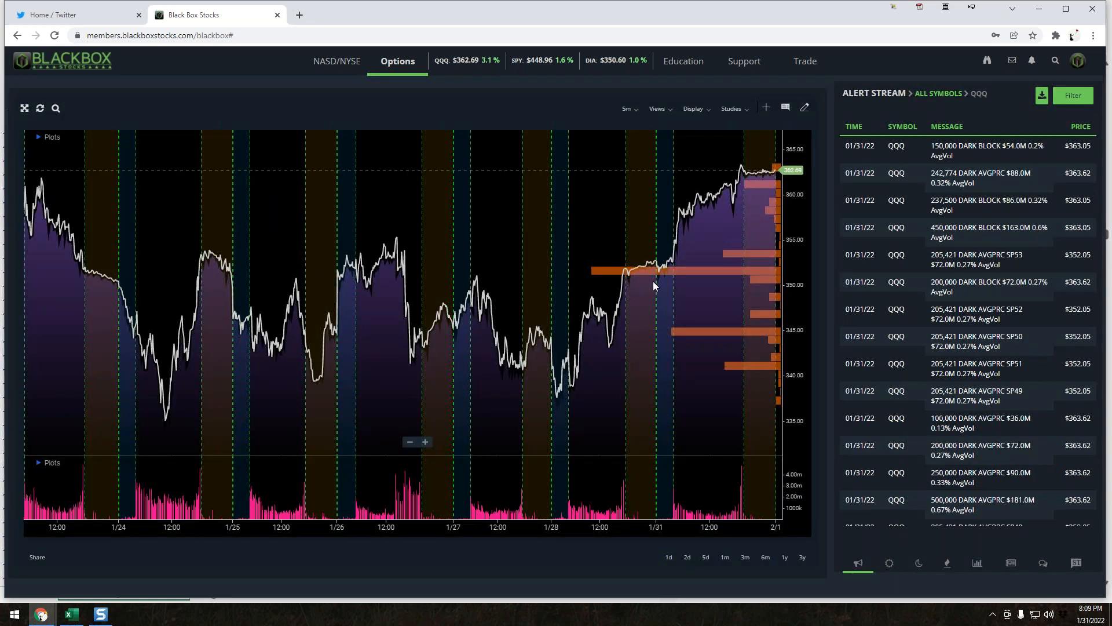
mouse_move(111, 191)
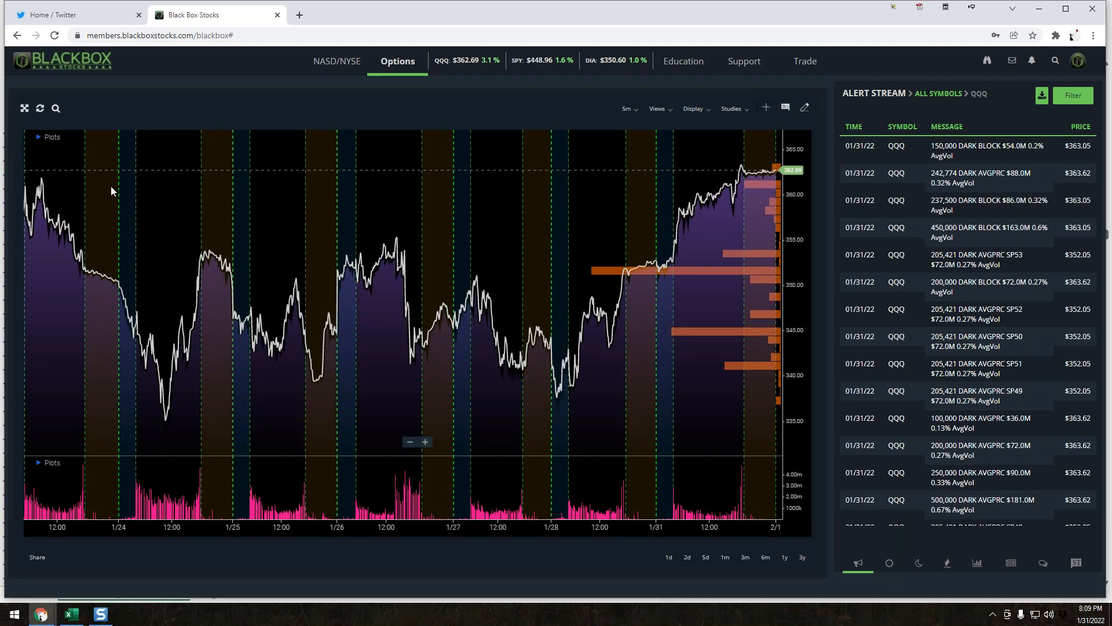
mouse_move(599, 179)
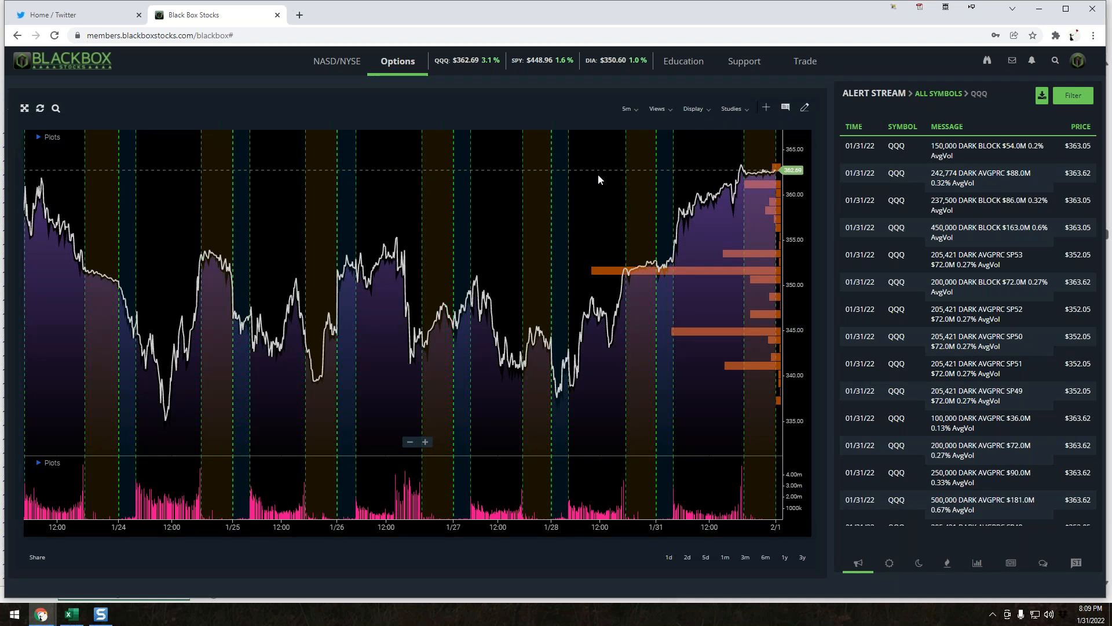
mouse_move(190, 157)
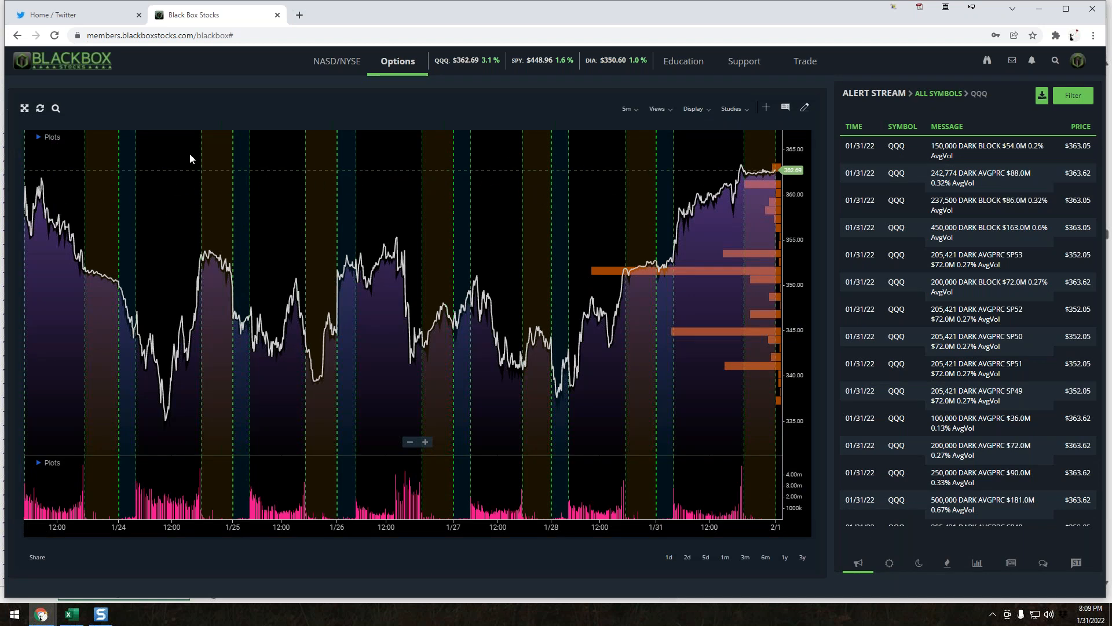
mouse_move(642, 385)
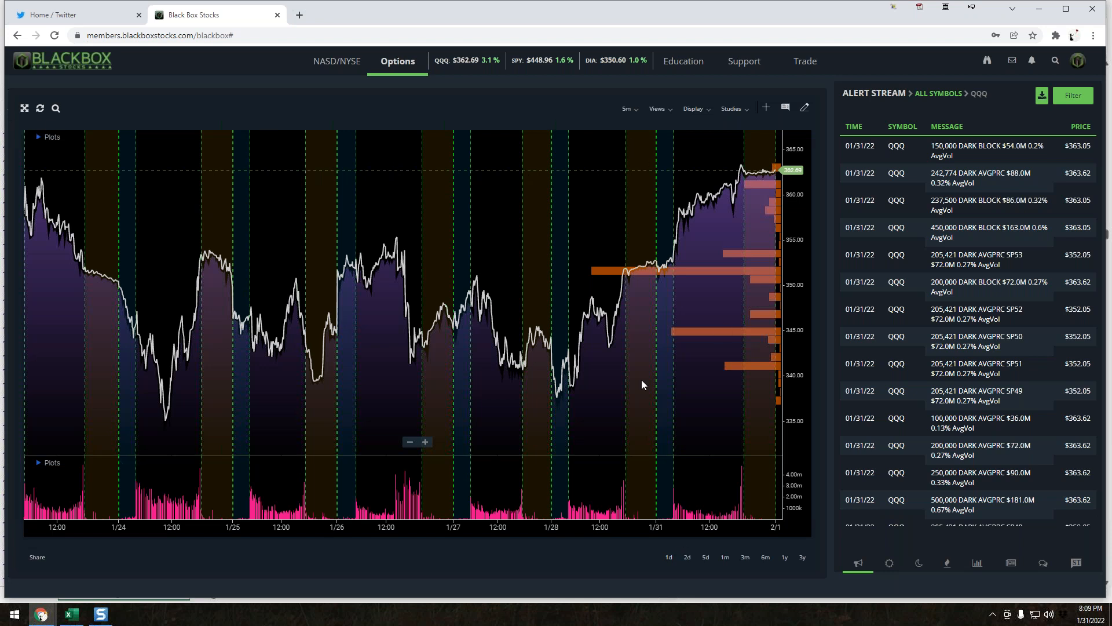
mouse_move(754, 224)
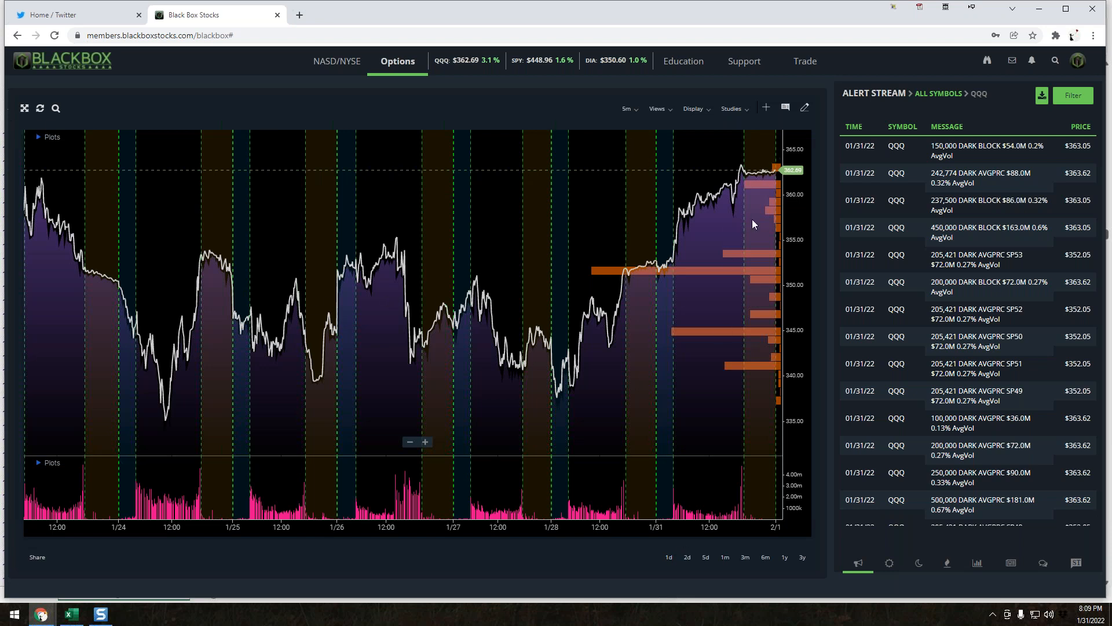
mouse_move(757, 358)
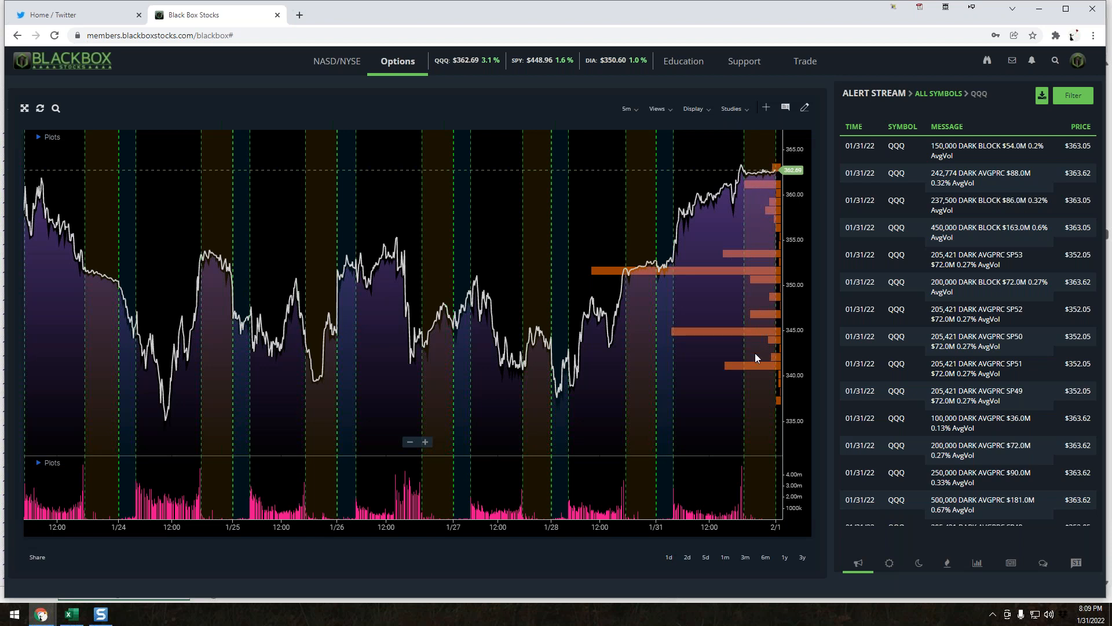
mouse_move(87, 258)
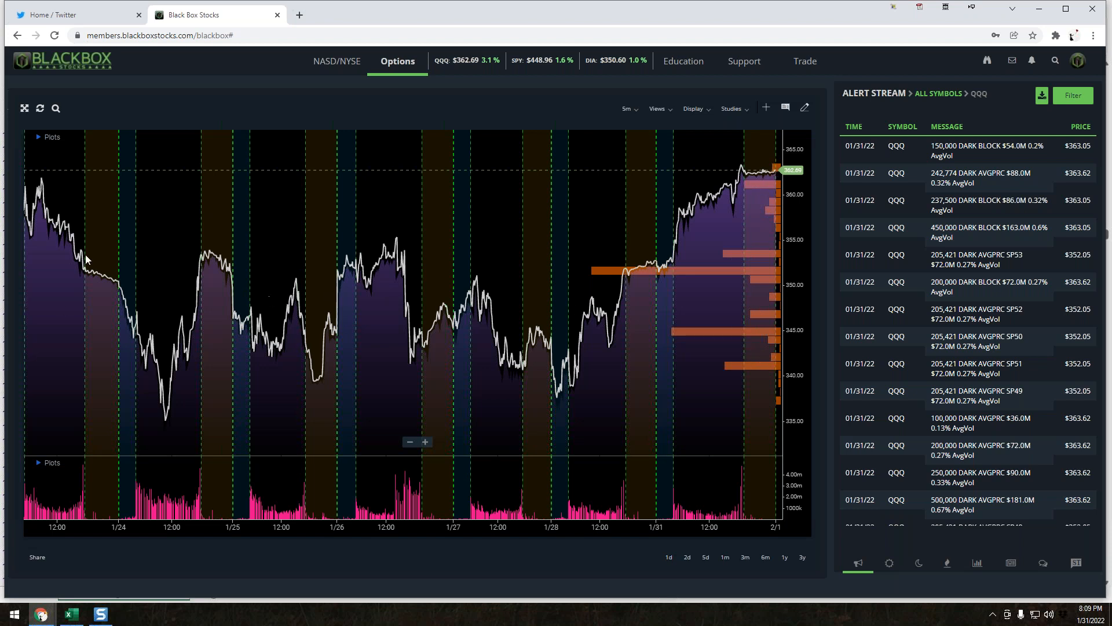
mouse_move(574, 280)
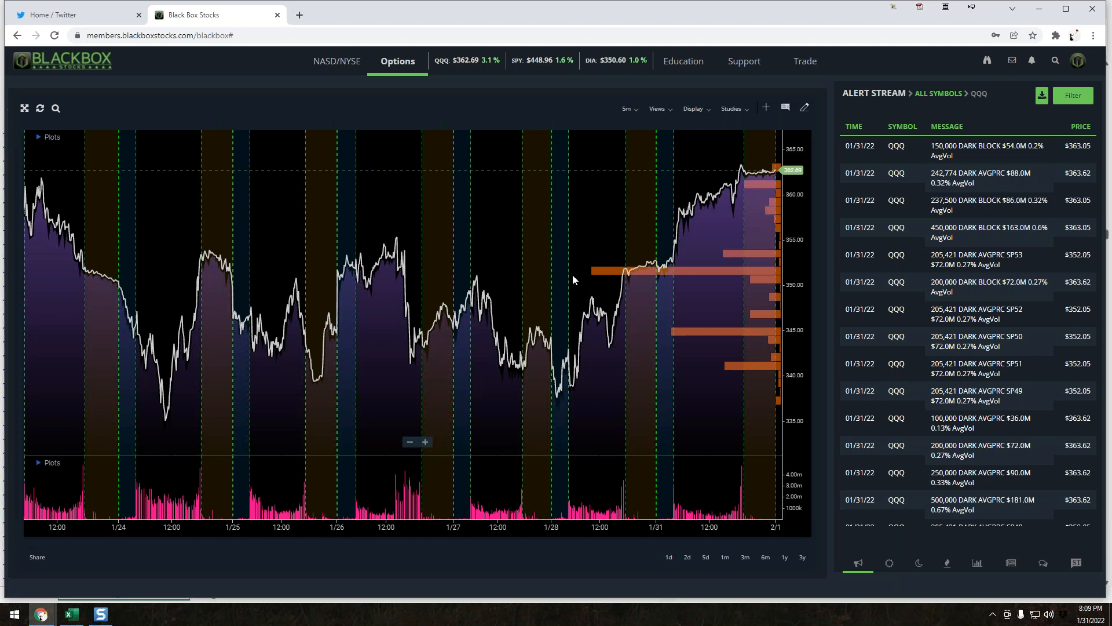
mouse_move(445, 184)
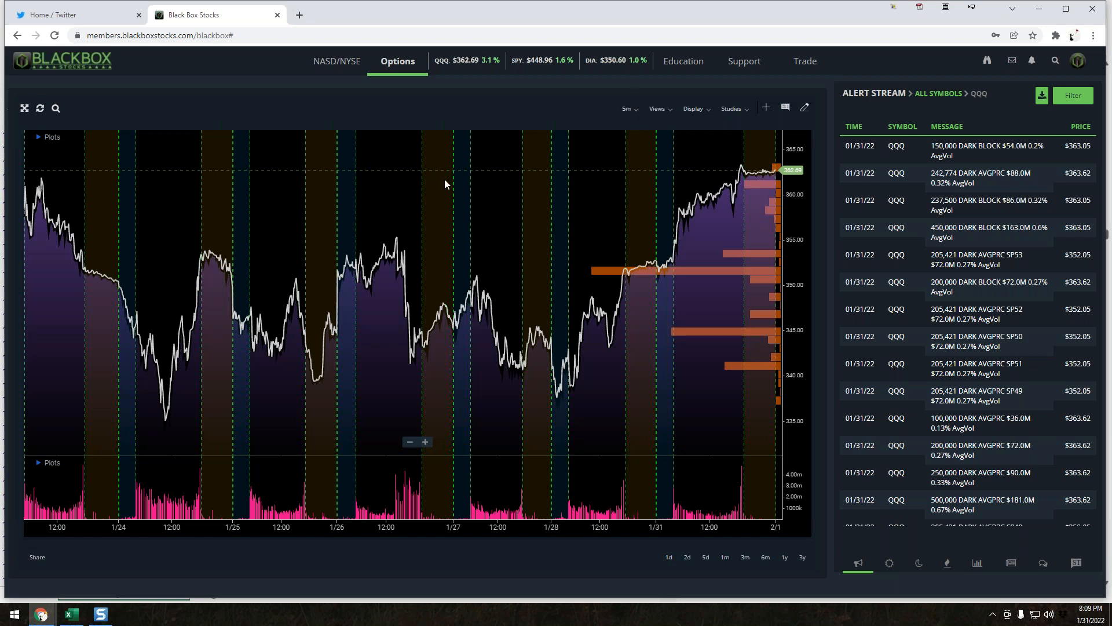
mouse_move(431, 384)
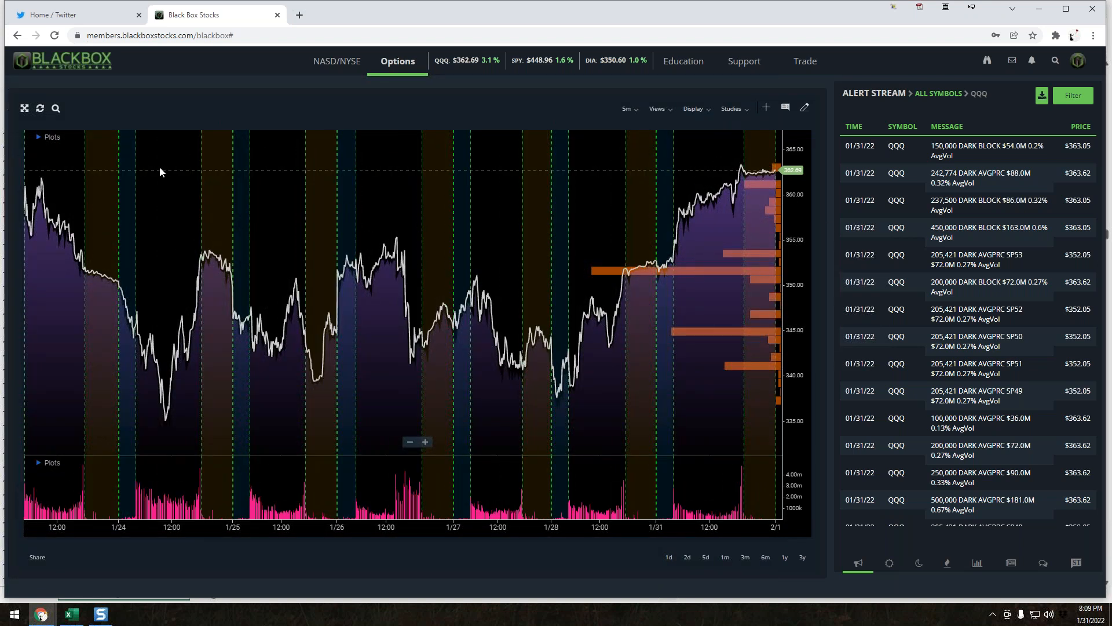
mouse_move(37, 174)
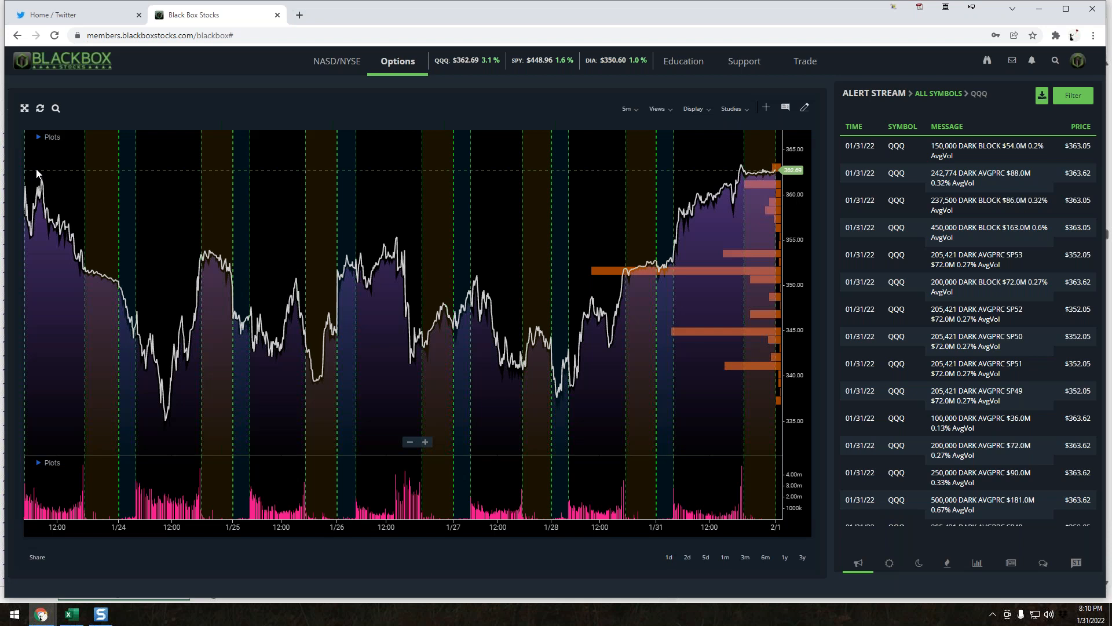
mouse_move(732, 276)
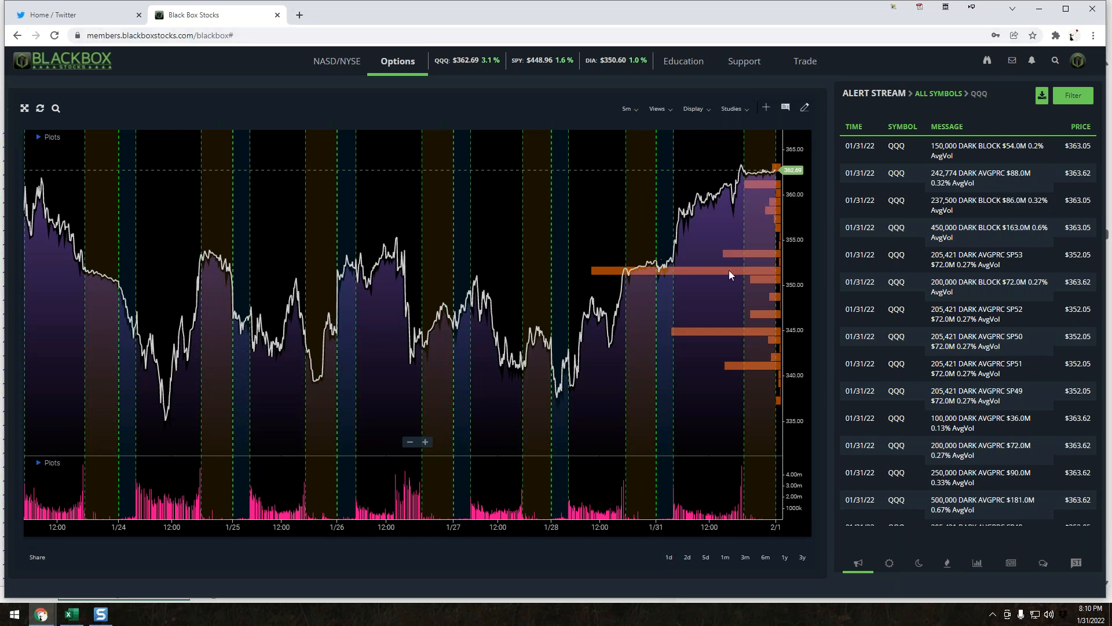
mouse_move(674, 278)
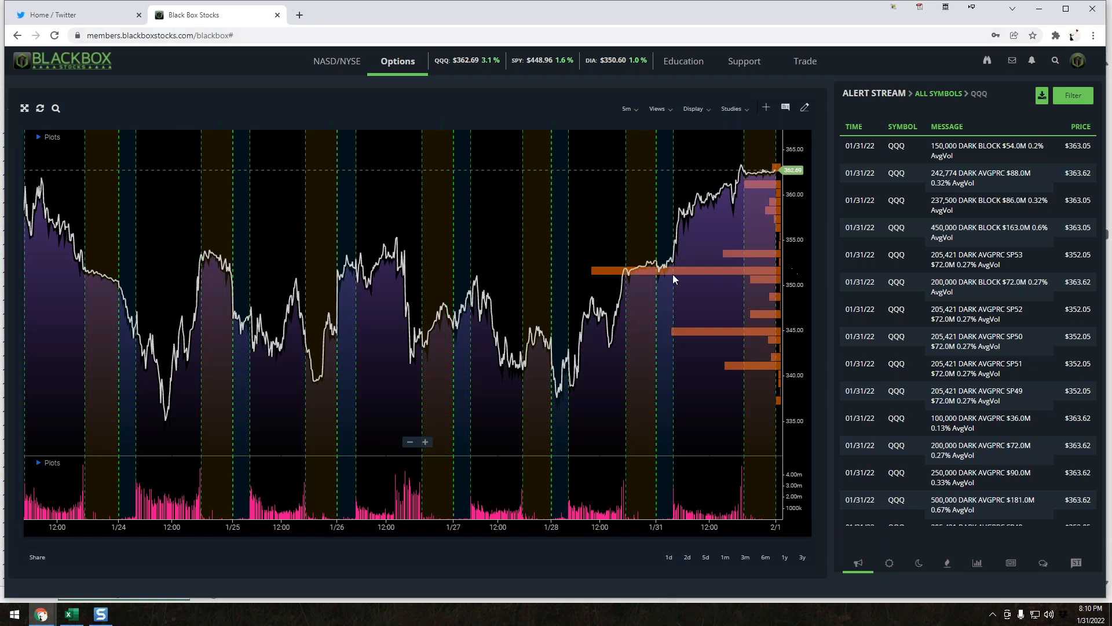
mouse_move(619, 271)
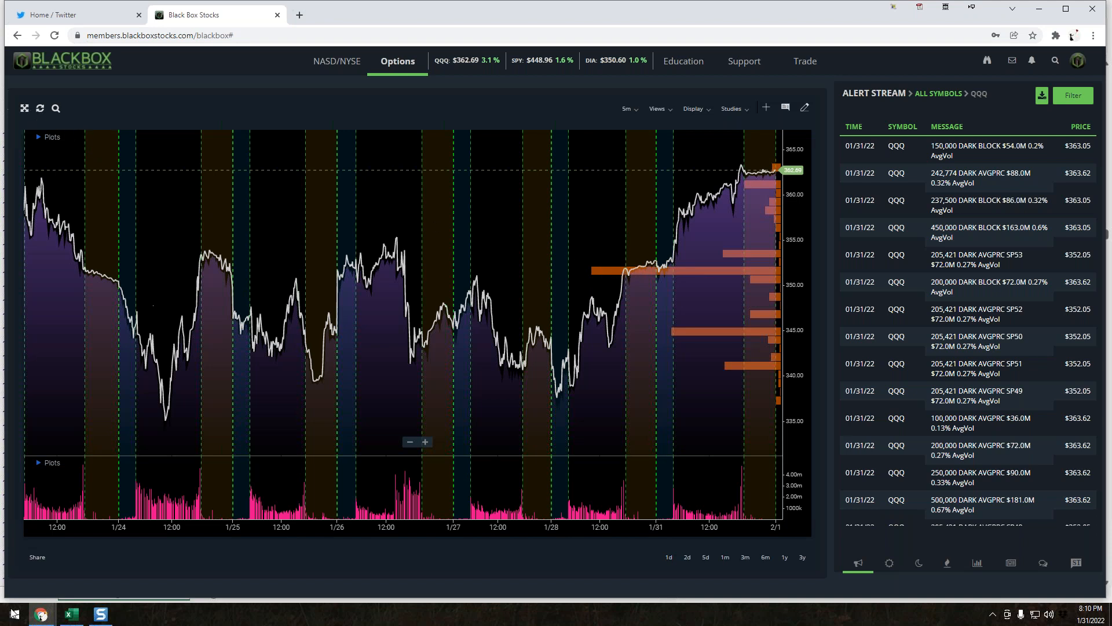
In Excel, filter the Ticker column so the alert log lists only SPY rows
left_click(69, 613)
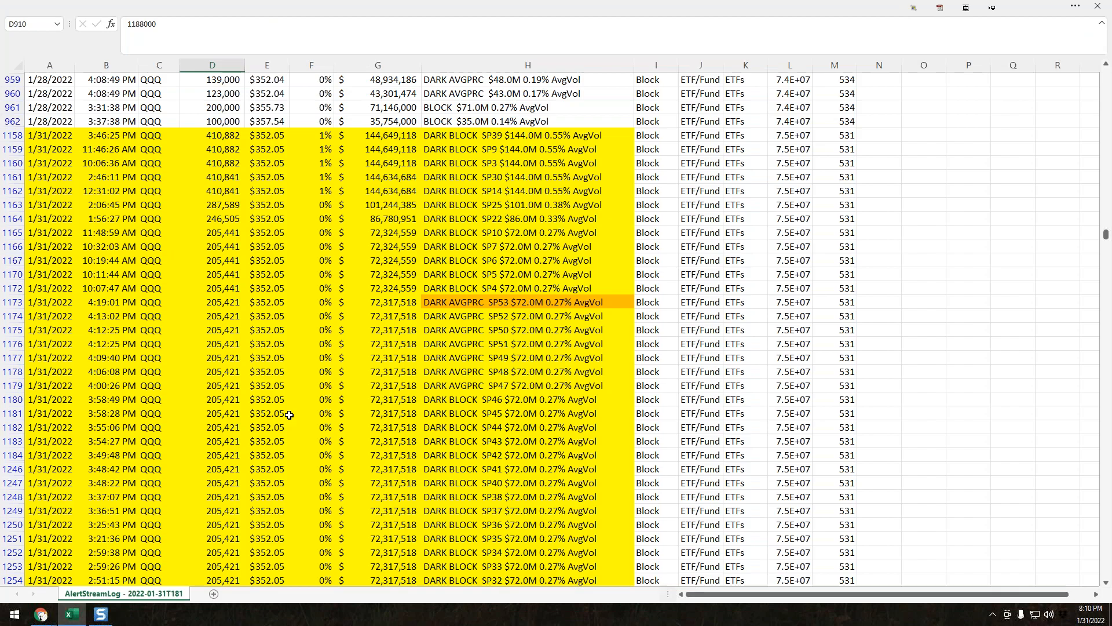
scroll("up", 3)
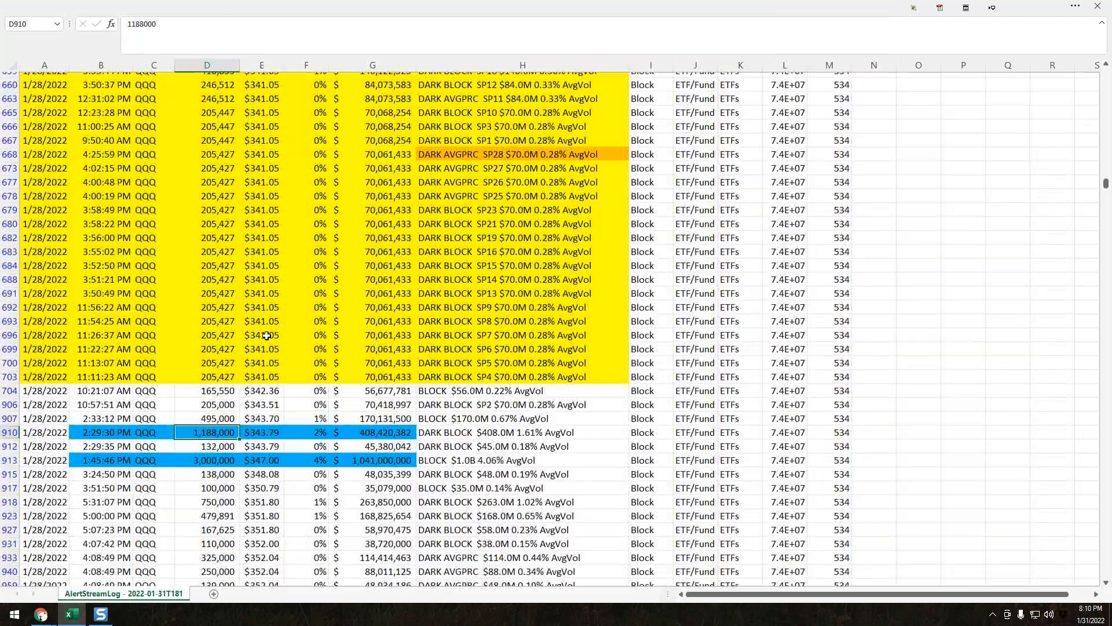
scroll("up", 3)
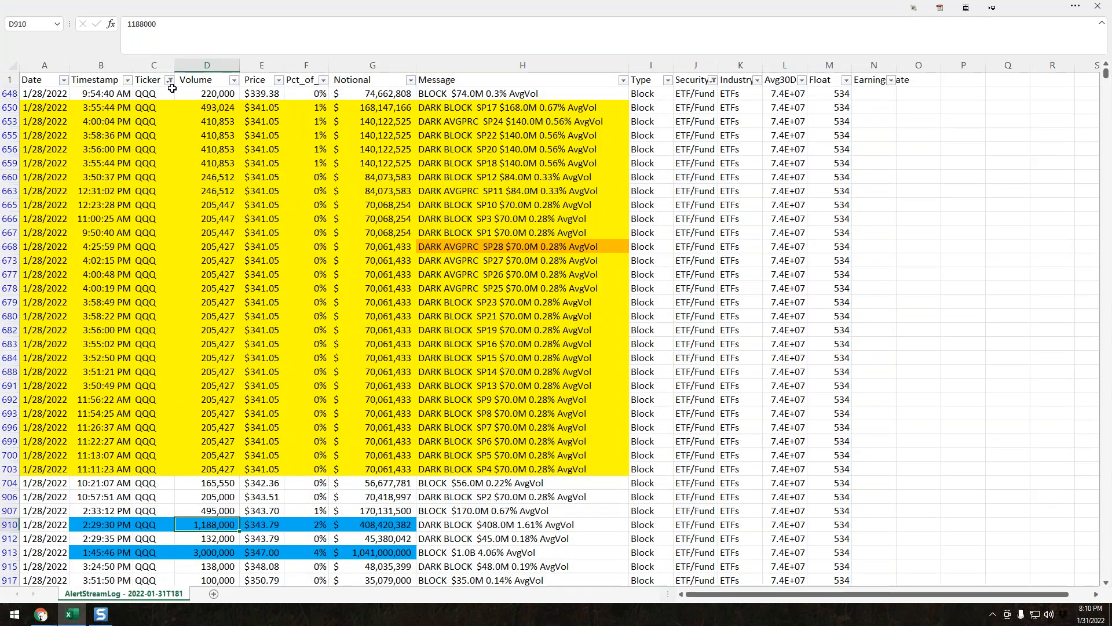
left_click(168, 80)
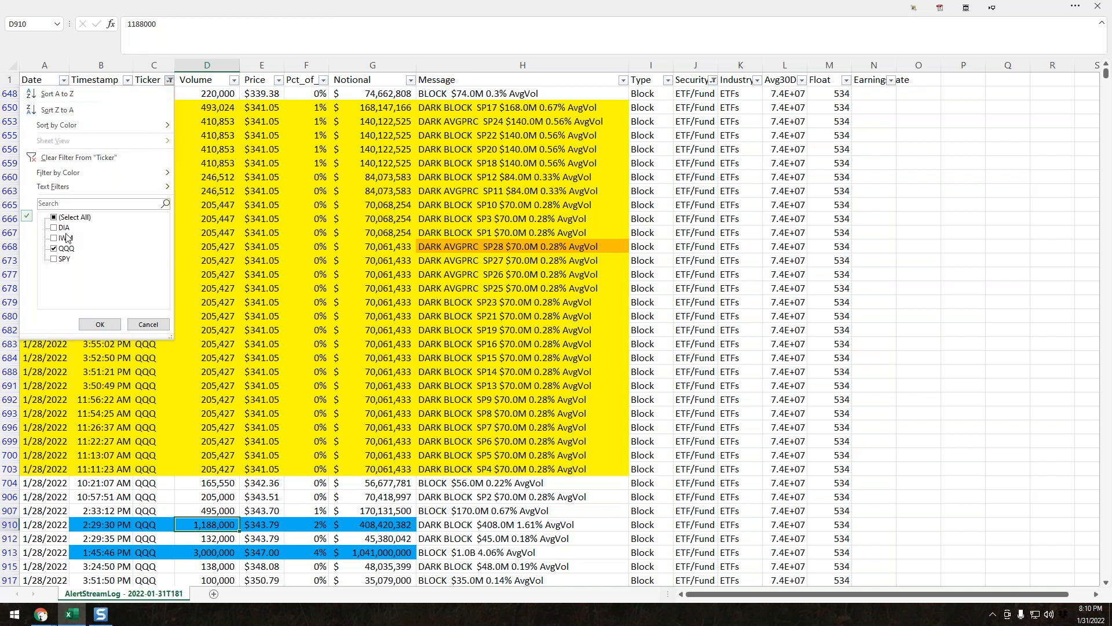
left_click(53, 258)
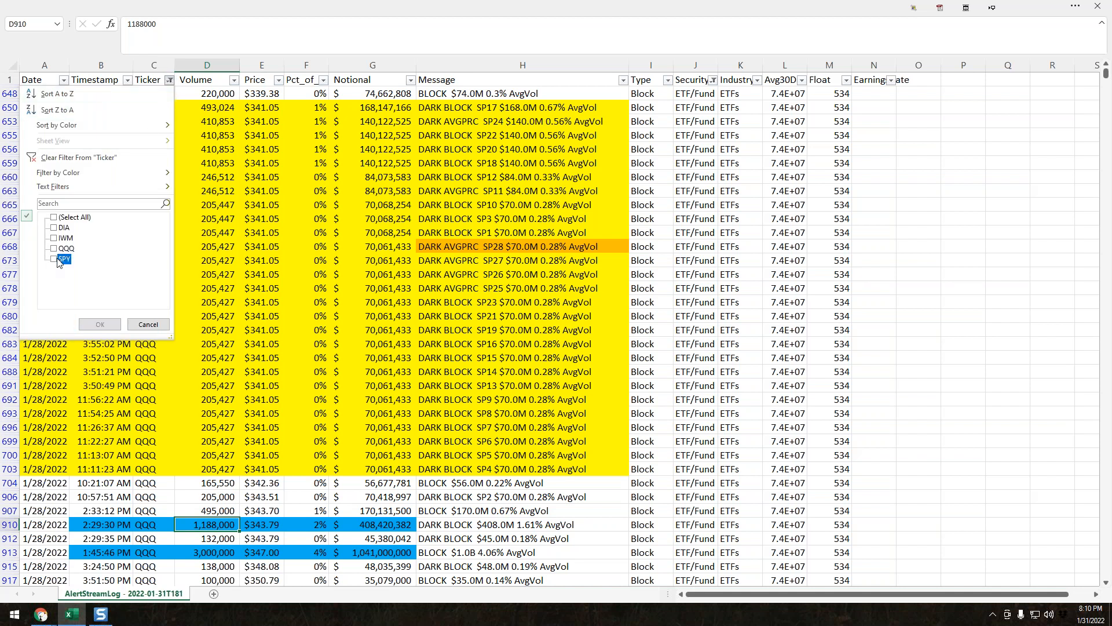
left_click(99, 324)
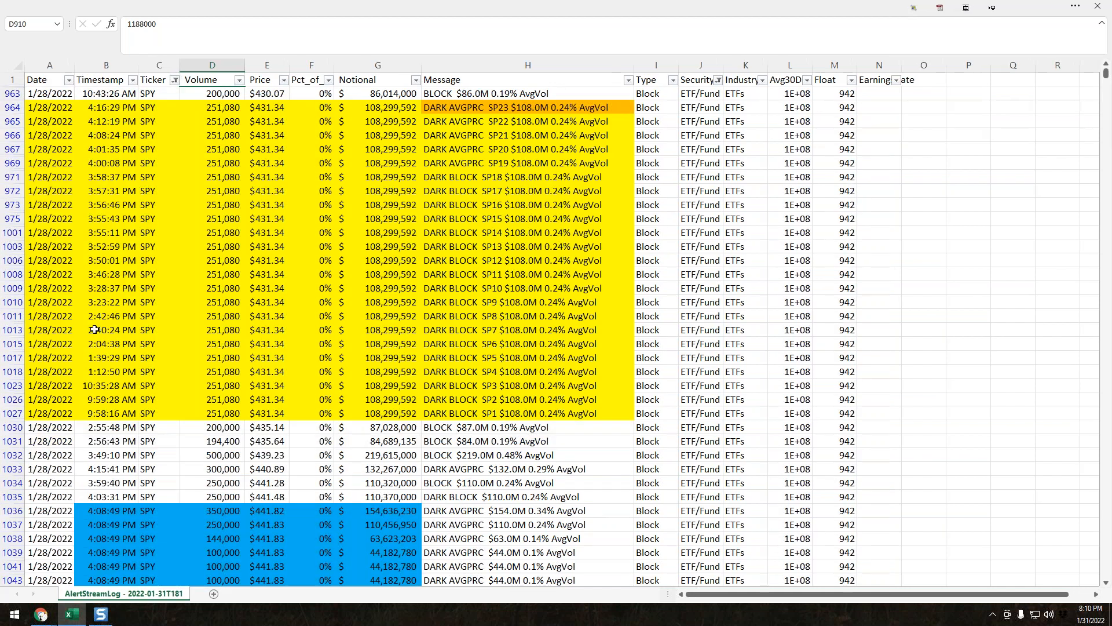
mouse_move(170, 319)
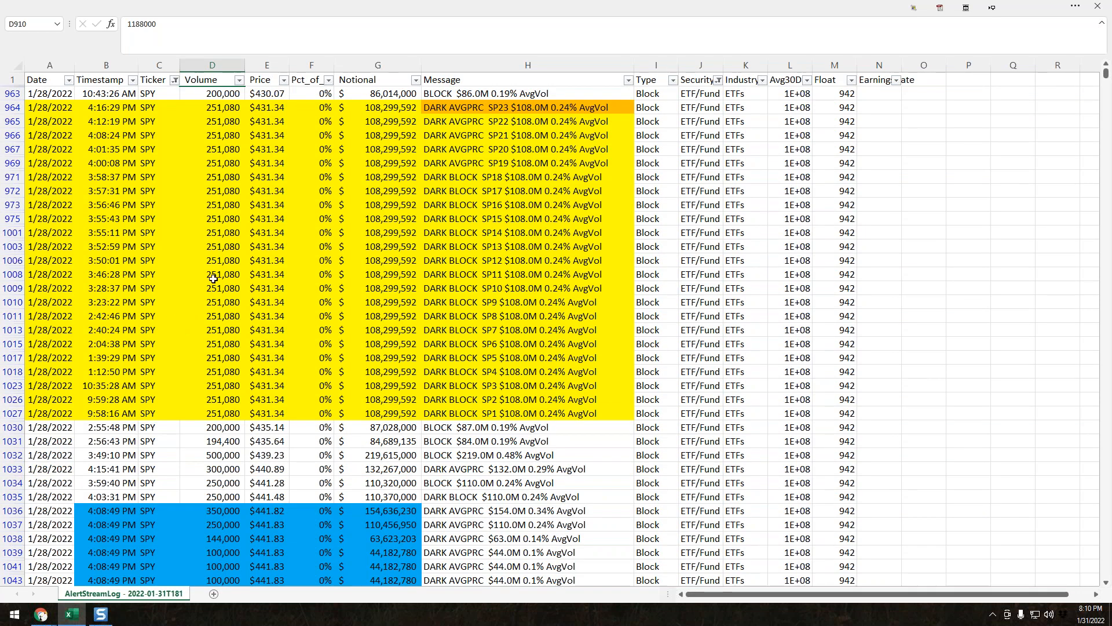
mouse_move(201, 275)
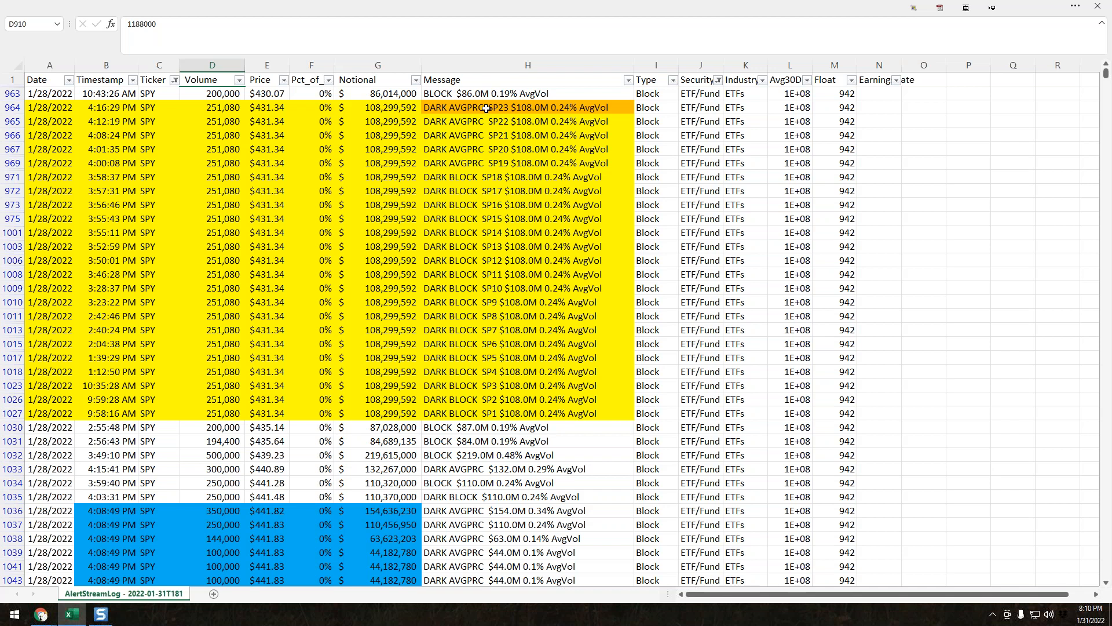
mouse_move(406, 251)
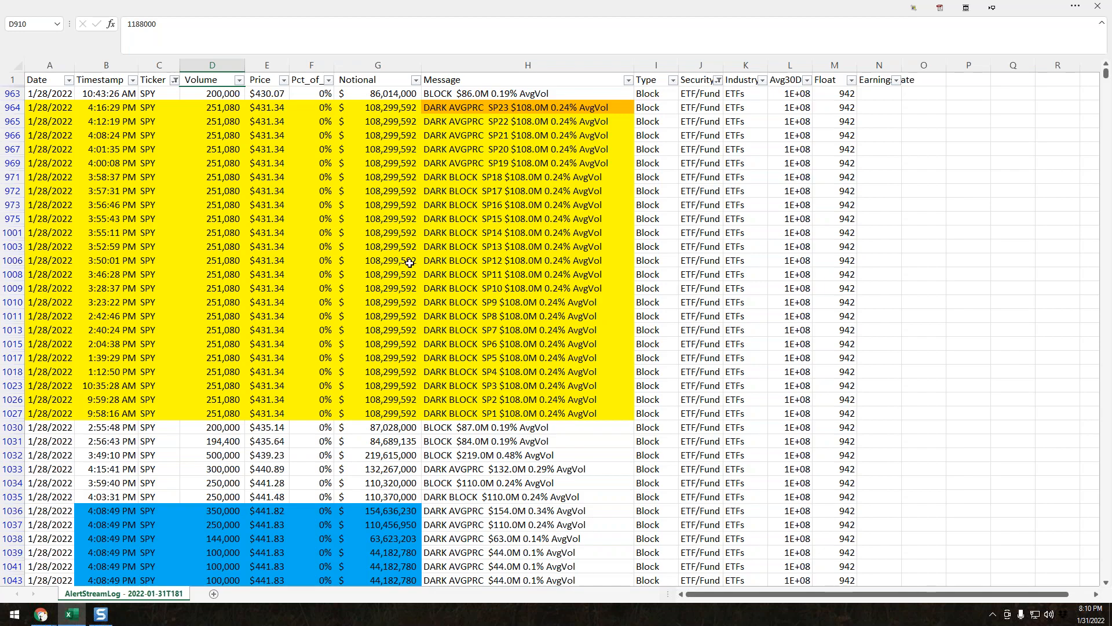
Scroll past the blue 1/28 block to the yellow 1/31 $441.84 rows and select the SP105 $66.0M print
scroll("down", 3)
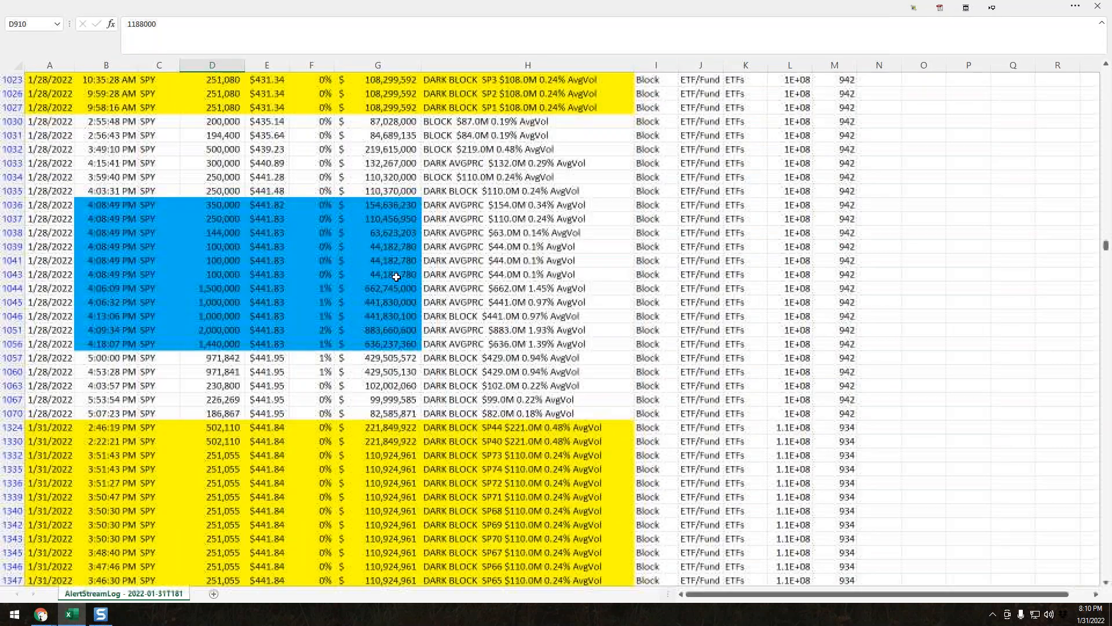
scroll("down", 3)
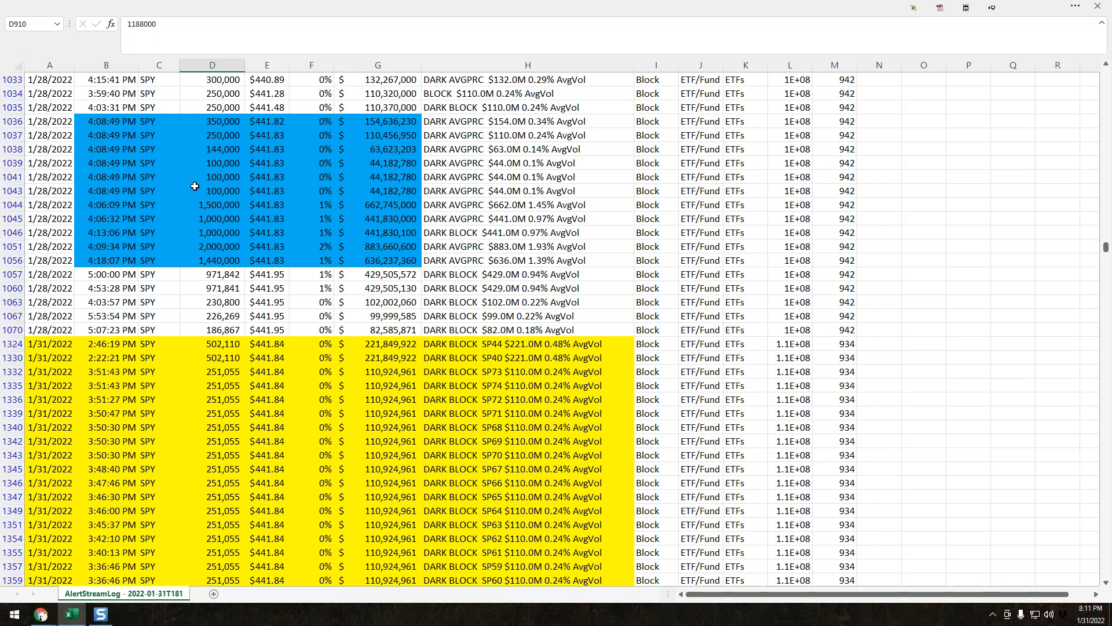
mouse_move(219, 220)
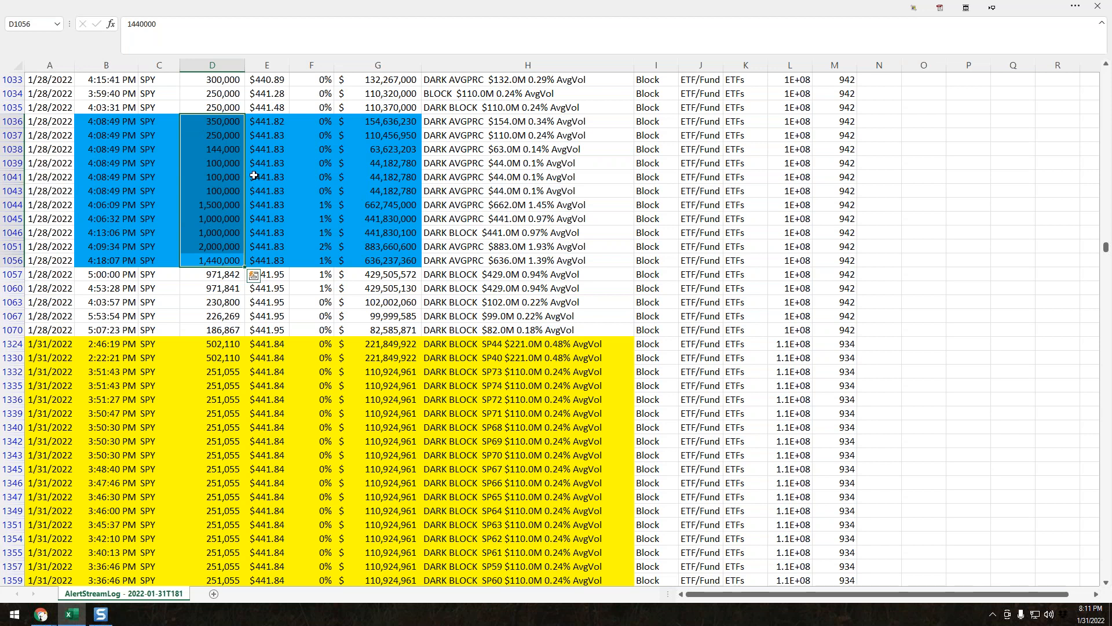
mouse_move(255, 175)
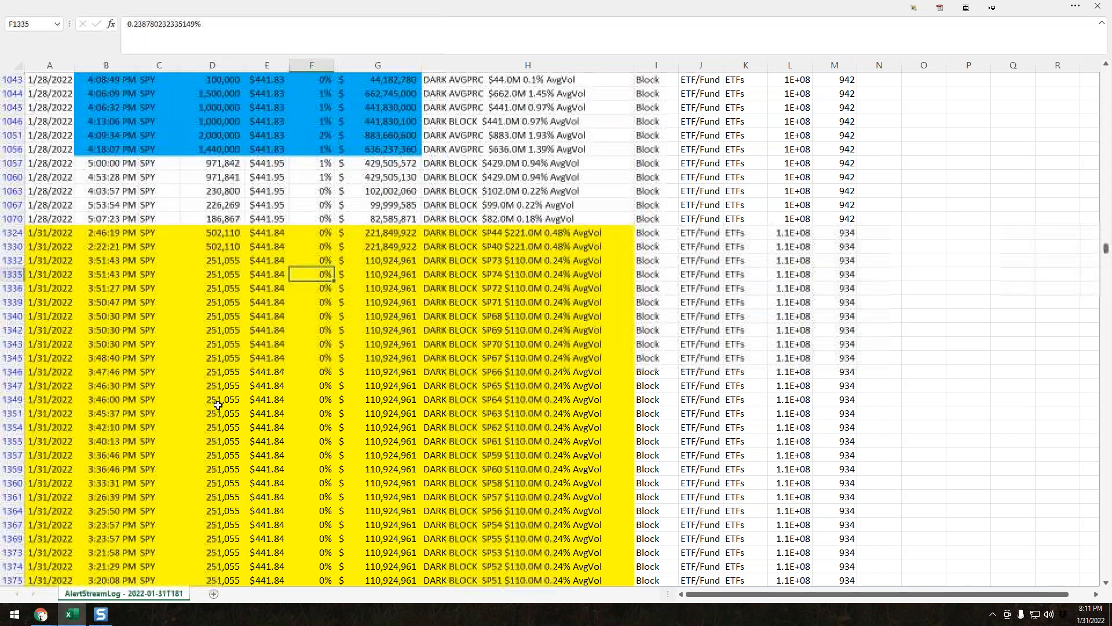
scroll("down", 3)
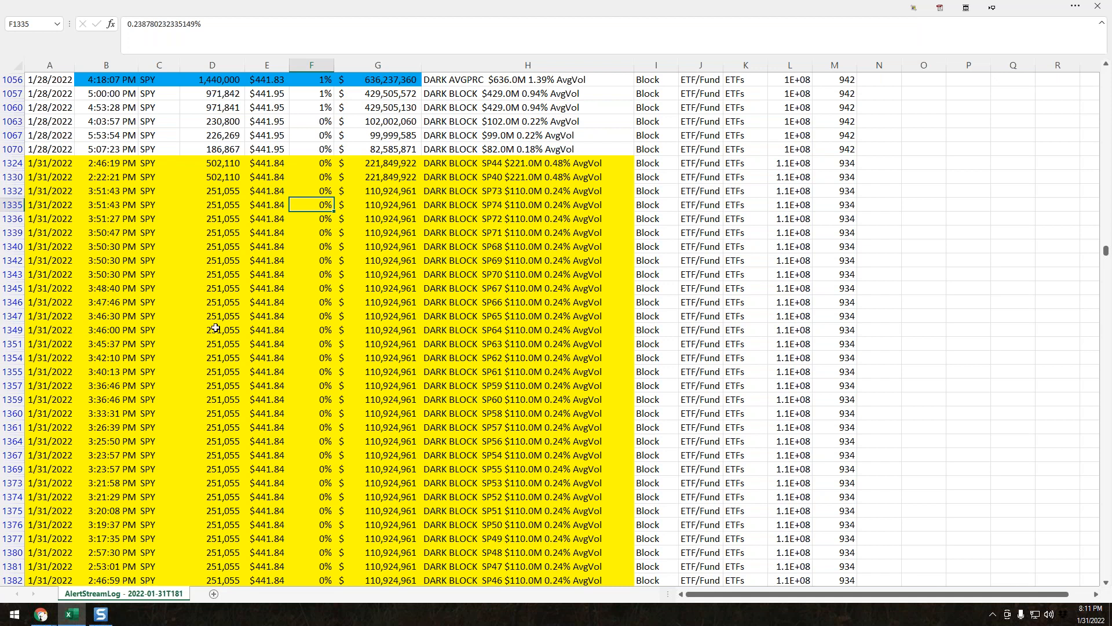
scroll("down", 3)
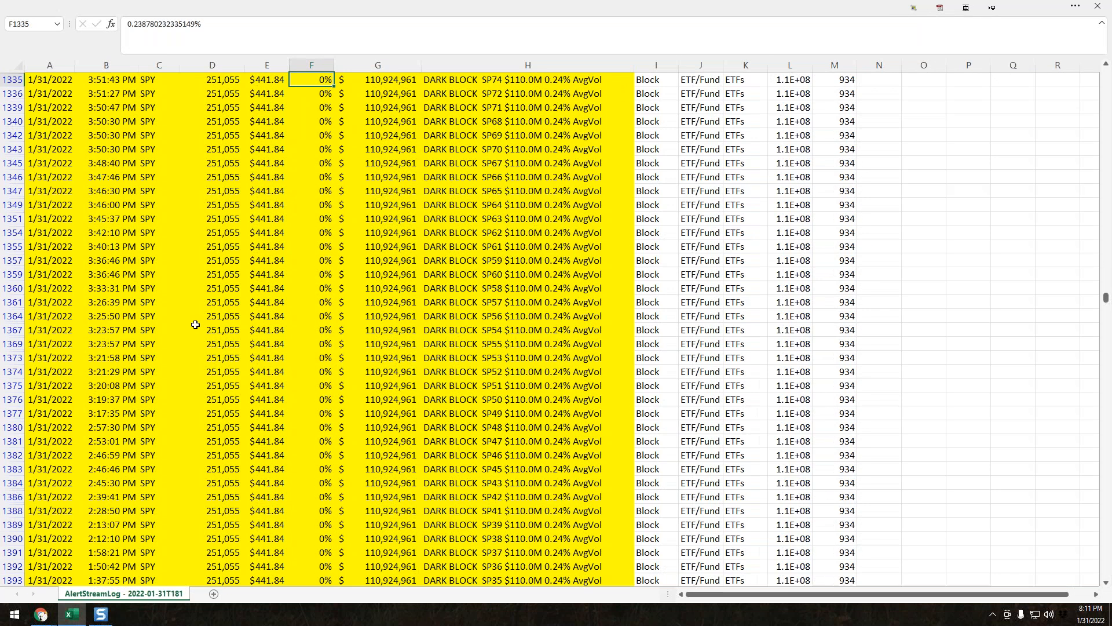
scroll("up", 3)
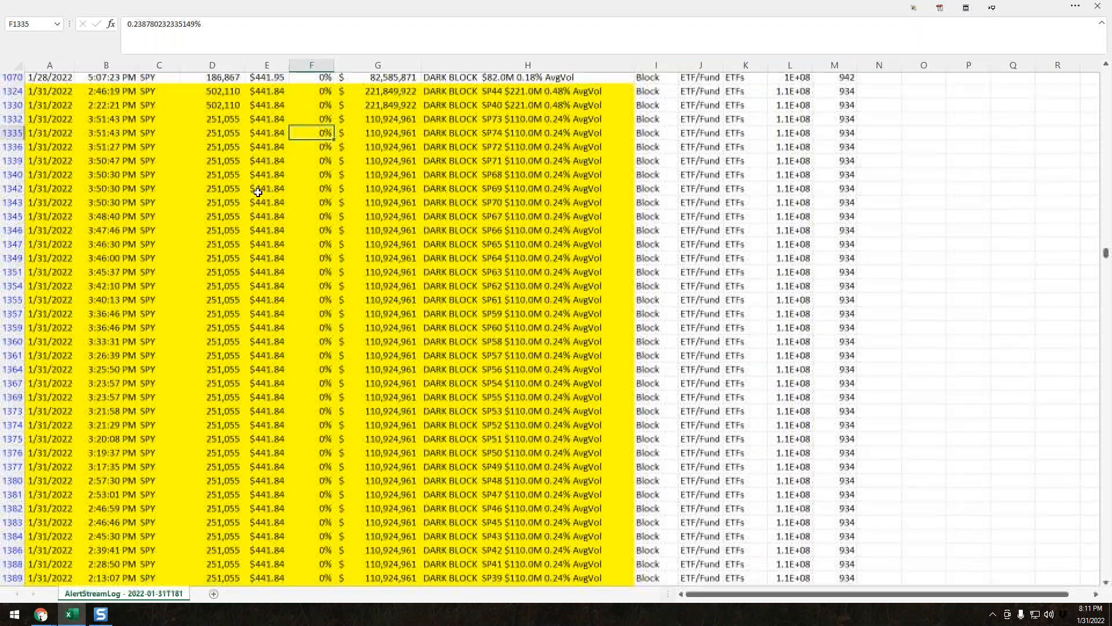
scroll("up", 3)
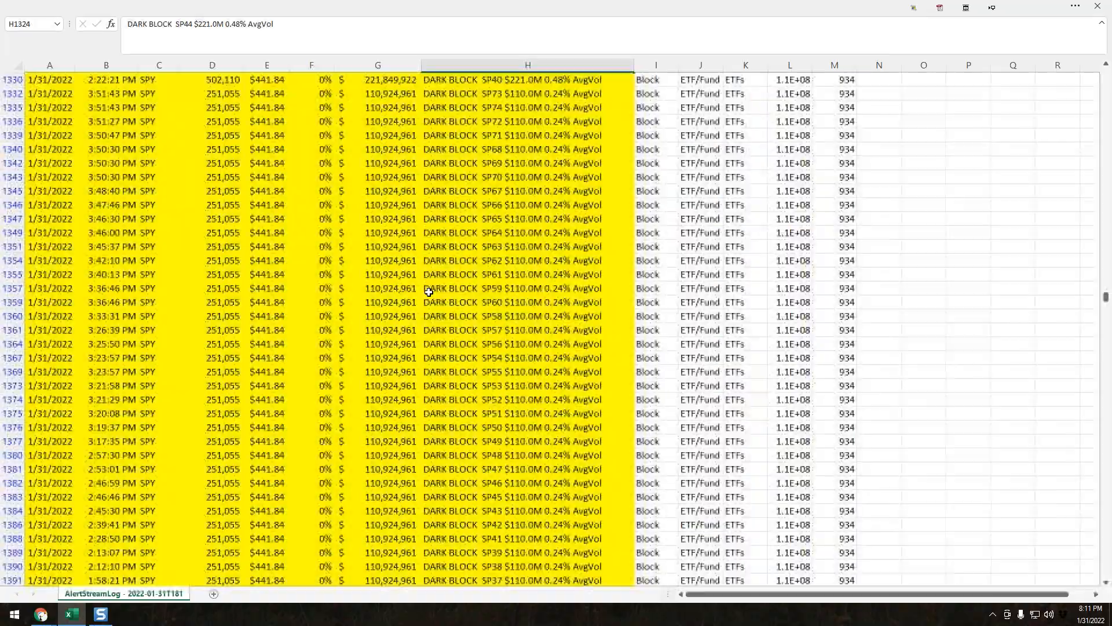
scroll("down", 3)
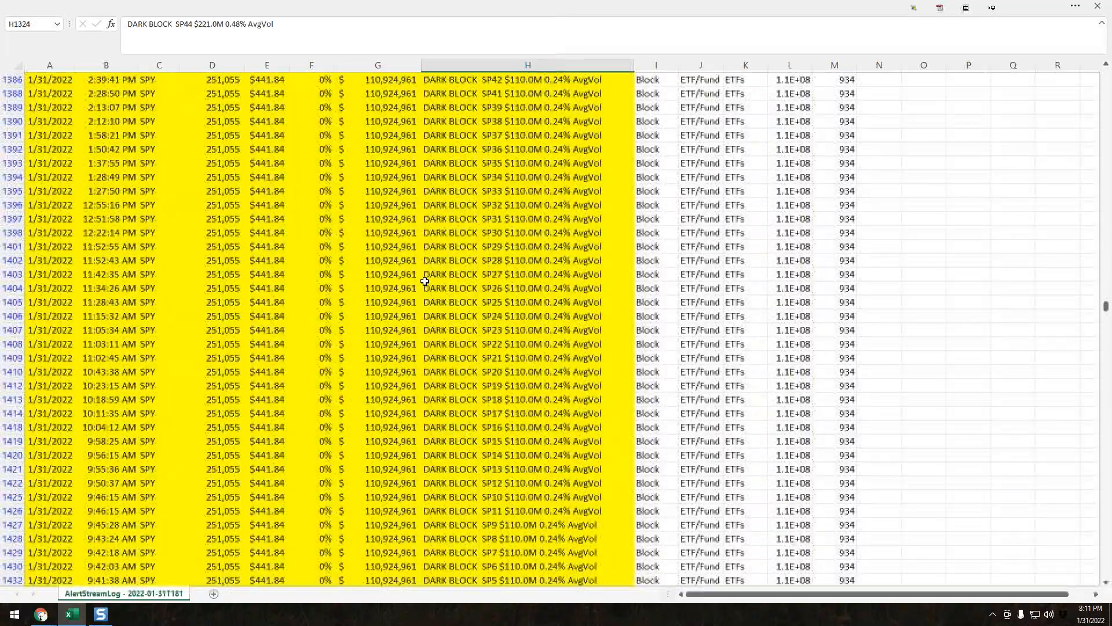
scroll("down", 3)
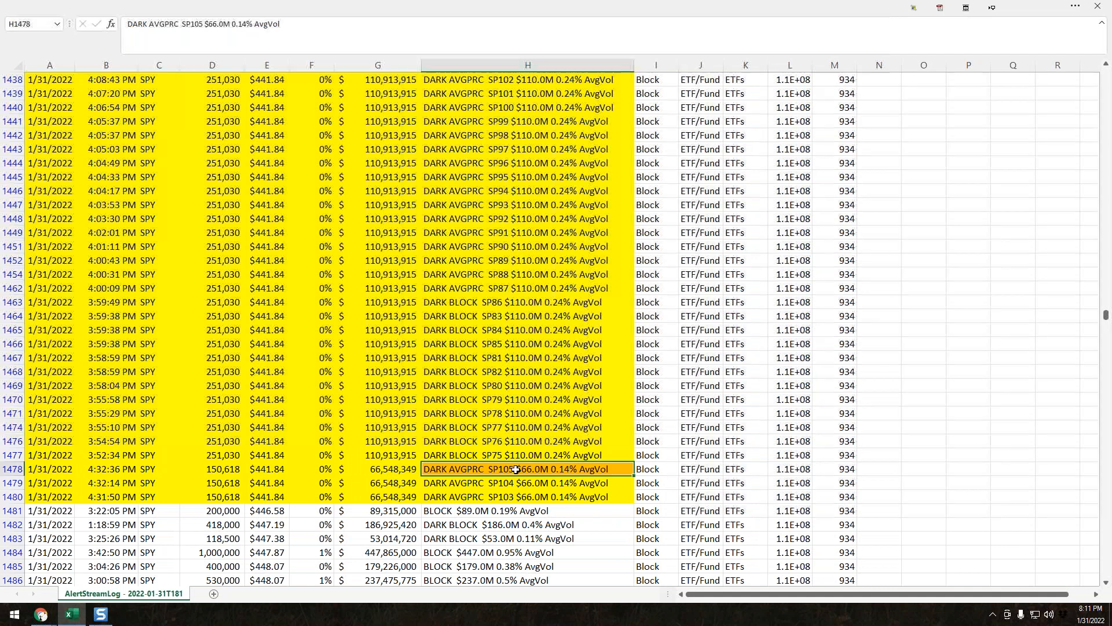
mouse_move(478, 481)
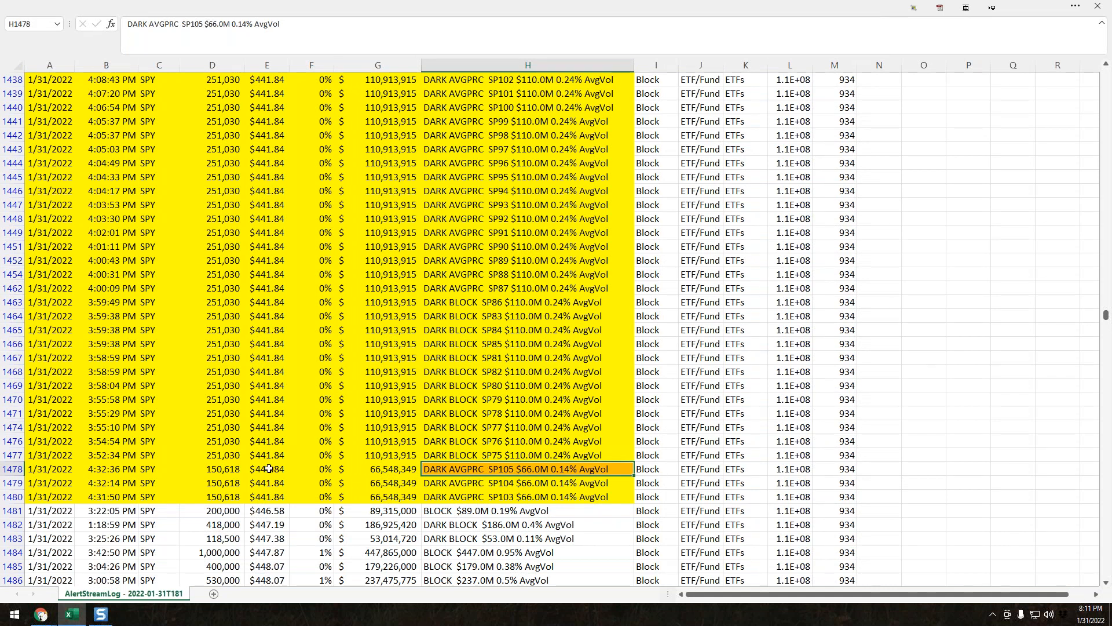
left_click(267, 468)
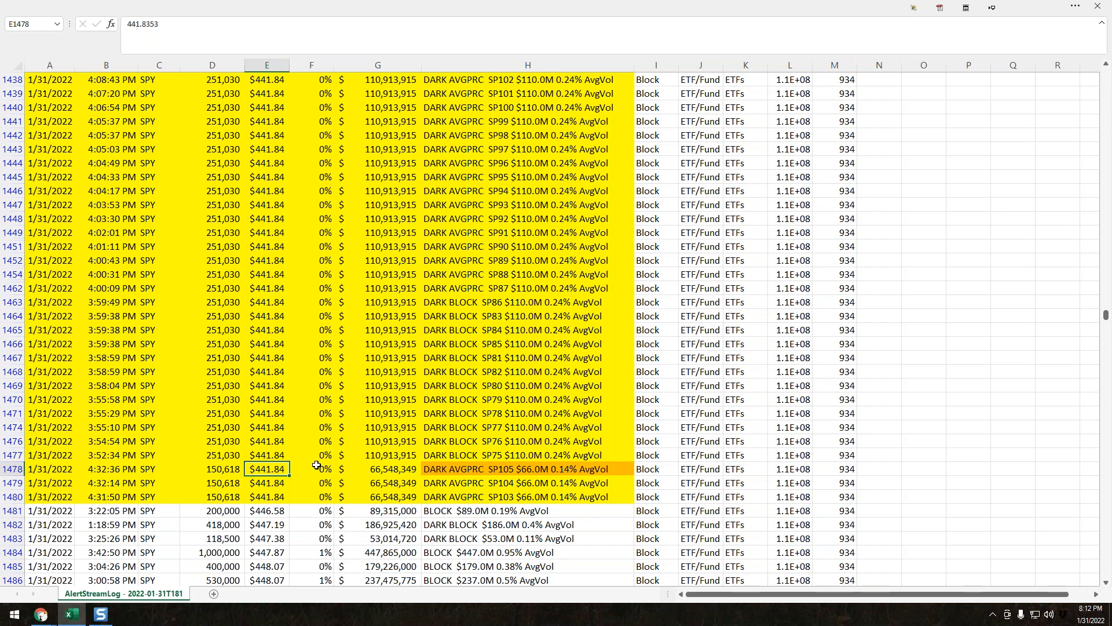
mouse_move(634, 228)
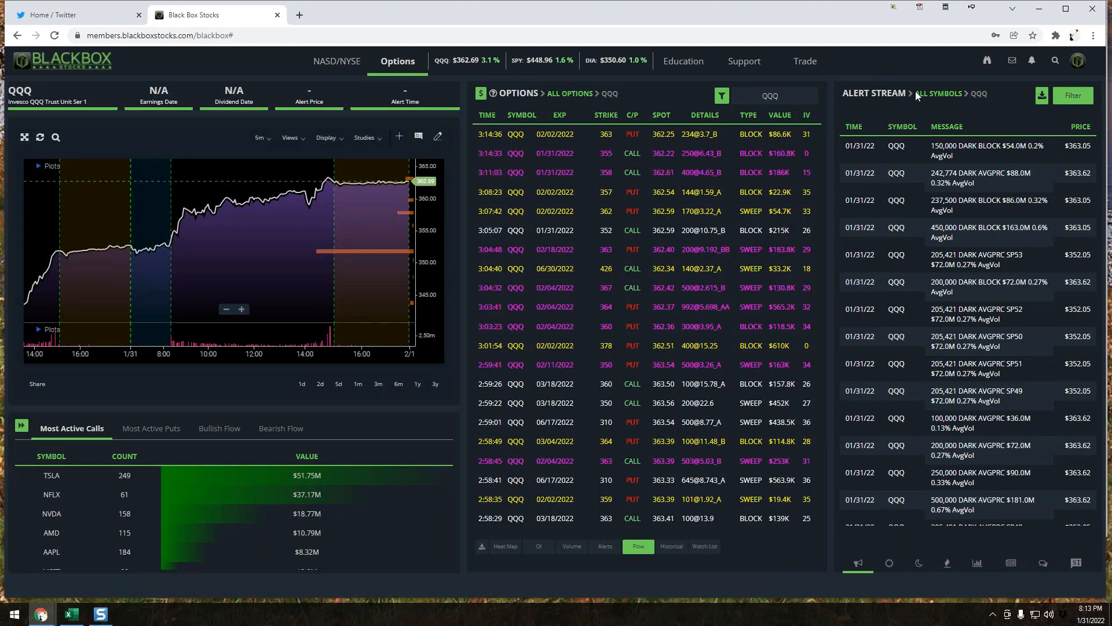
Show alerts for all symbols and load SPY into the options flow dashboard
left_click(937, 92)
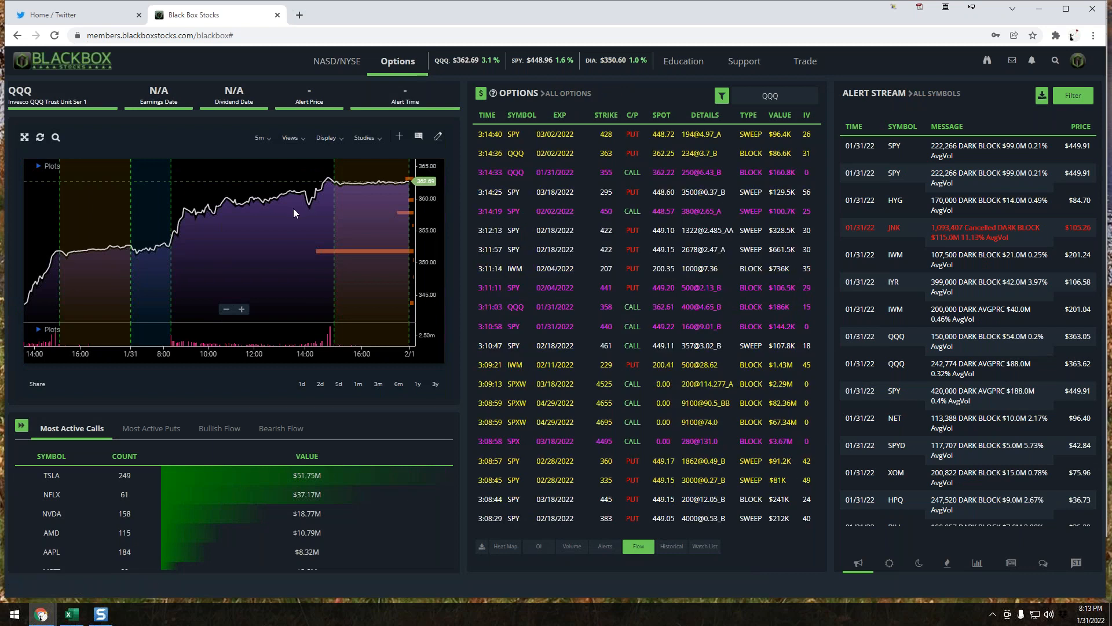
left_click(769, 96)
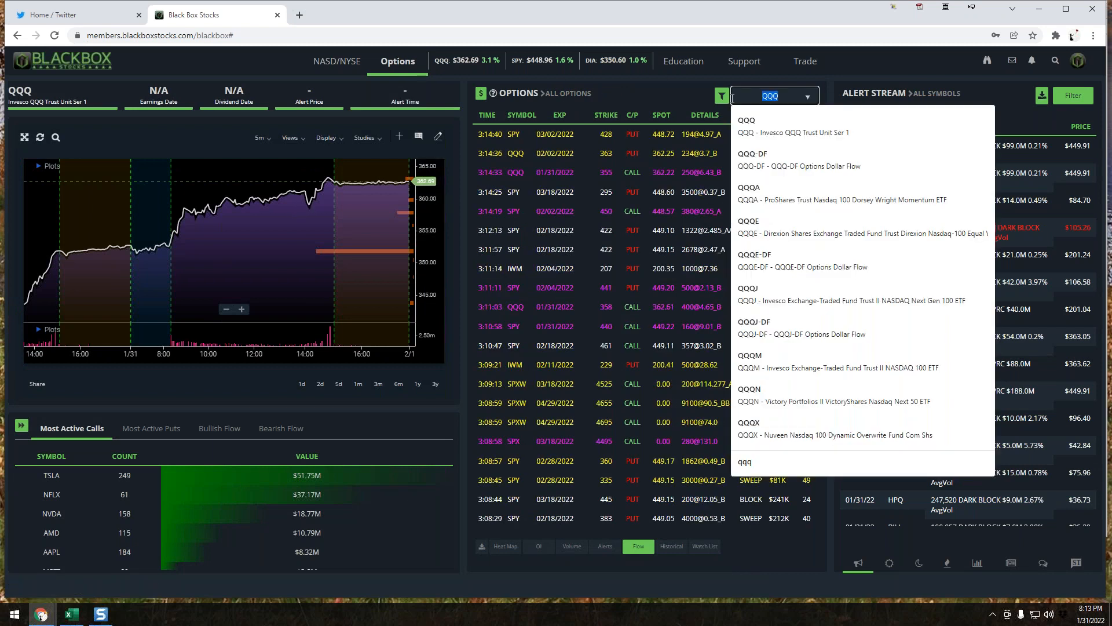
type("spy")
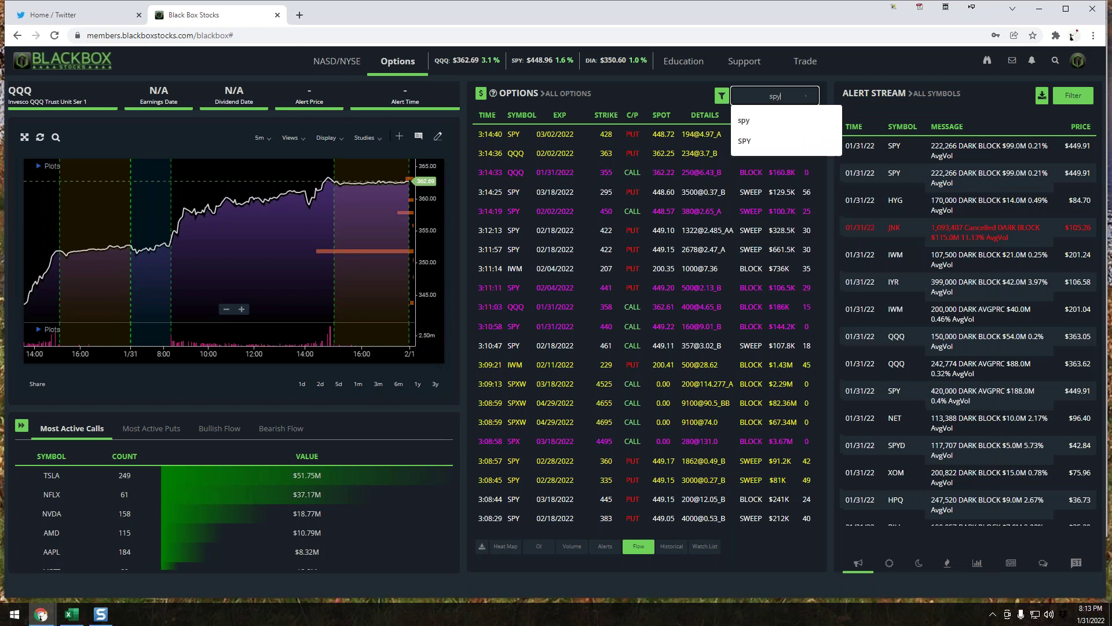
left_click(745, 140)
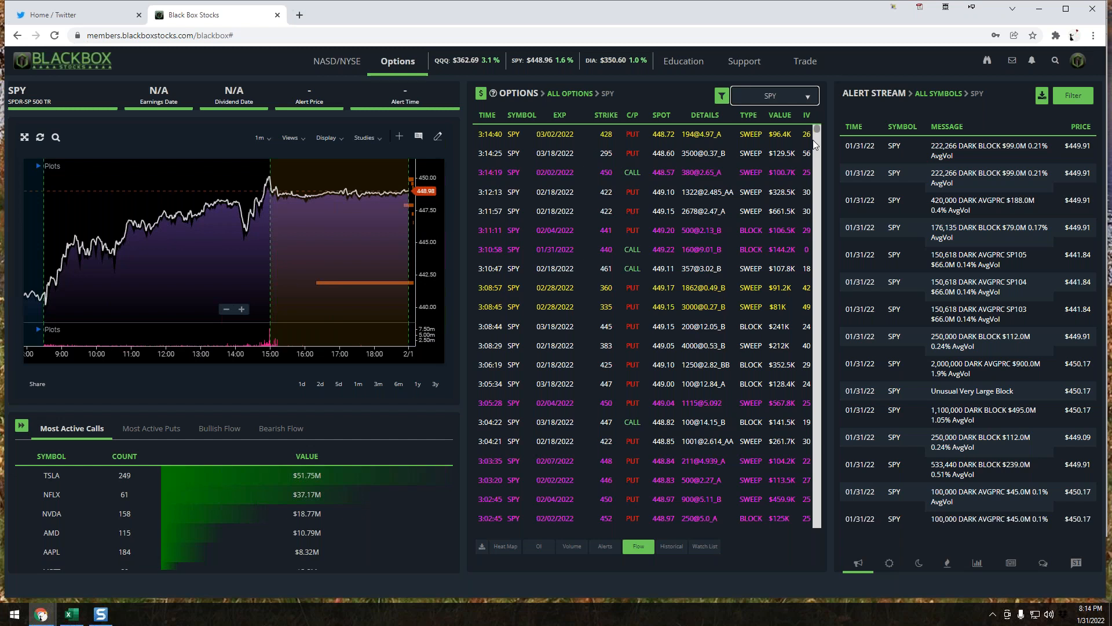
Review the SPY flow and dark-pool alerts near $449.91, then switch to the Twitter home feed
left_click(766, 95)
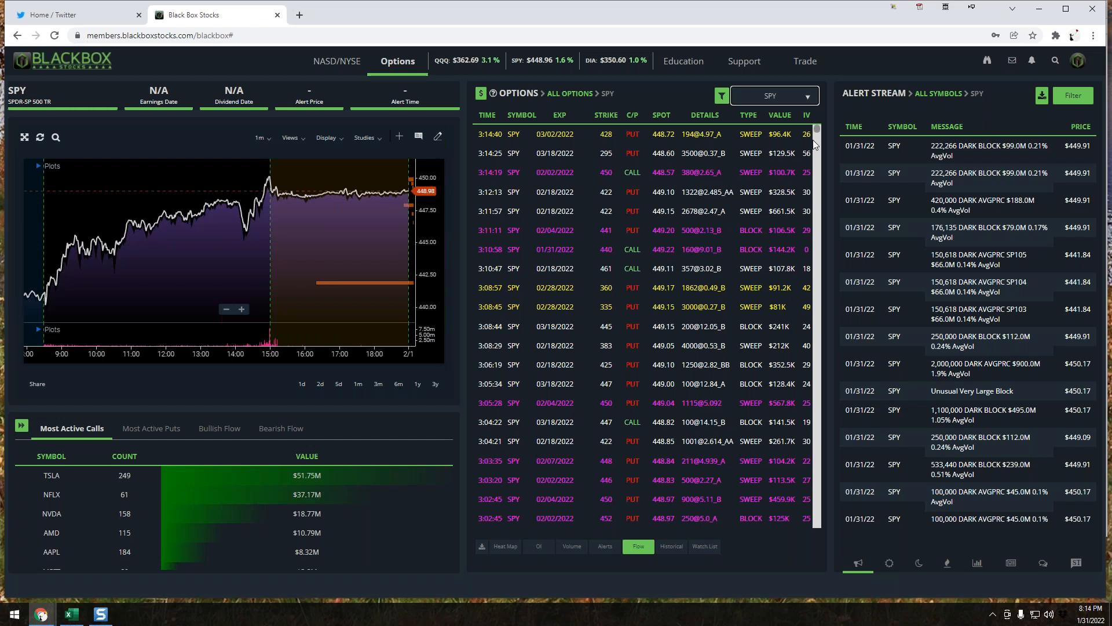
left_click(770, 95)
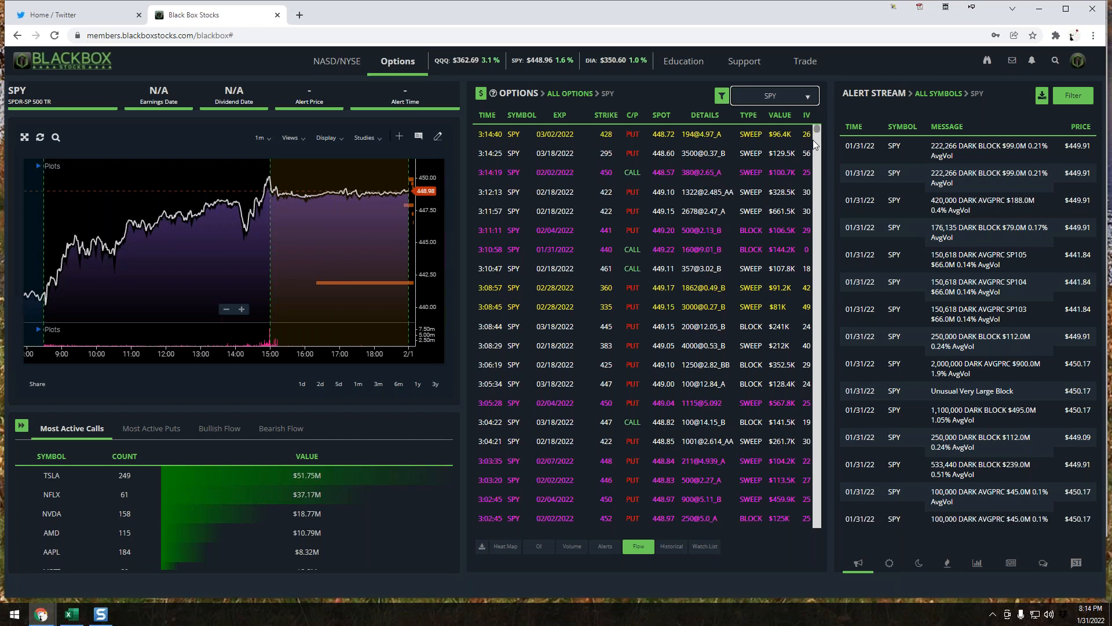
left_click(71, 14)
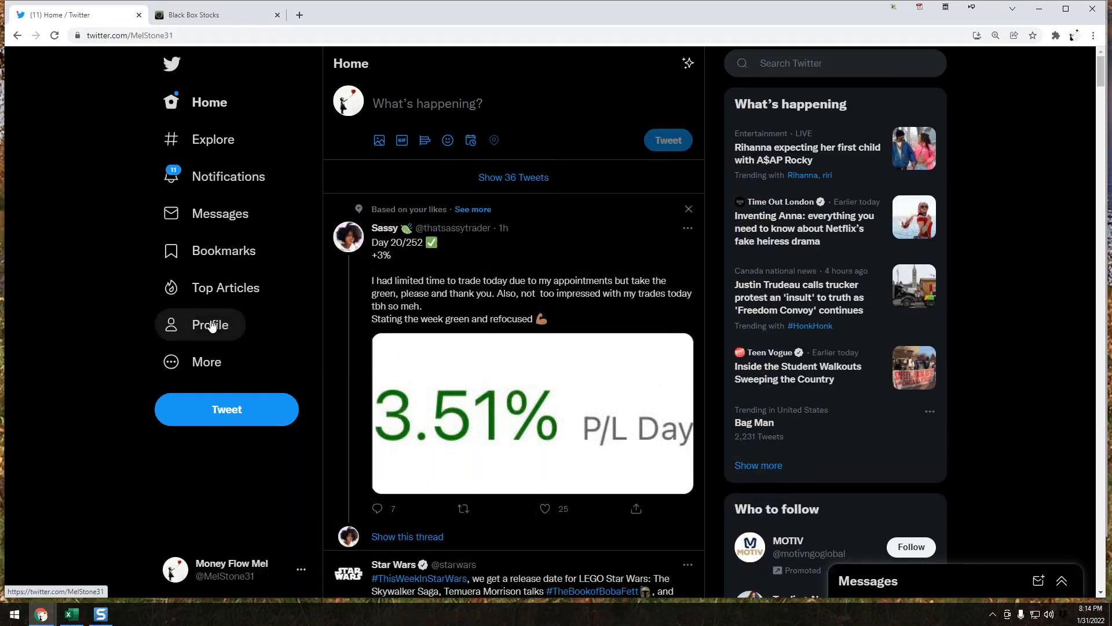
left_click(210, 324)
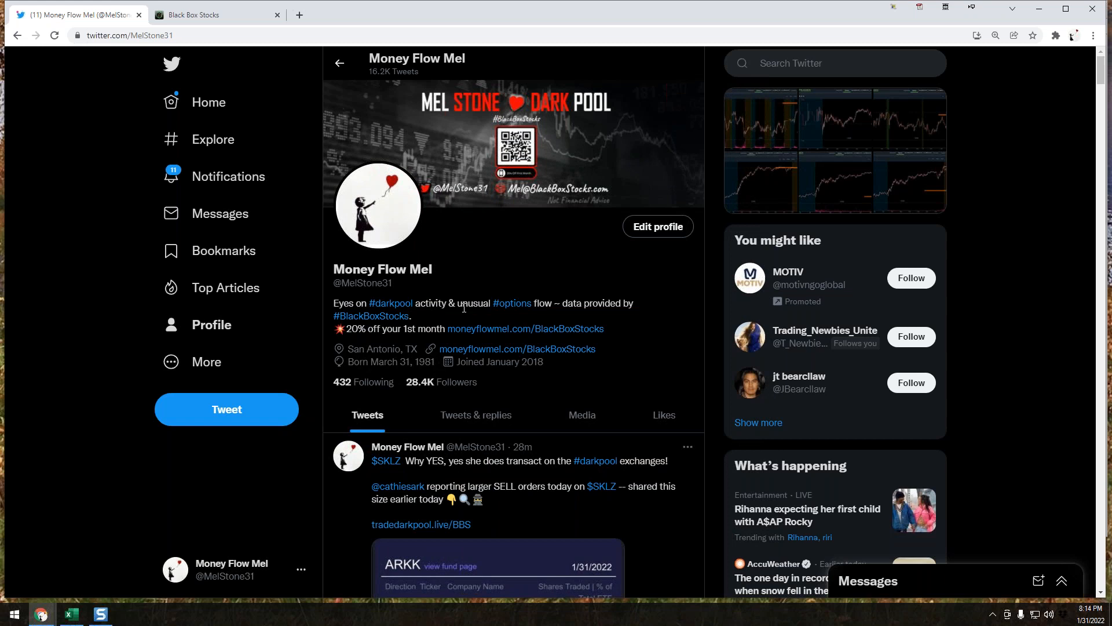
scroll("down", 3)
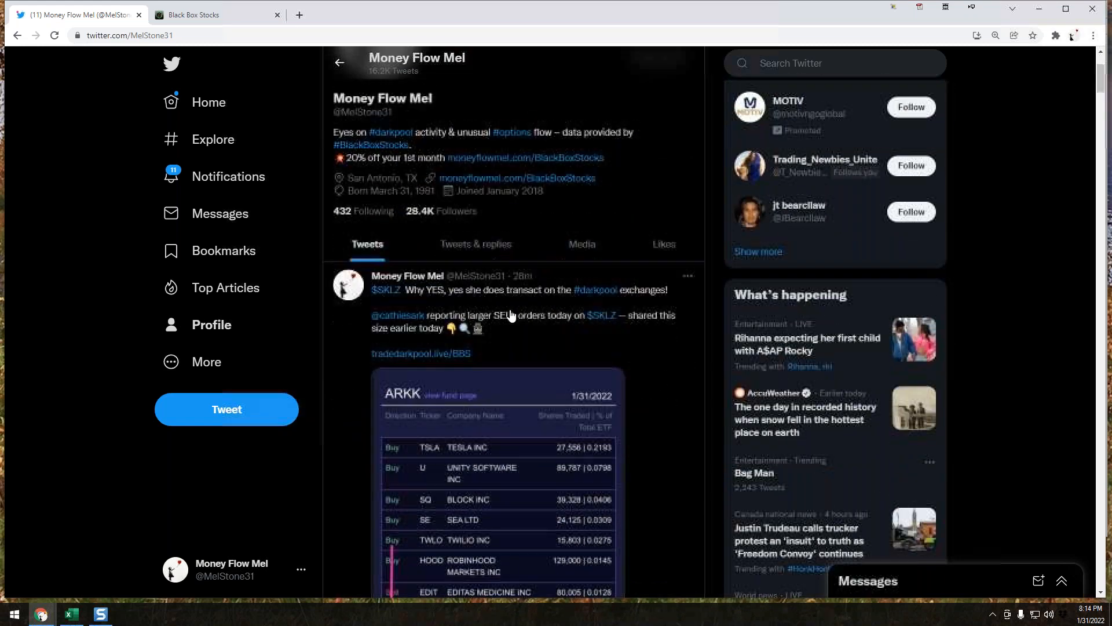
scroll("down", 3)
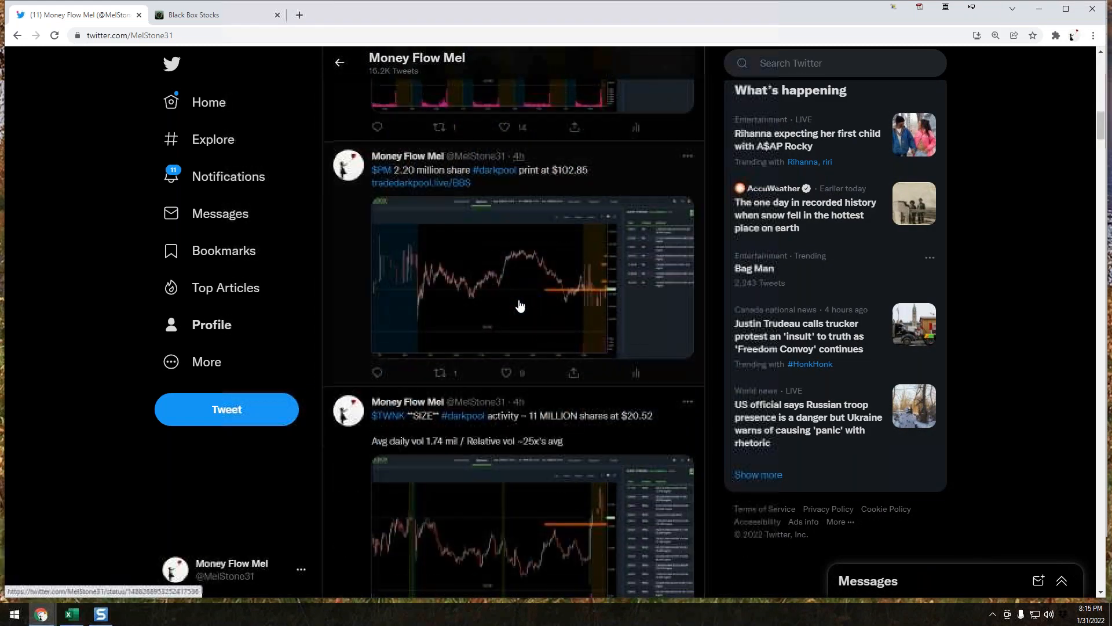
scroll("up", 3)
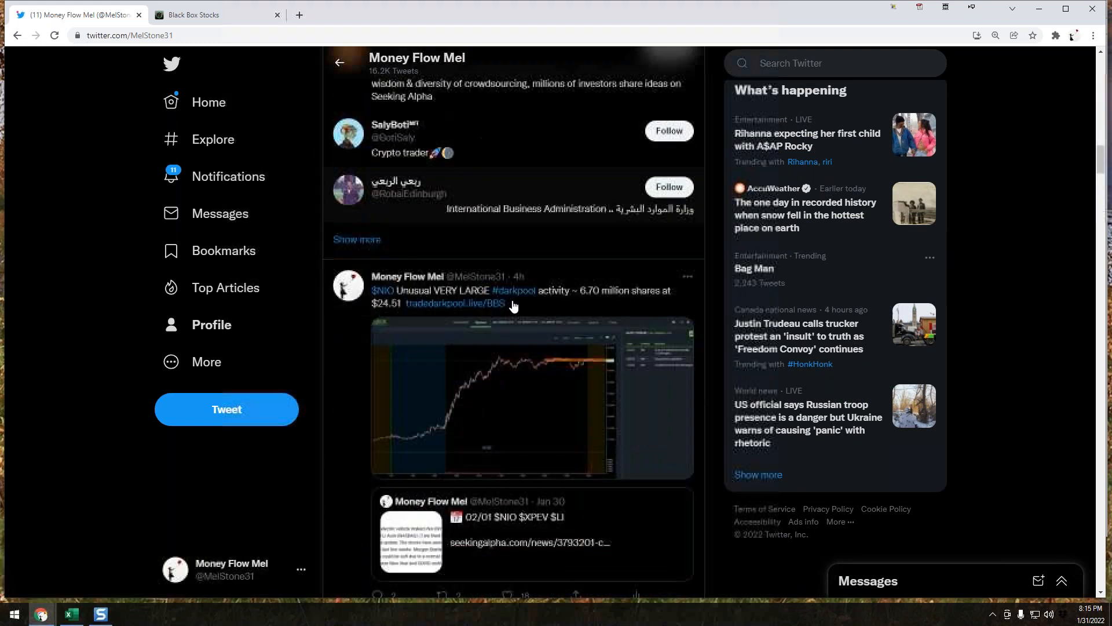
scroll("down", 3)
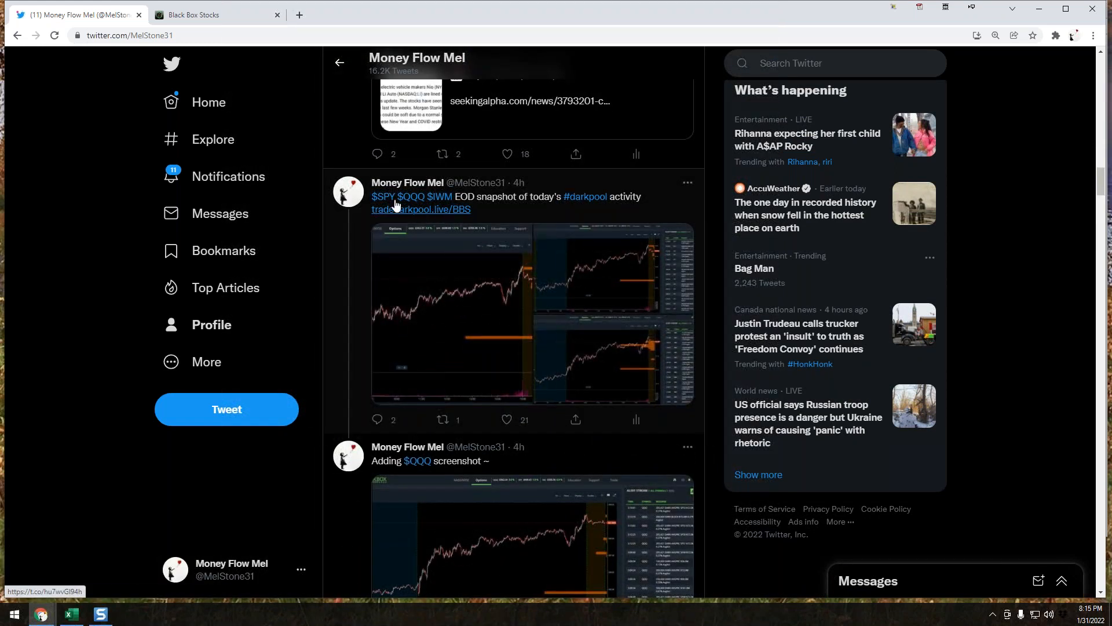
mouse_move(410, 197)
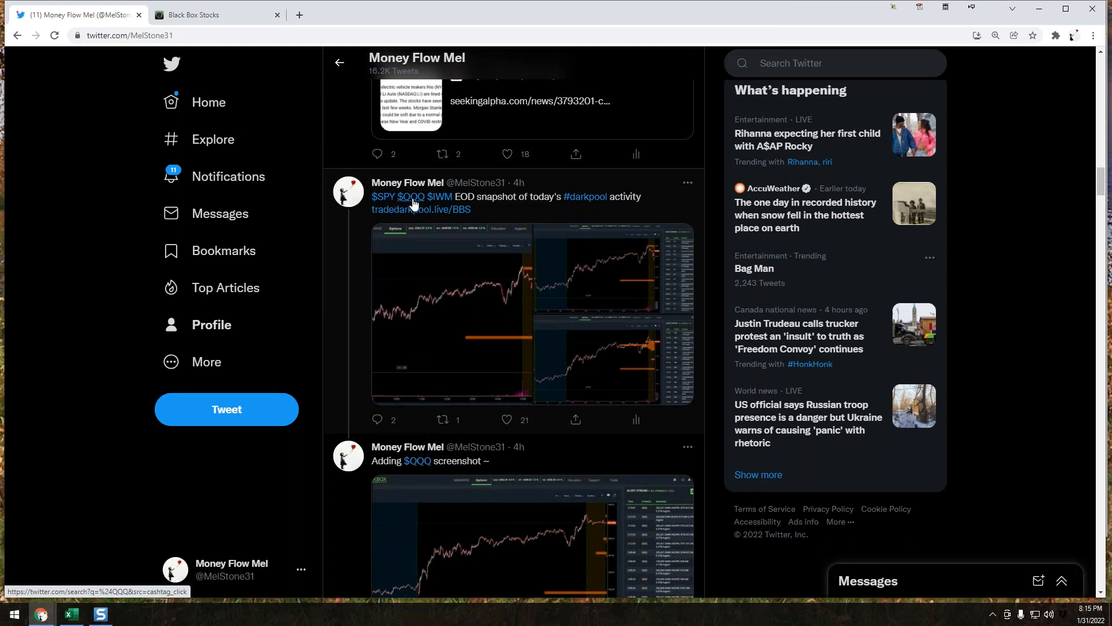
mouse_move(543, 198)
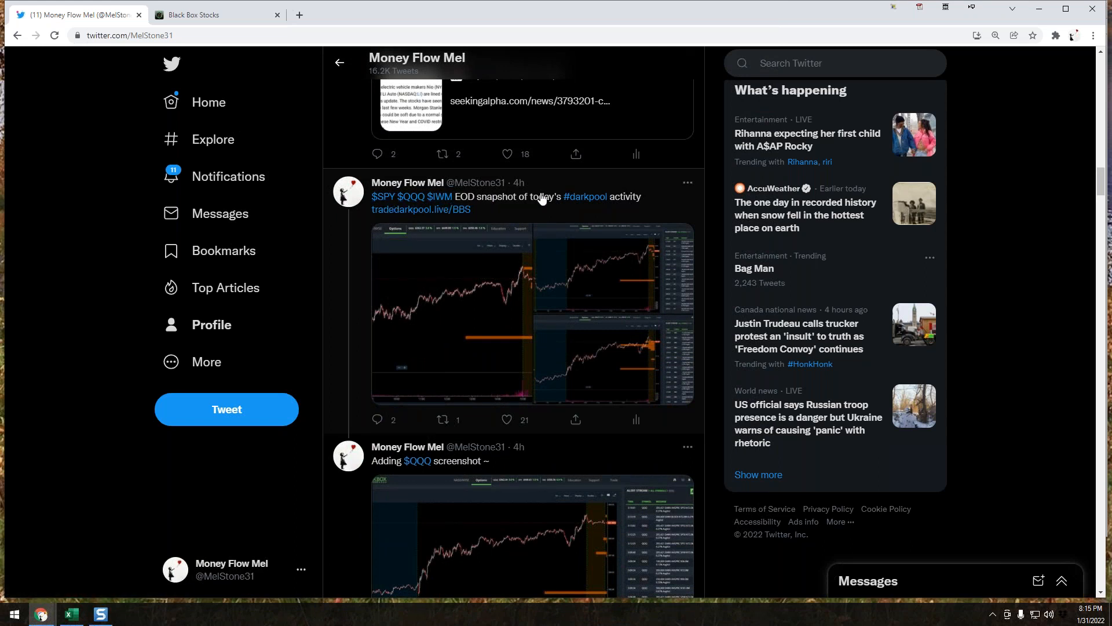
left_click(531, 312)
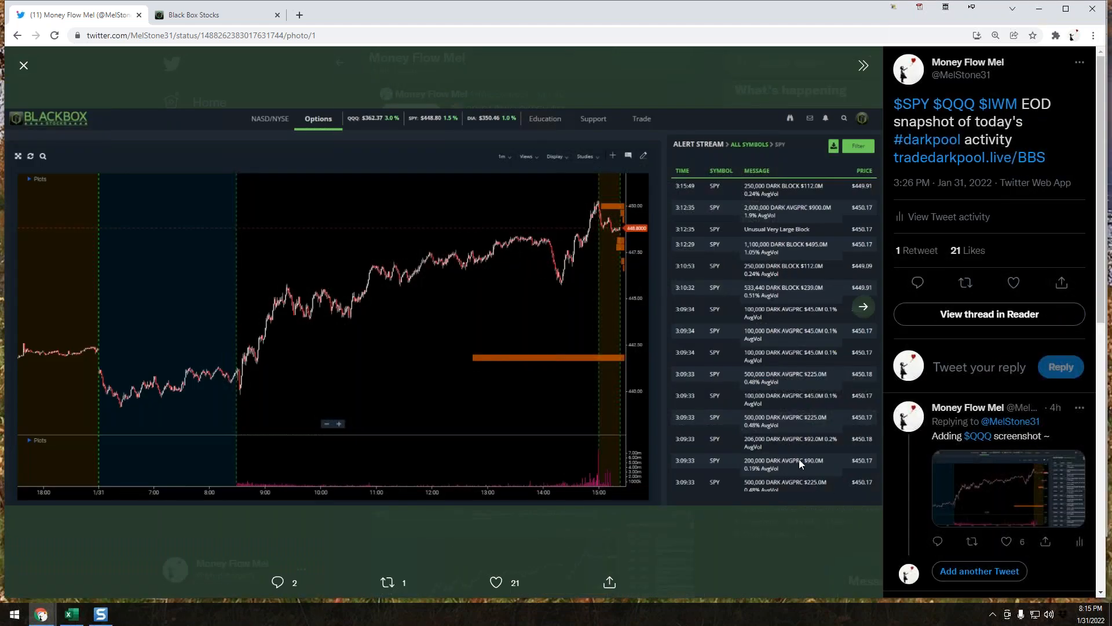
mouse_move(56, 77)
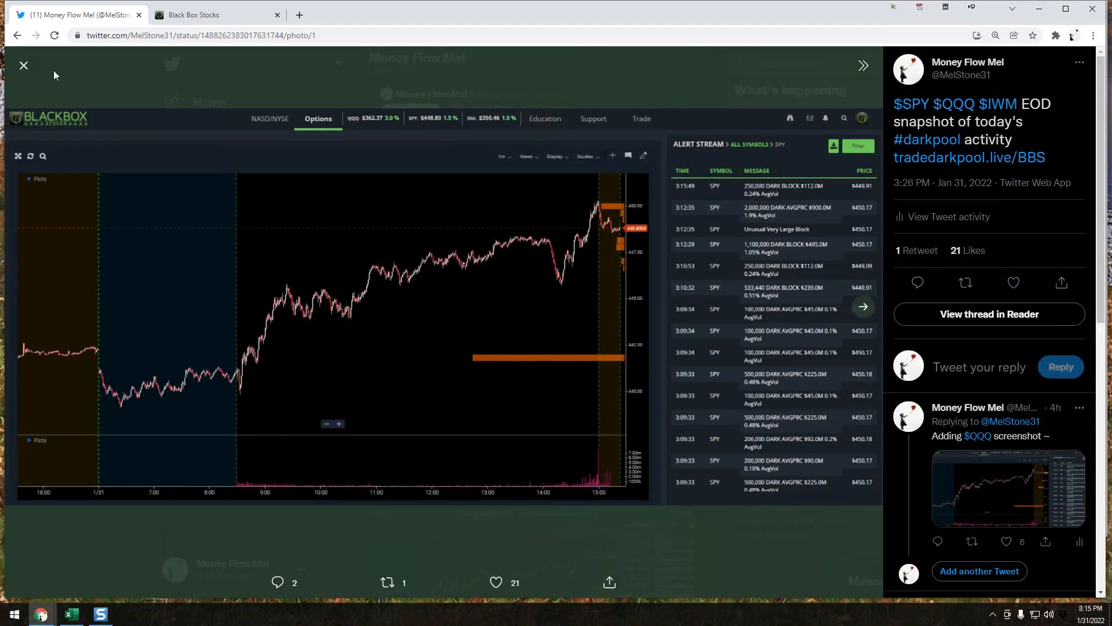
View the snapshot tweet's second chart with its orange level bar, then return to the profile timeline
left_click(23, 65)
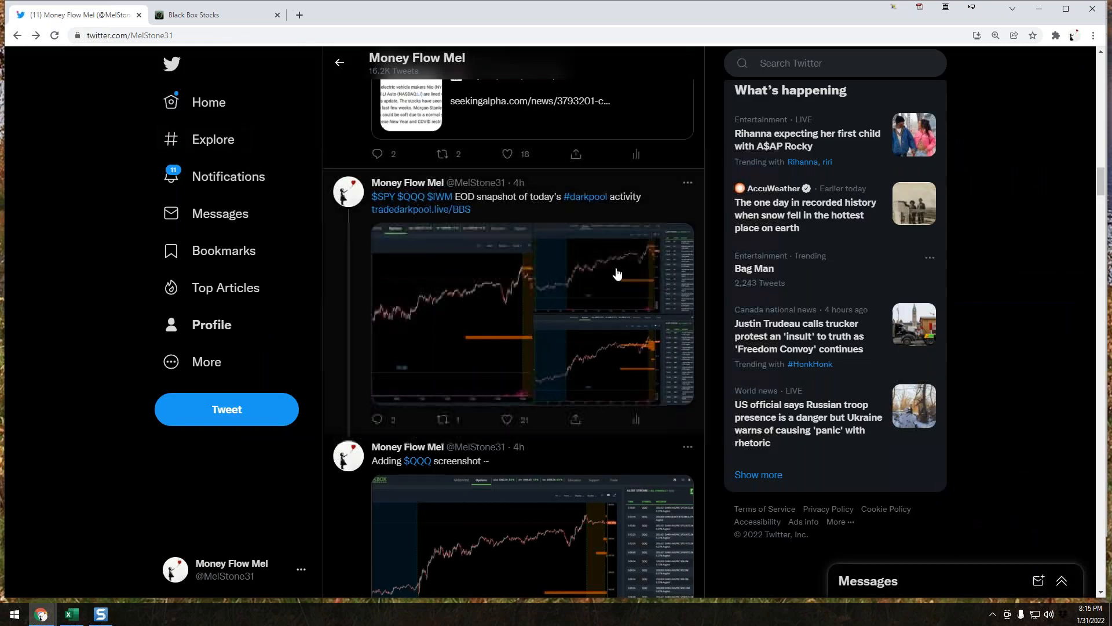
left_click(531, 312)
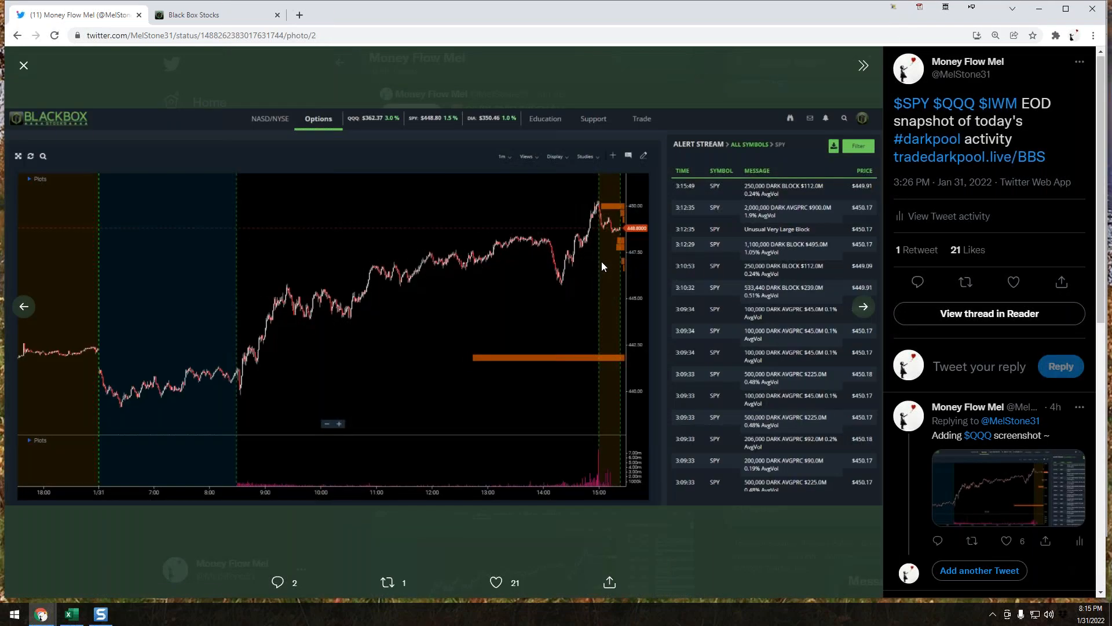
mouse_move(578, 358)
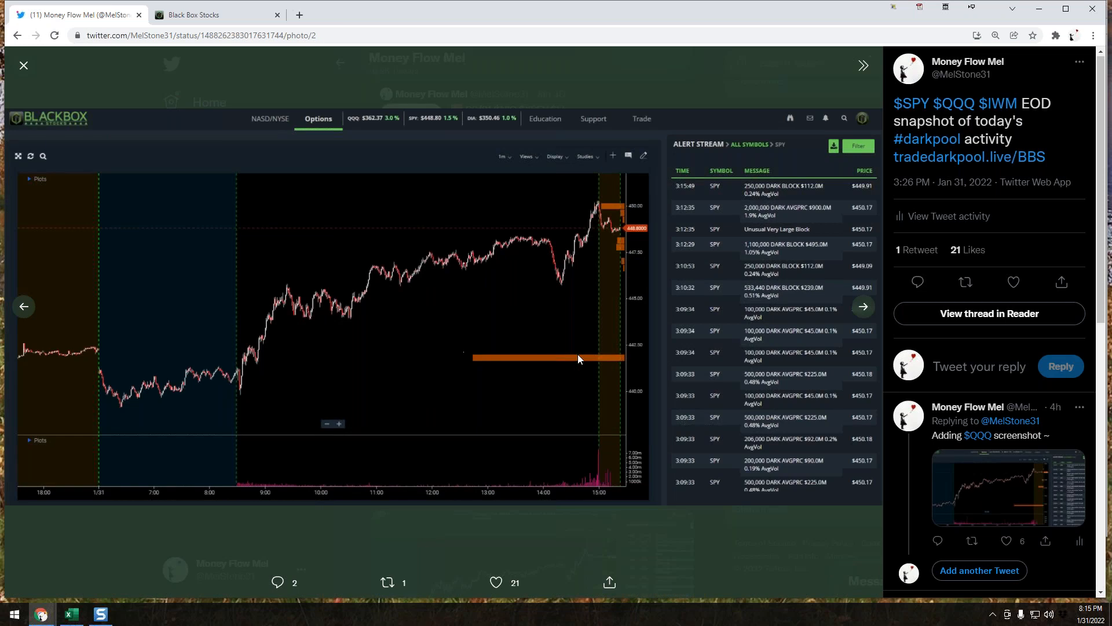
mouse_move(804, 523)
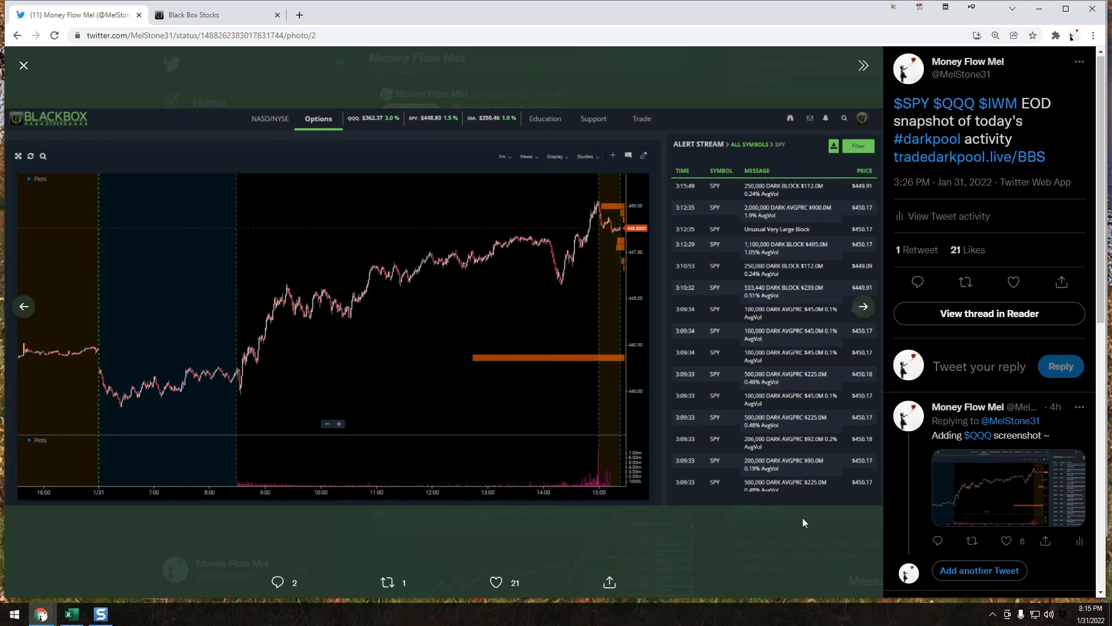
mouse_move(779, 279)
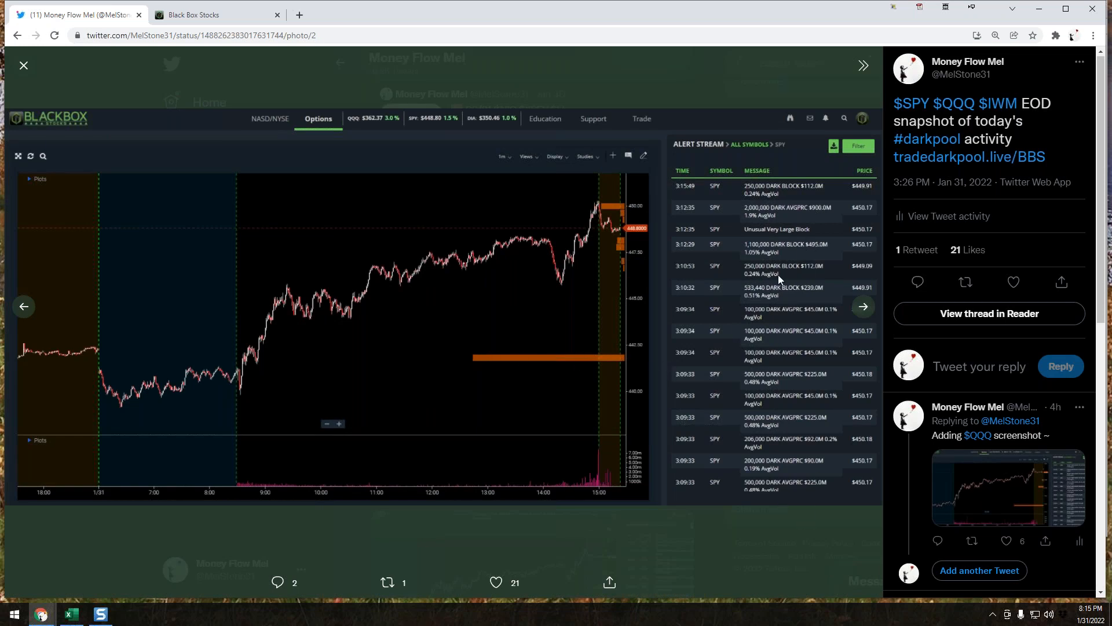
mouse_move(779, 486)
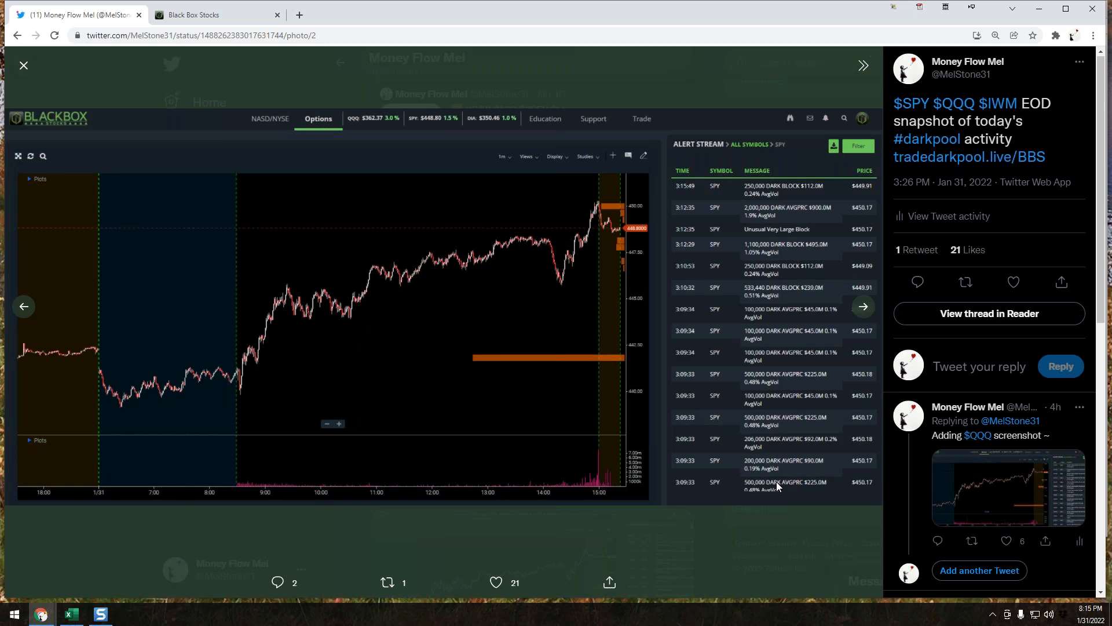
mouse_move(651, 419)
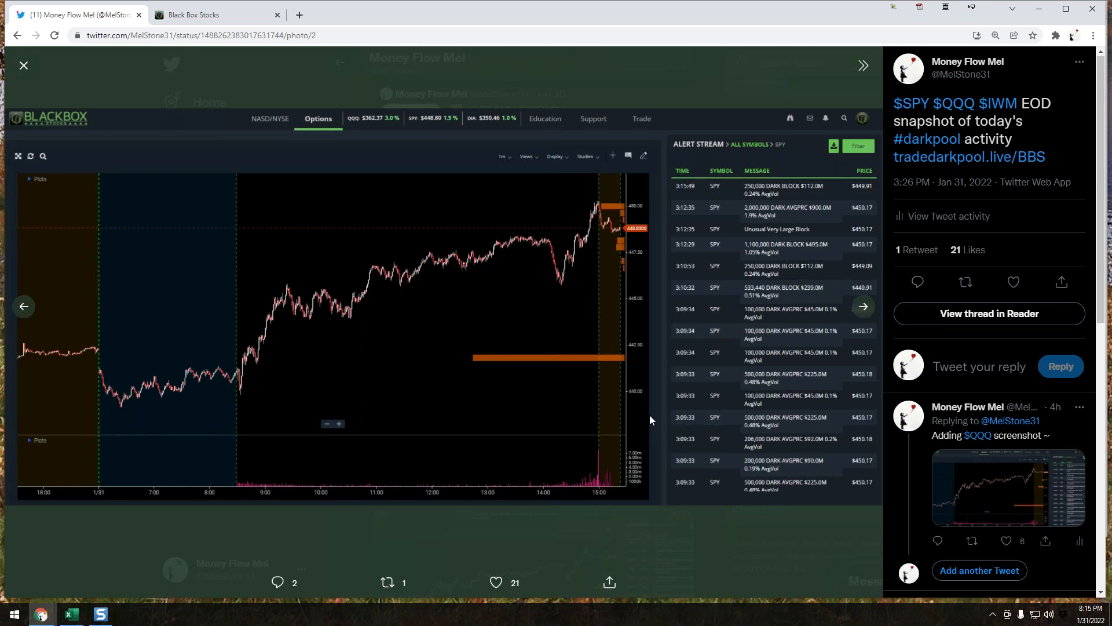
mouse_move(415, 361)
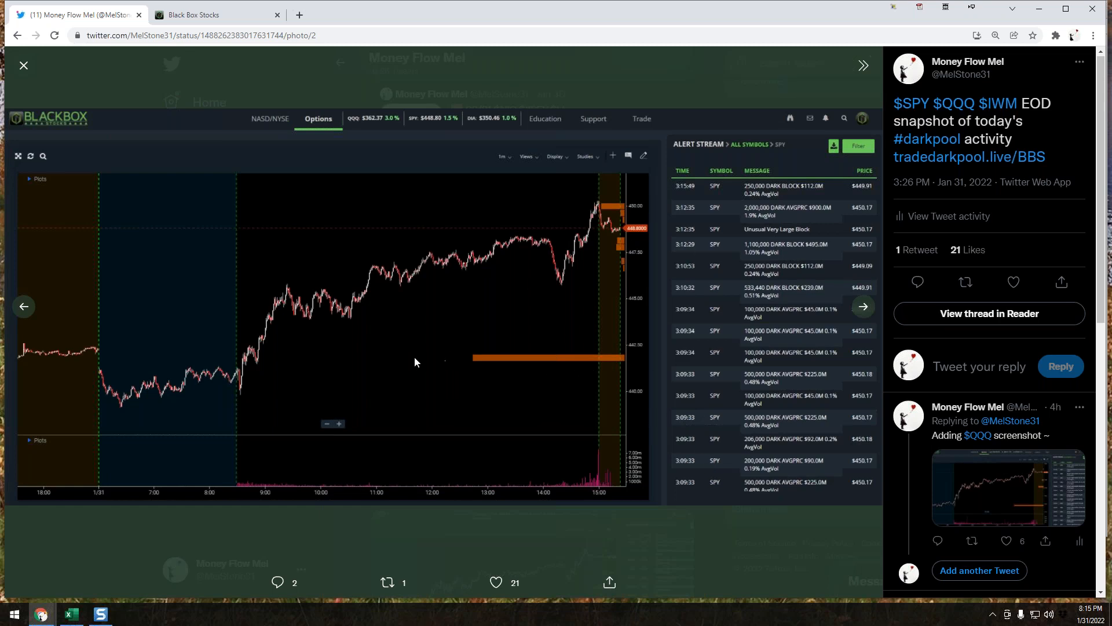
mouse_move(611, 365)
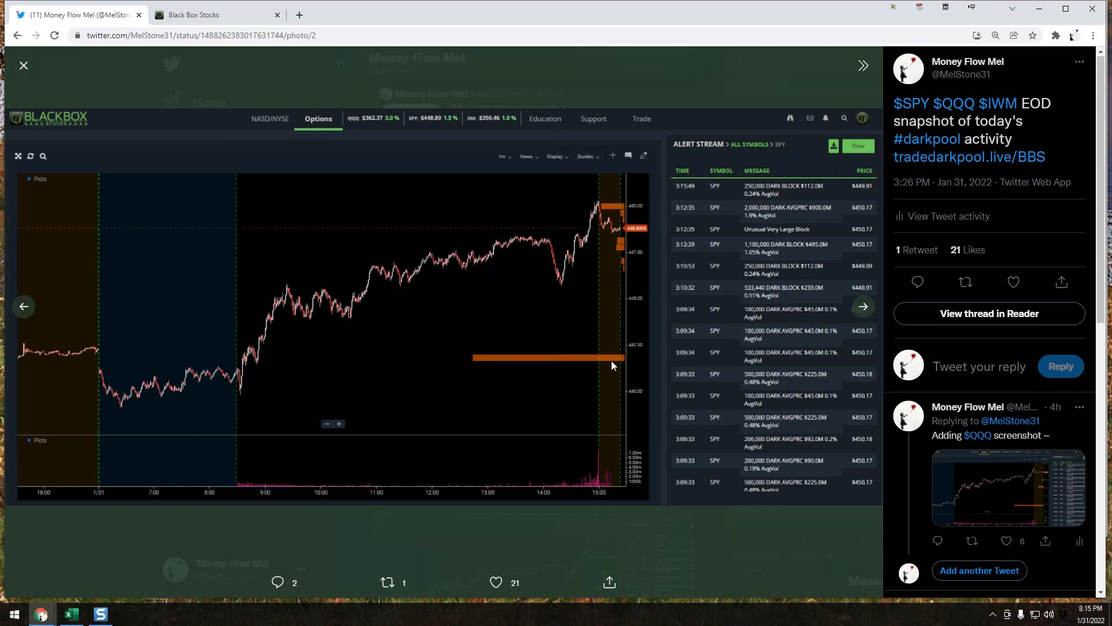
left_click(23, 65)
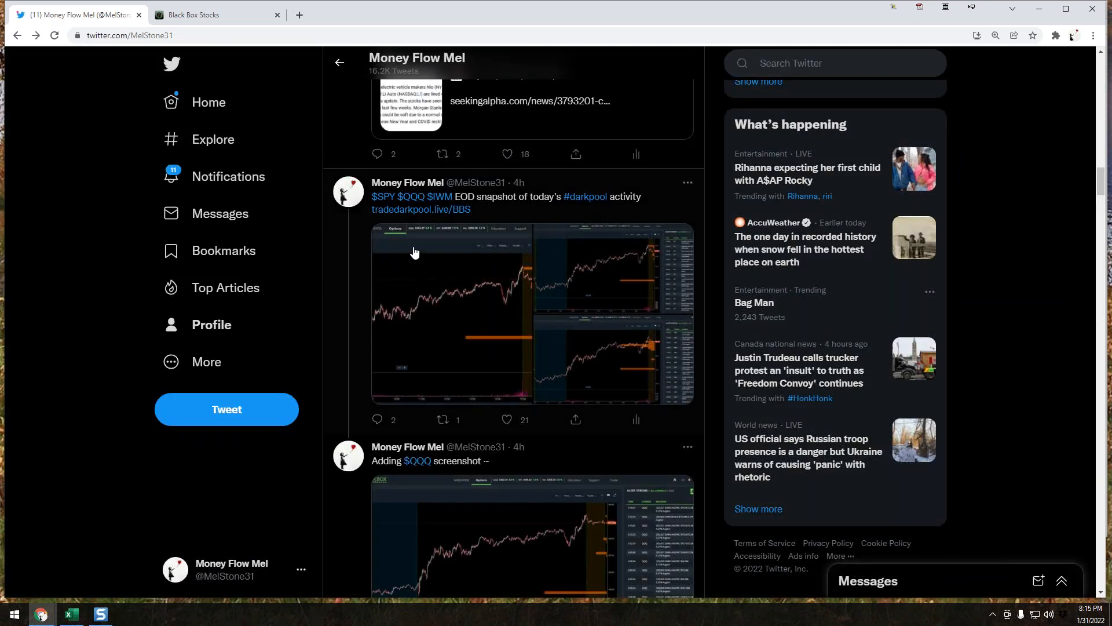
left_click(208, 102)
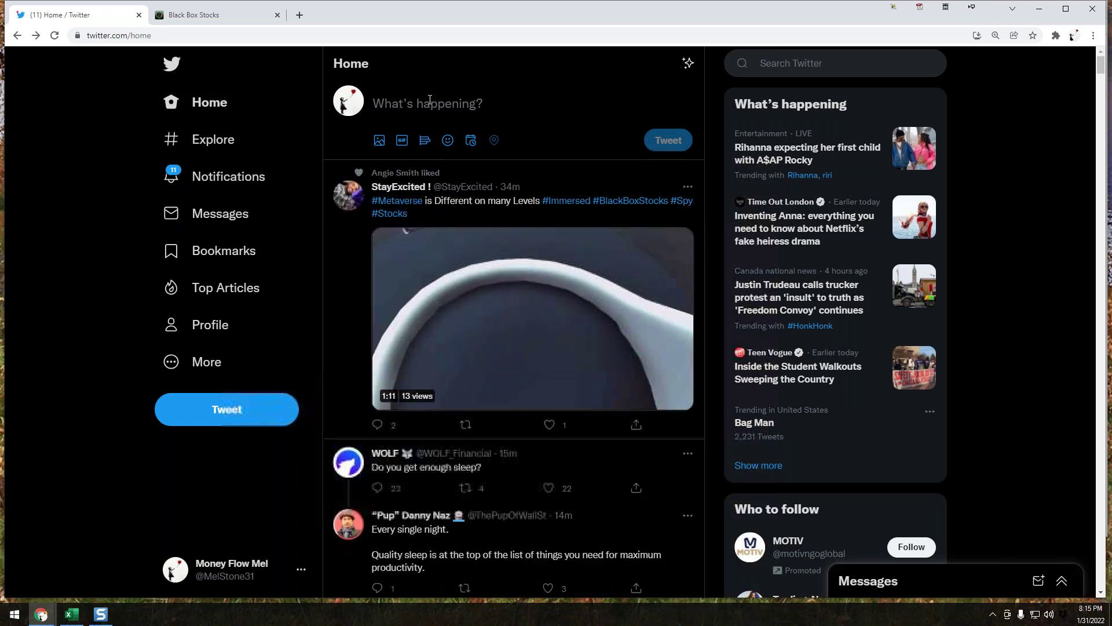
mouse_move(210, 325)
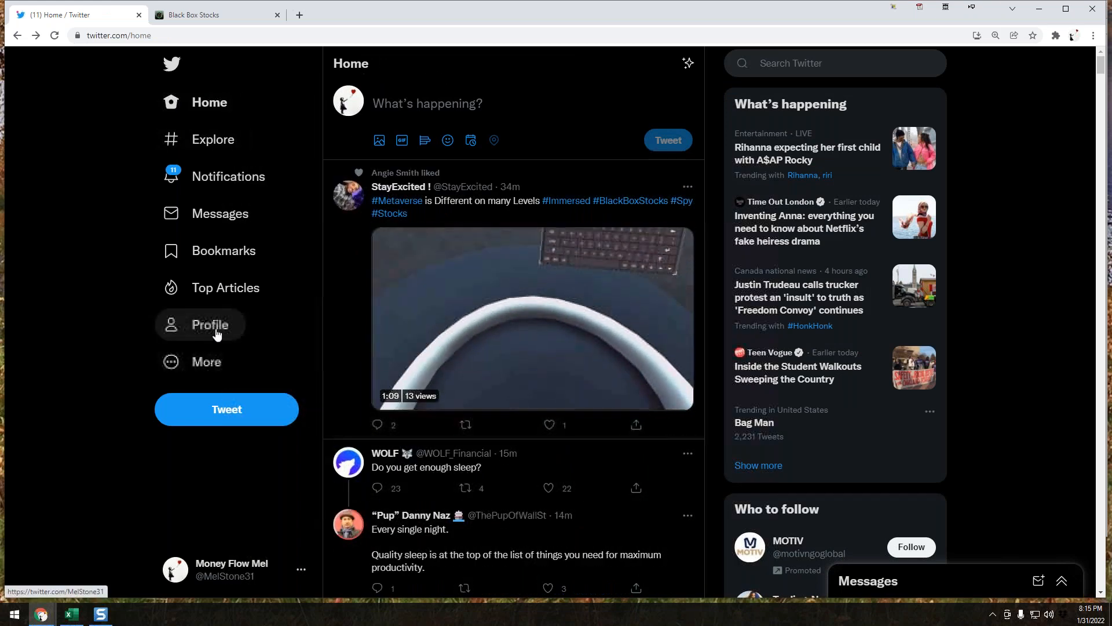
left_click(210, 324)
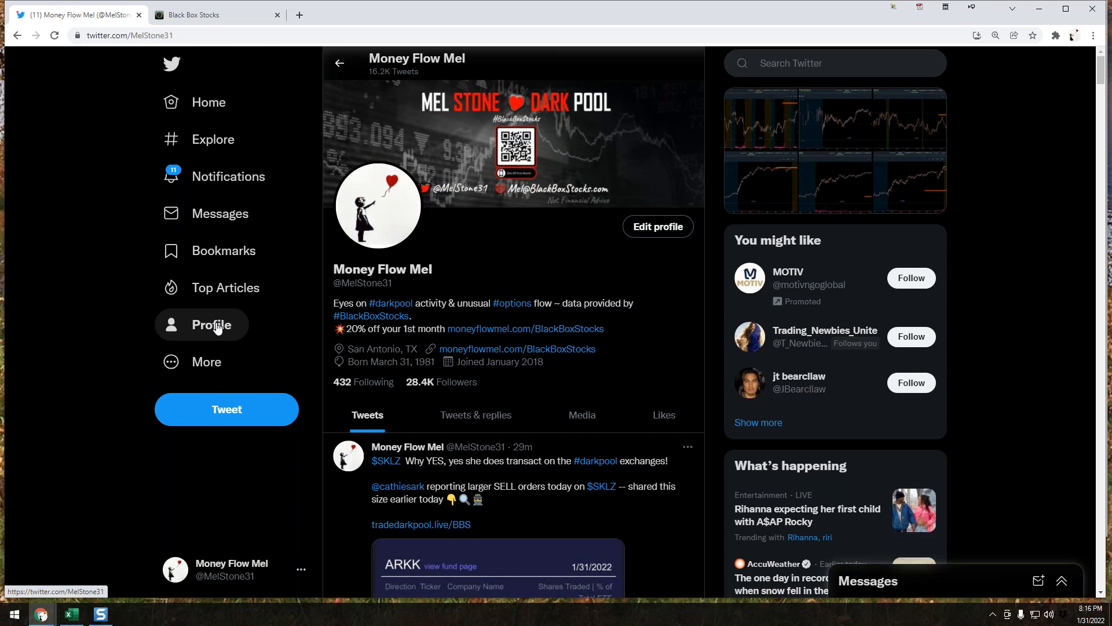
mouse_move(685, 20)
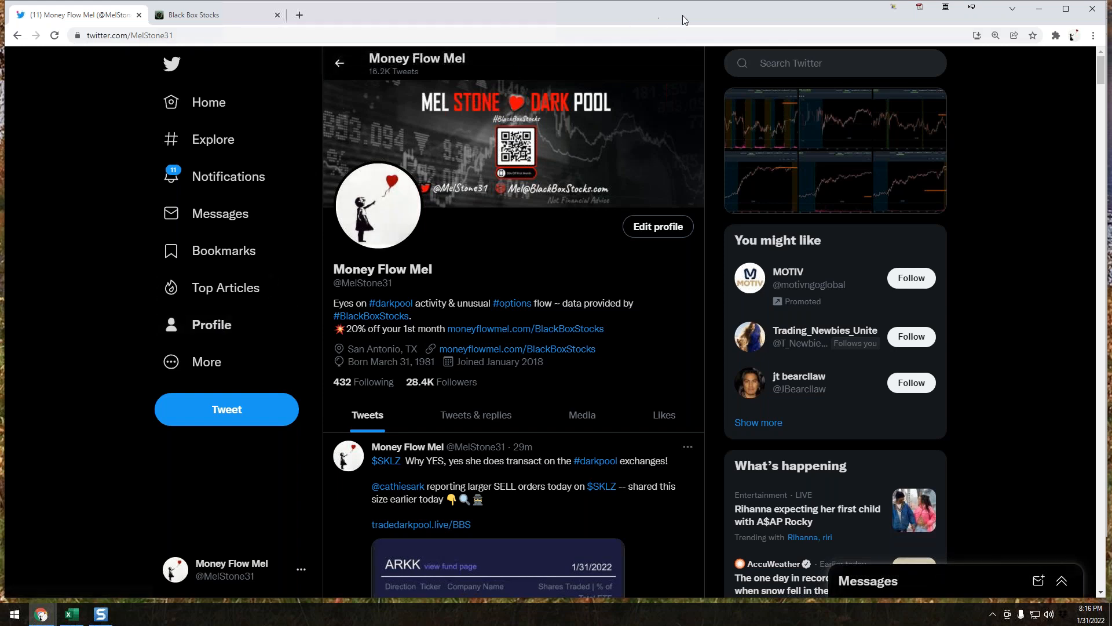